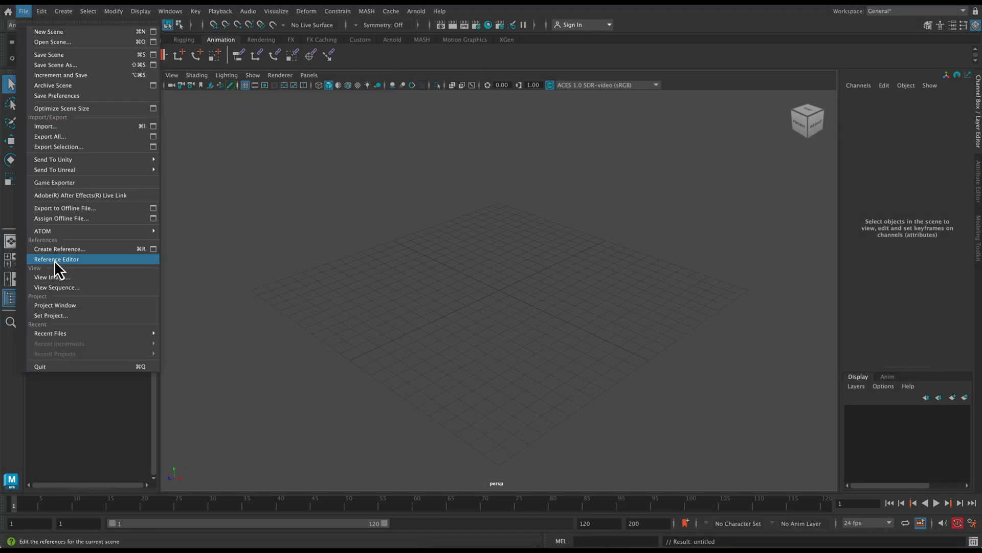
Step: Reference the basicsTail_rig_v0.1_beta.mb rig file into the empty scene
click(59, 249)
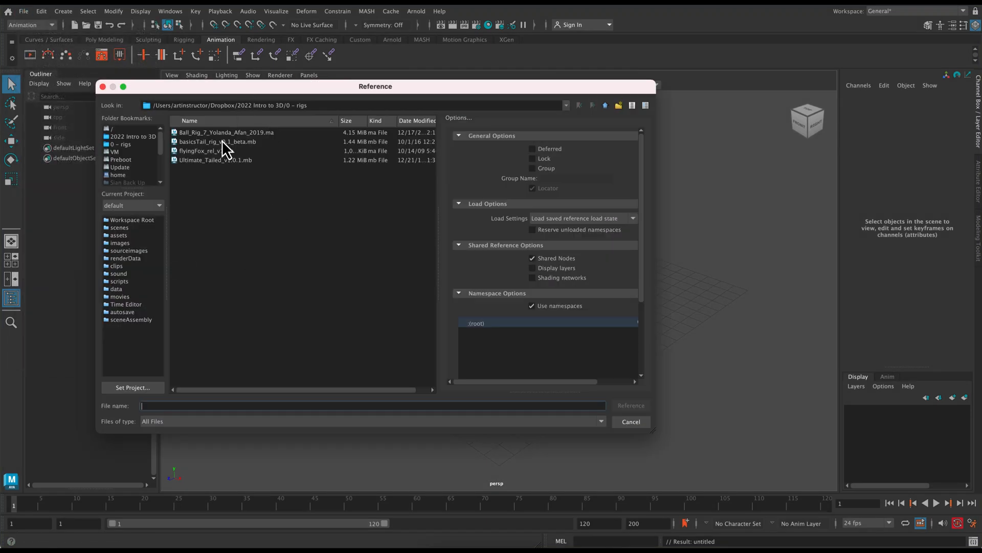
click(218, 141)
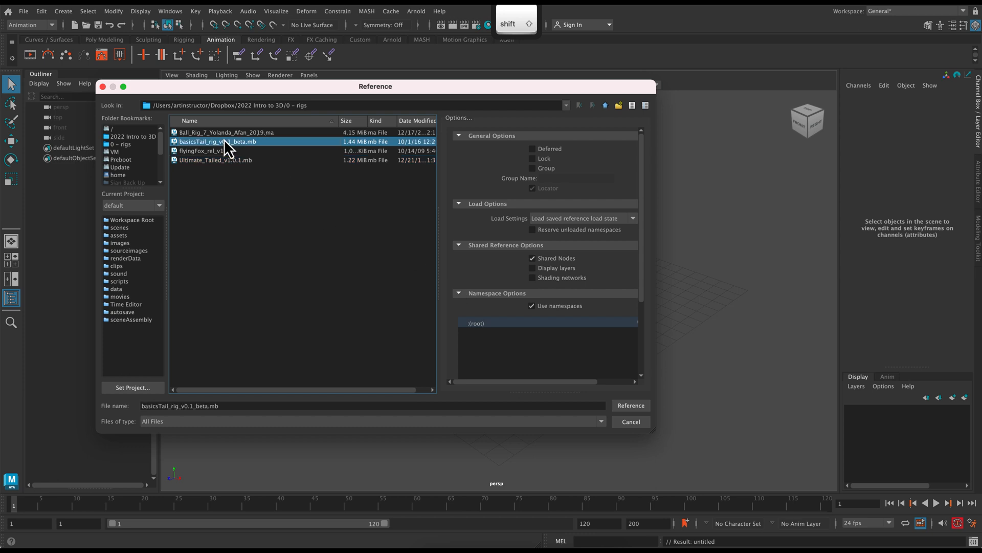
click(630, 405)
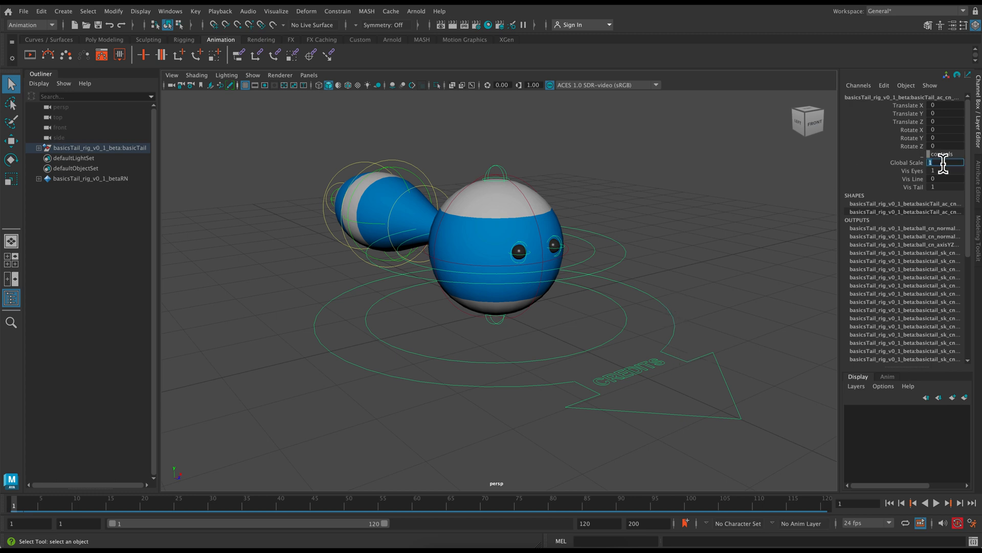
Step: Set the rig's Global Scale to 0.1, tumble around the ball and undo the stretch test
text(0.1)
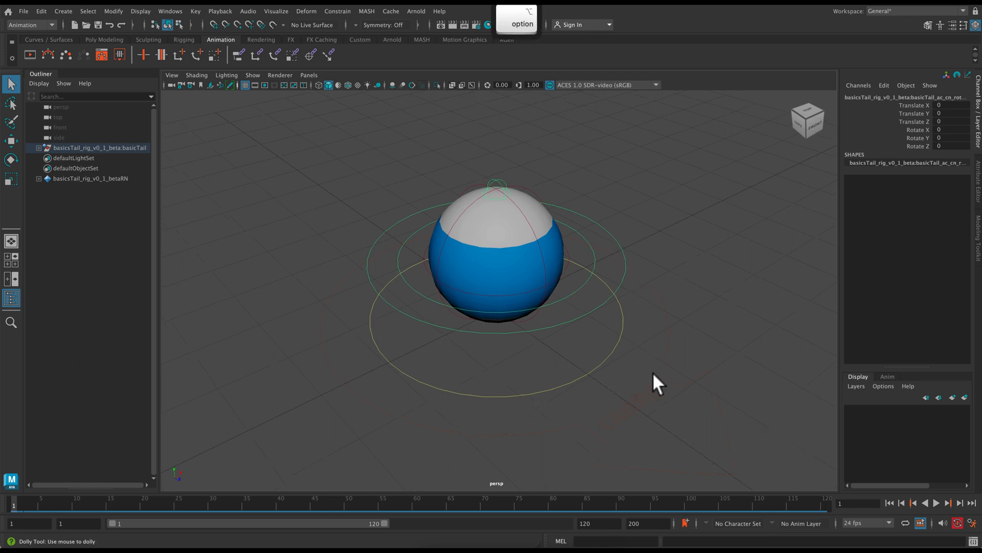
key(w)
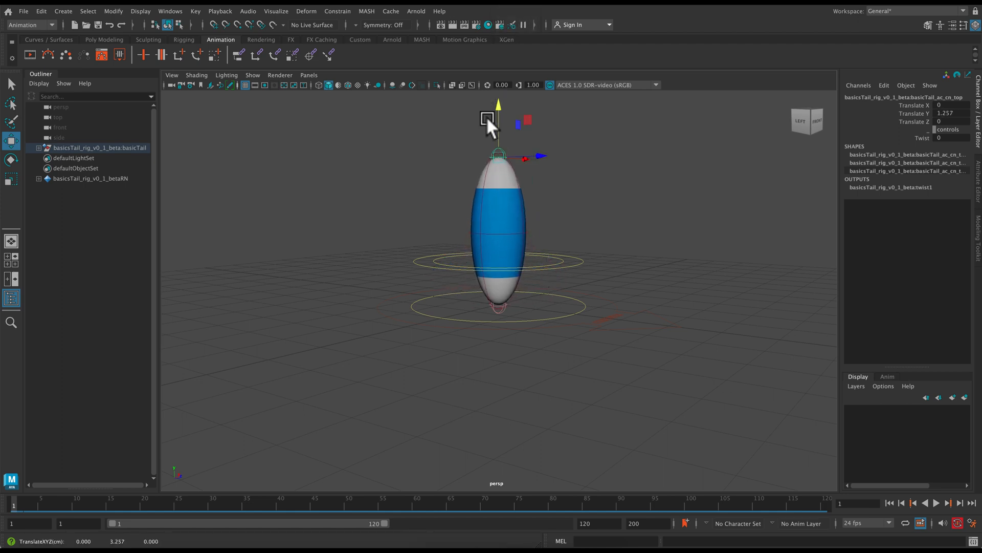
key(ctrl+z)
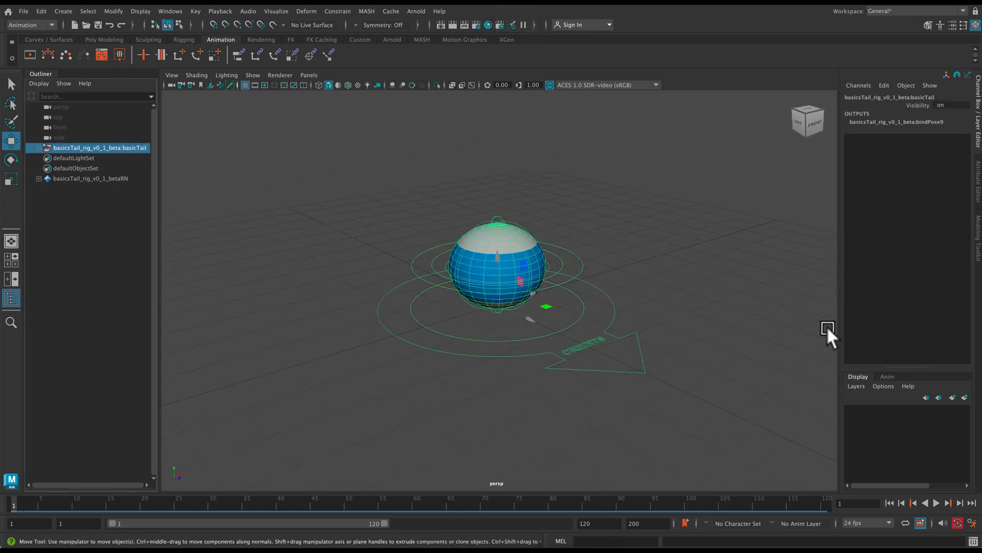
Step: Put the ball rig on a new display layer renamed 'basic' and save it
click(855, 386)
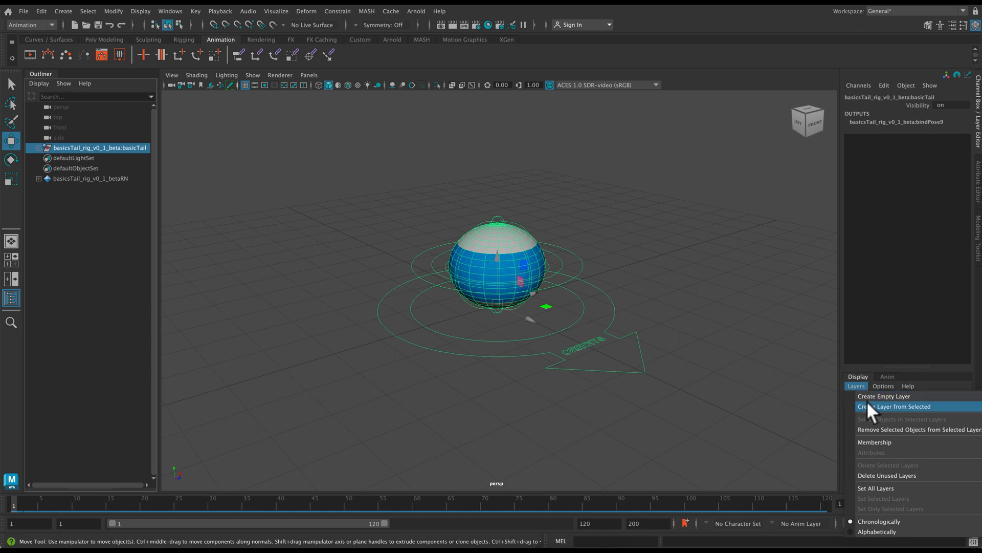
click(903, 406)
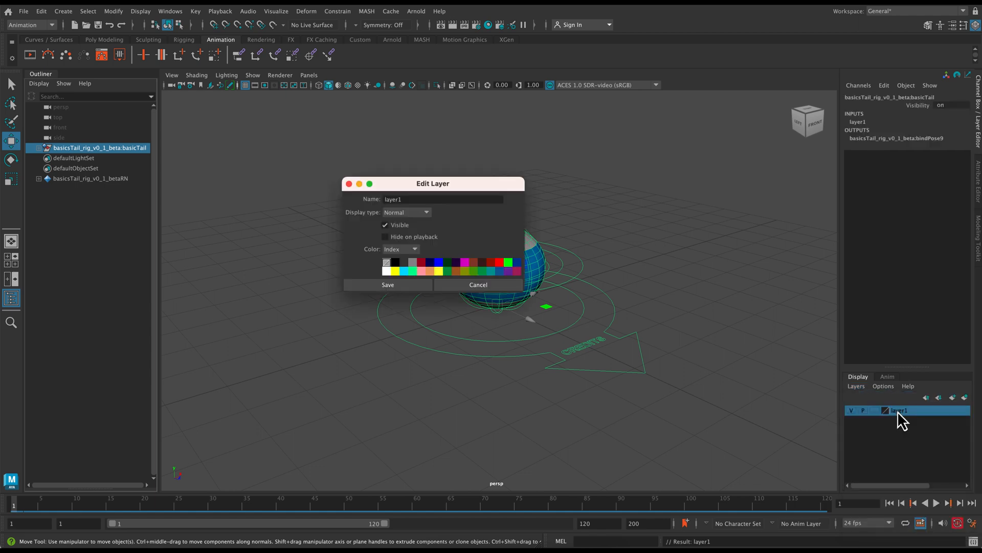
triple_click(443, 200)
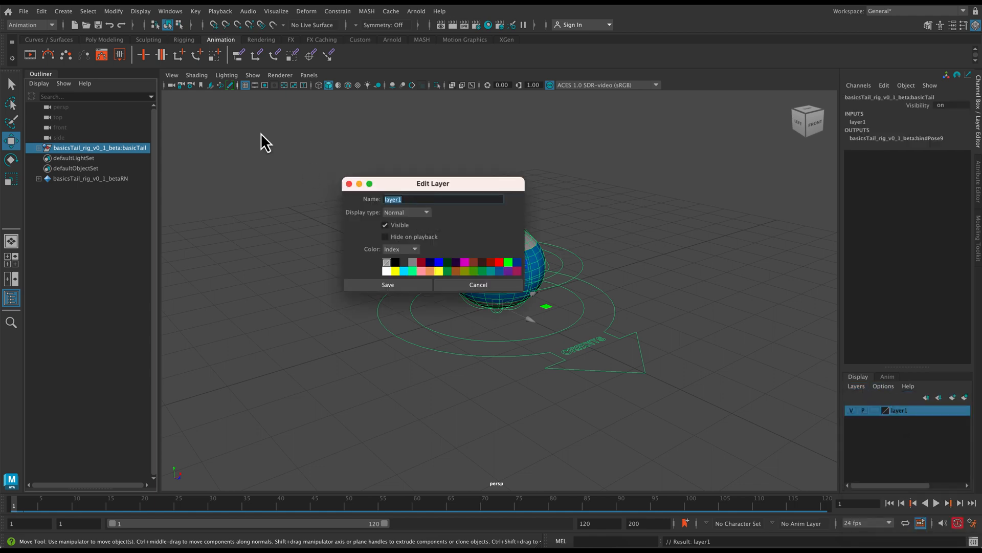
text(basic)
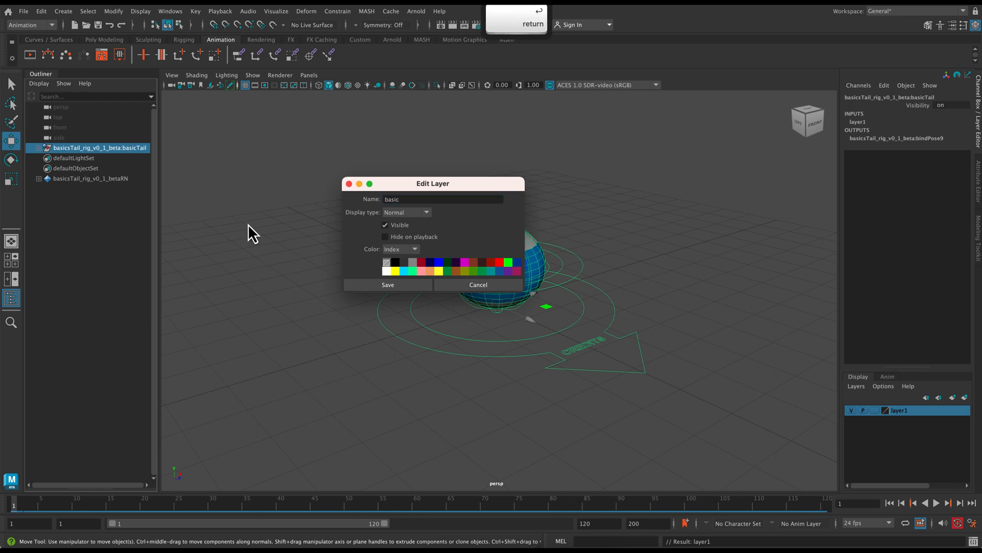
click(387, 285)
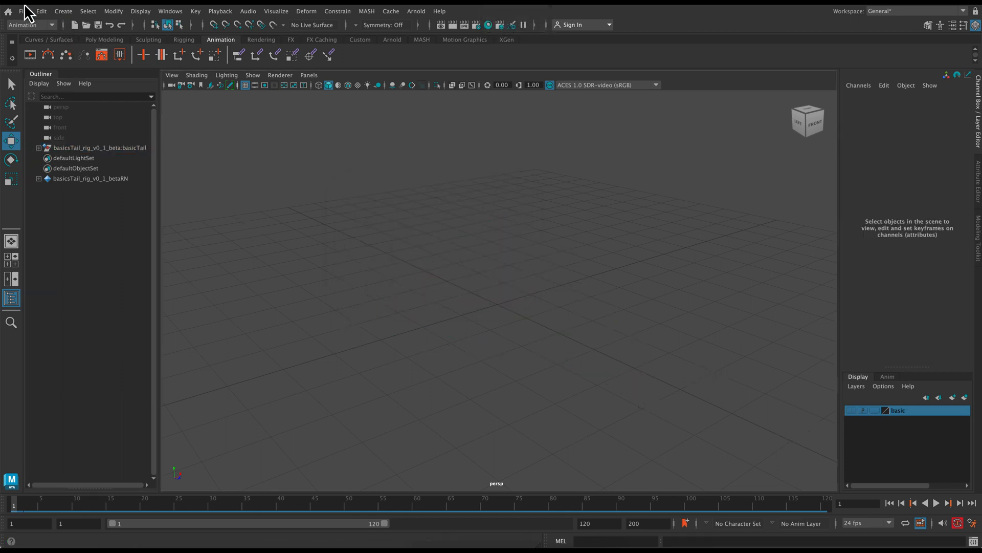
Step: Reference the flyingFox_rel_v1.ma rig and dismiss the scene-reading error warning
click(23, 11)
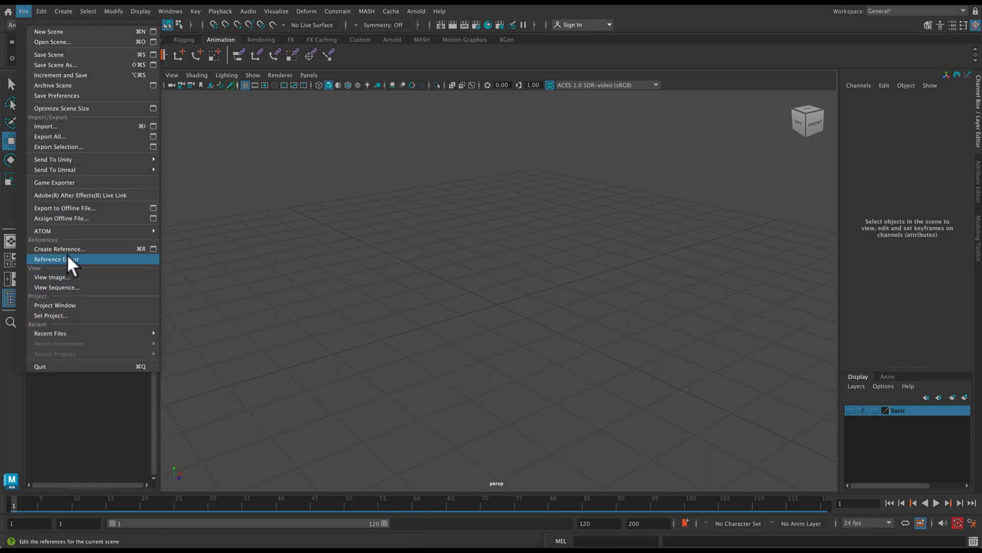
click(55, 259)
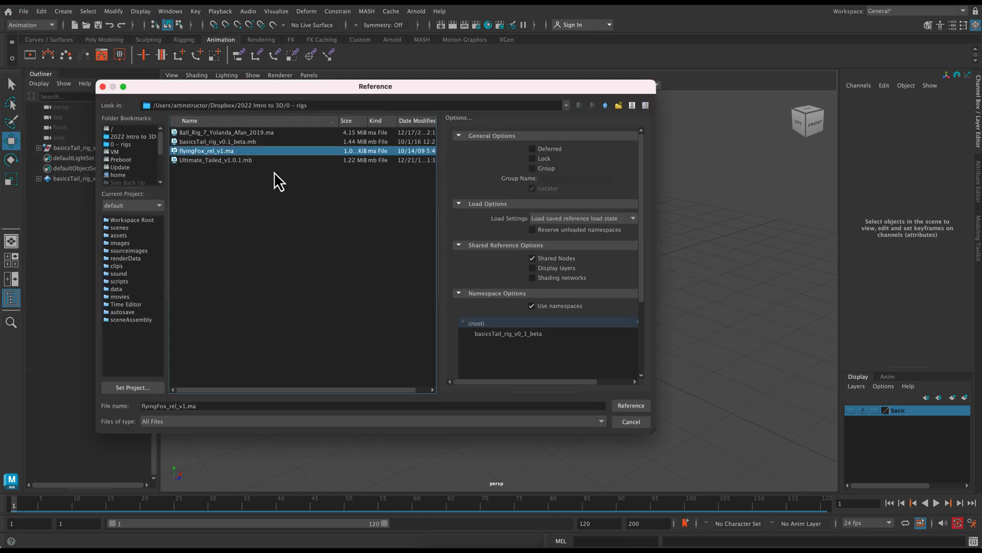
mouse_move(632, 405)
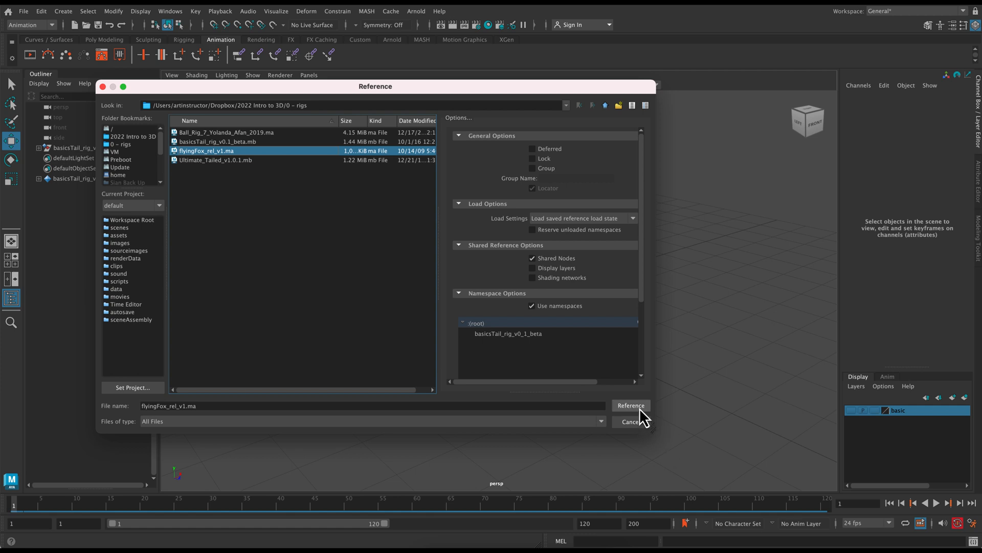
click(631, 405)
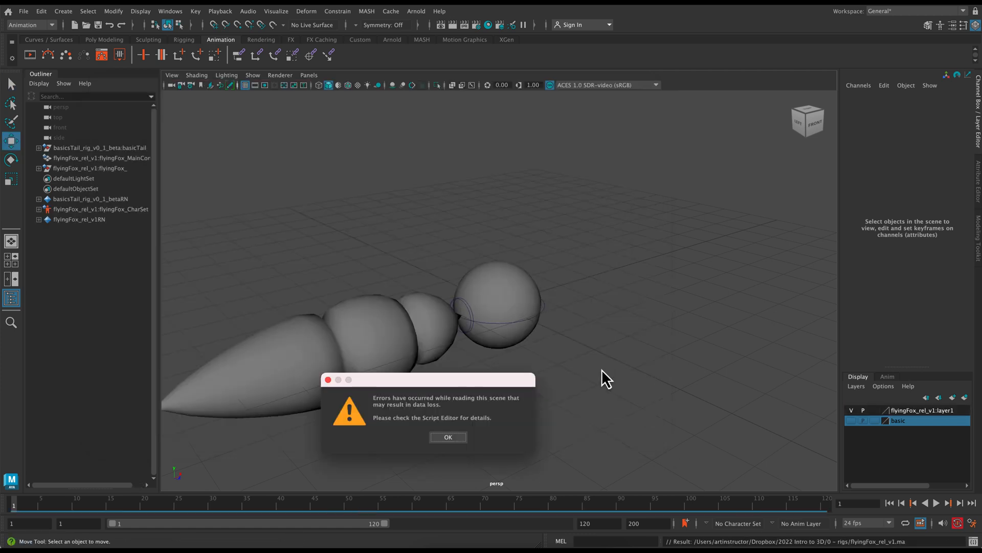
click(448, 437)
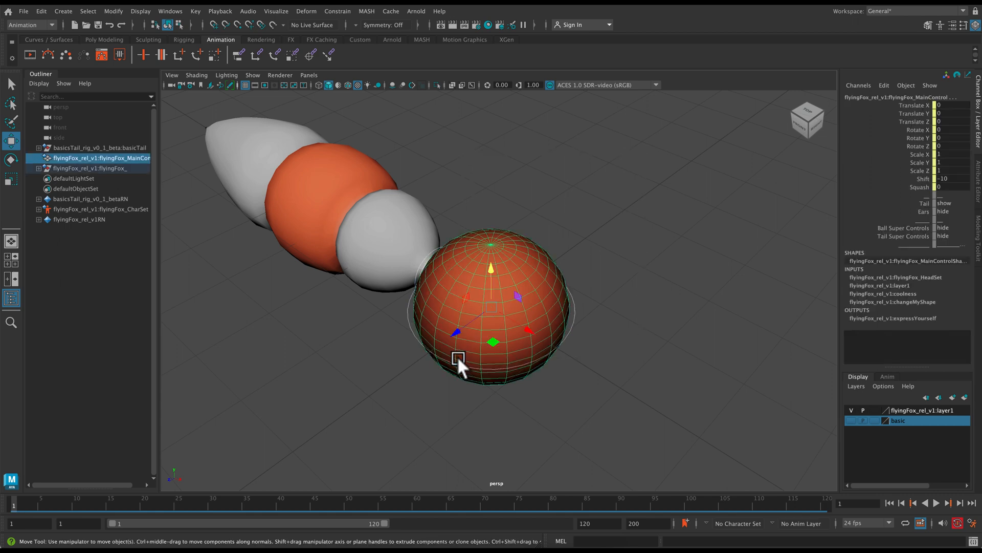
mouse_move(952, 227)
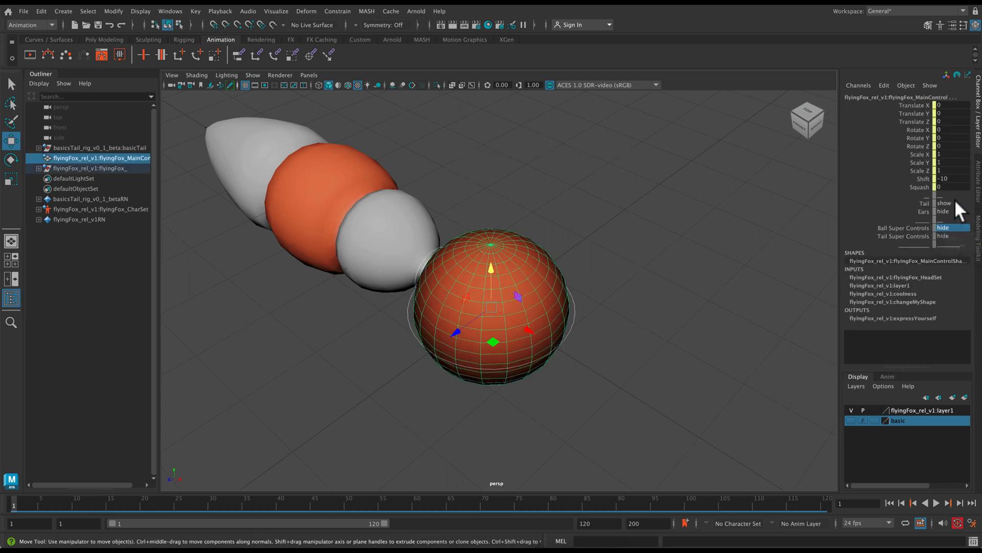
Step: Hide the fox rig's tail and test showing then hiding its ears
click(948, 203)
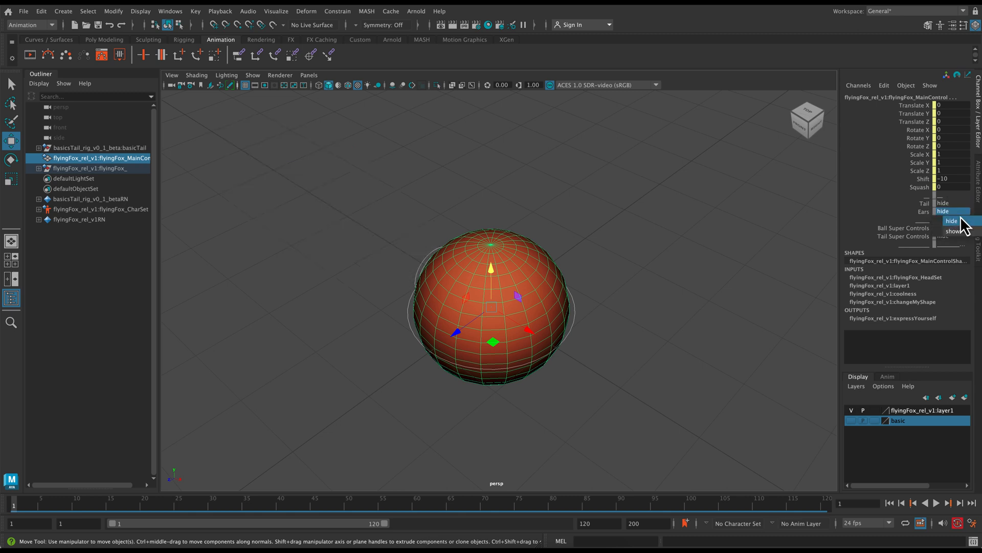
click(955, 230)
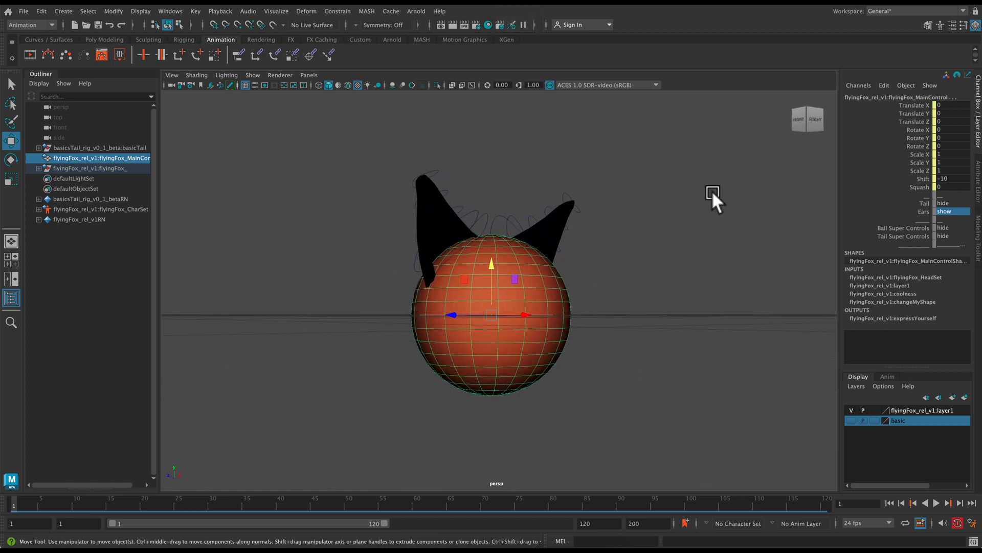
mouse_move(961, 218)
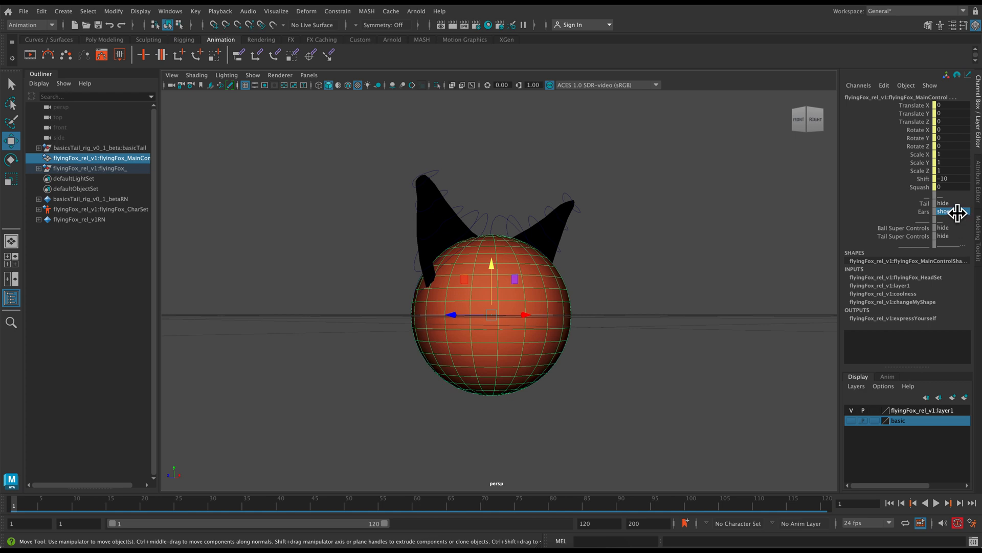
click(950, 211)
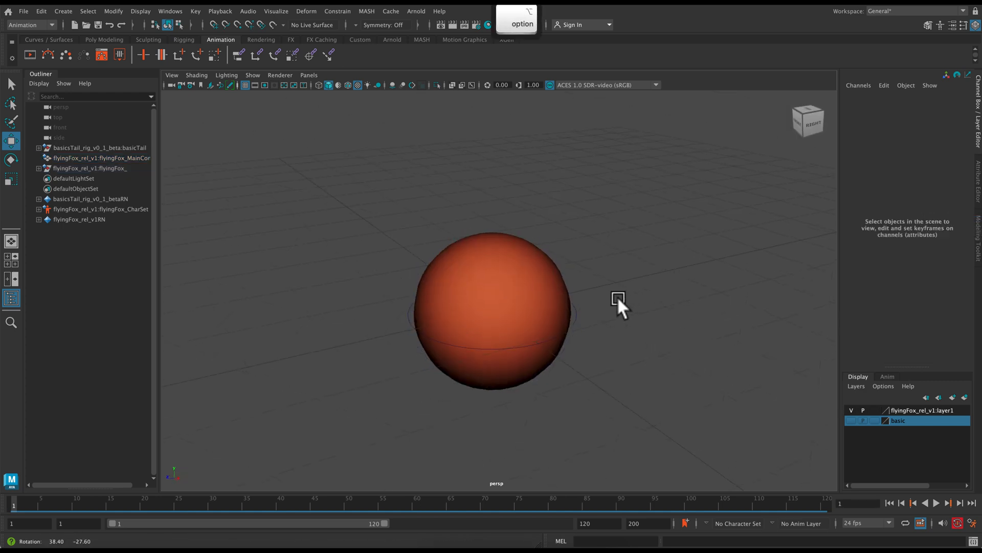
Step: Select the fox main control and try its Shift stretch attribute
click(561, 310)
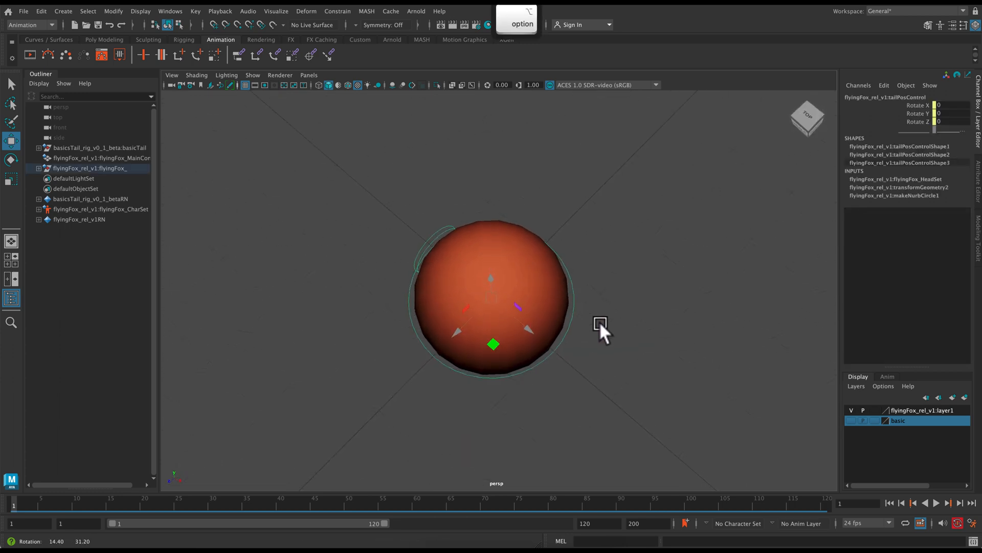
click(97, 157)
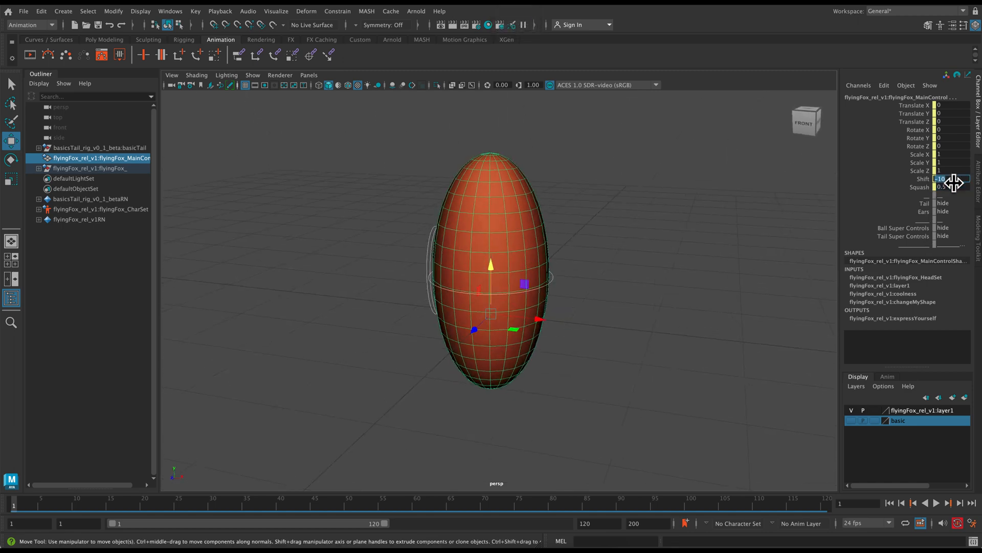
click(949, 186)
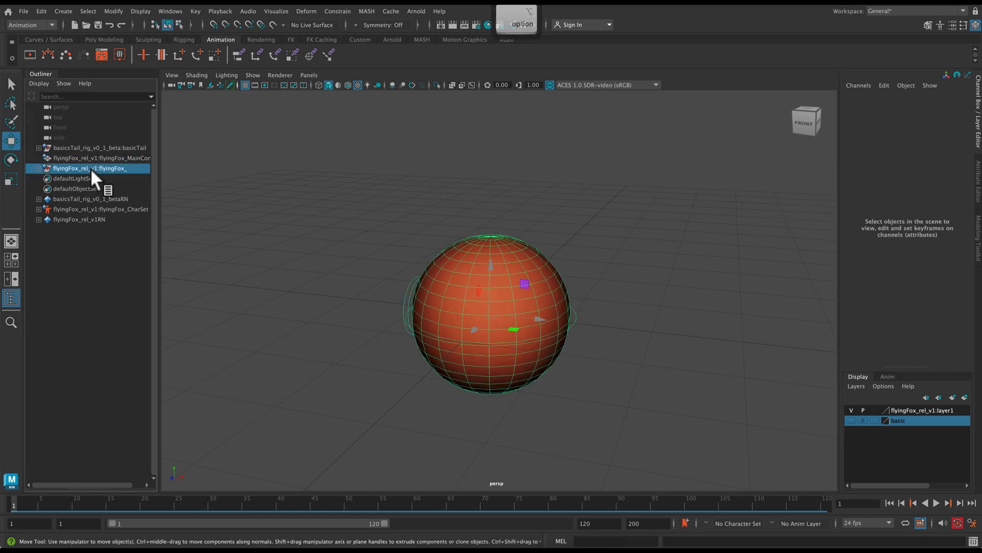
Step: Put the fox rig on a new display layer named 'fox', save it and hide the layer
click(856, 386)
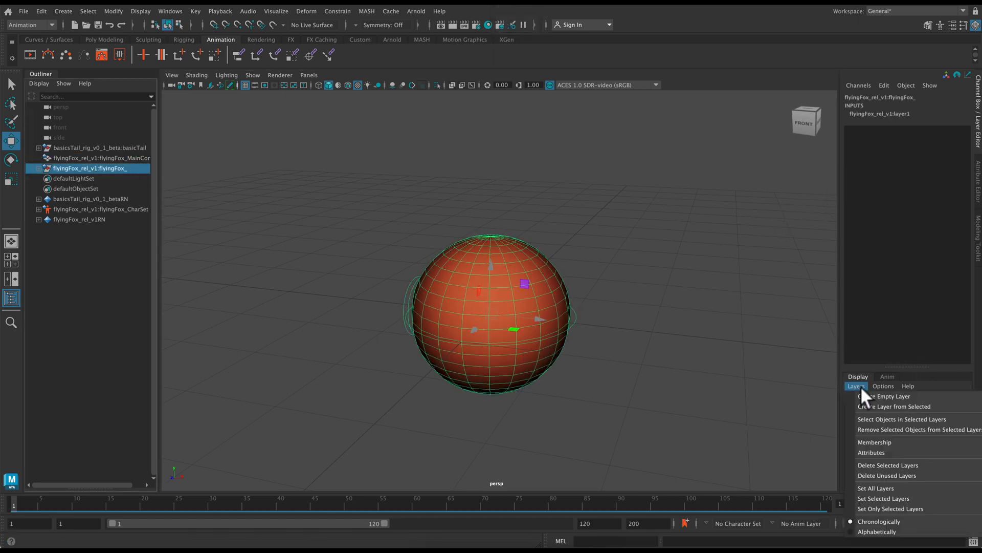
click(886, 396)
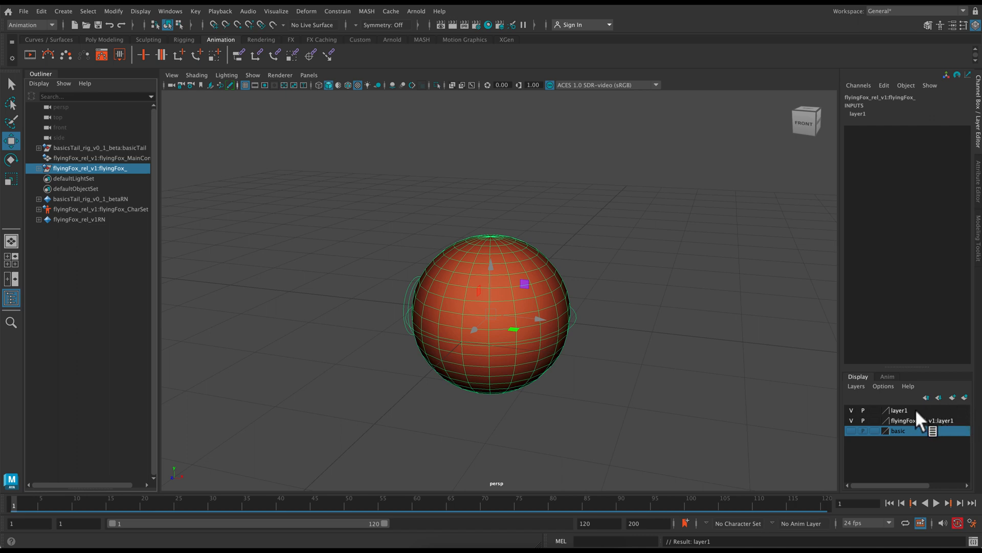
double_click(900, 410)
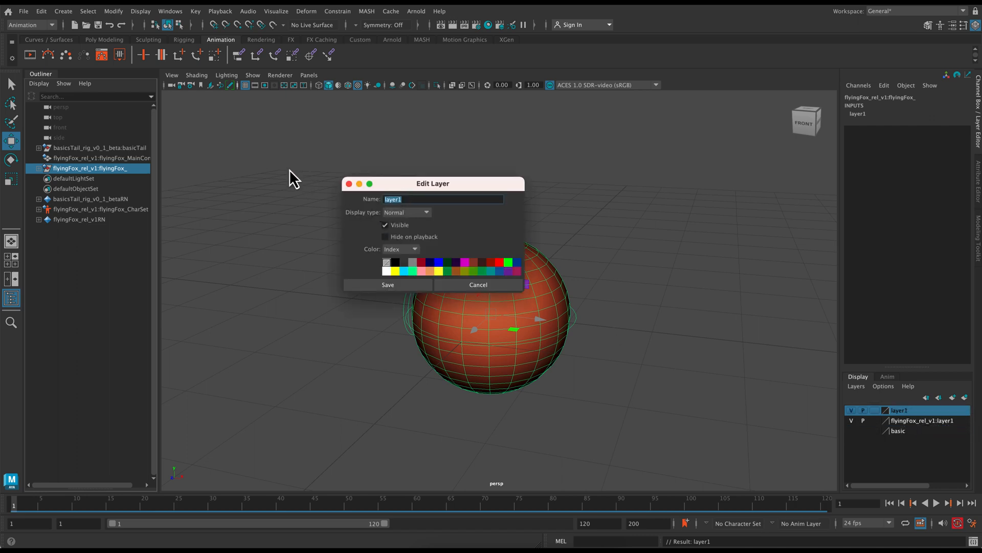
text(fox)
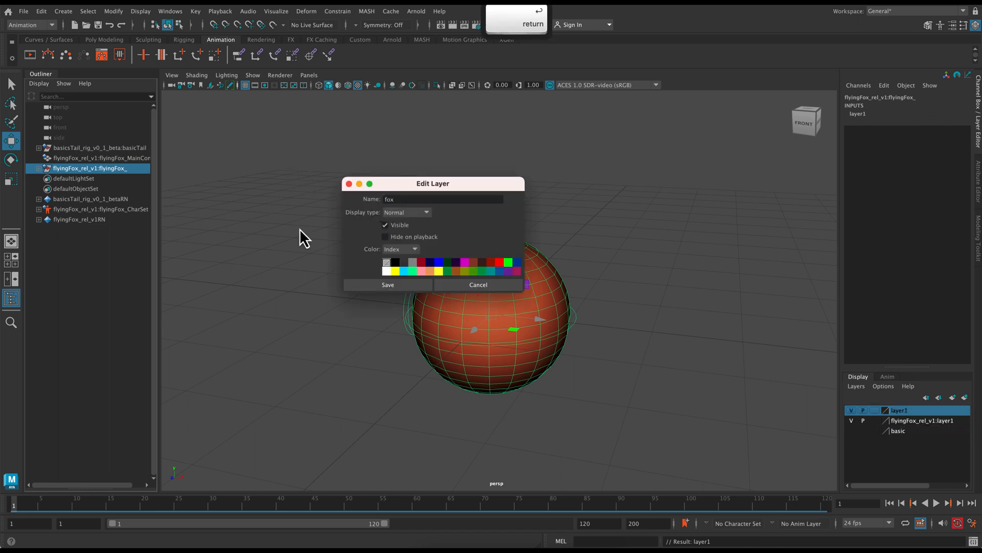
click(387, 284)
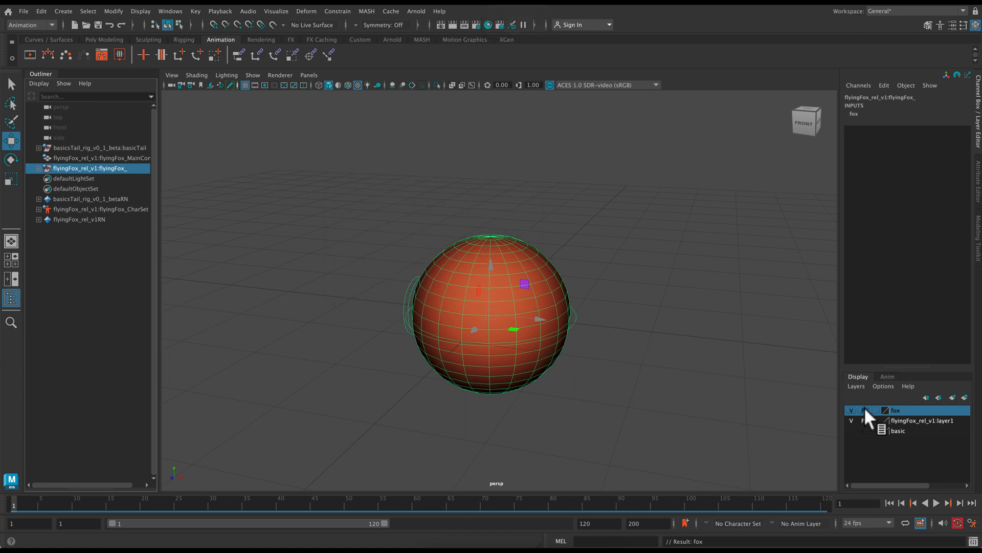
click(853, 410)
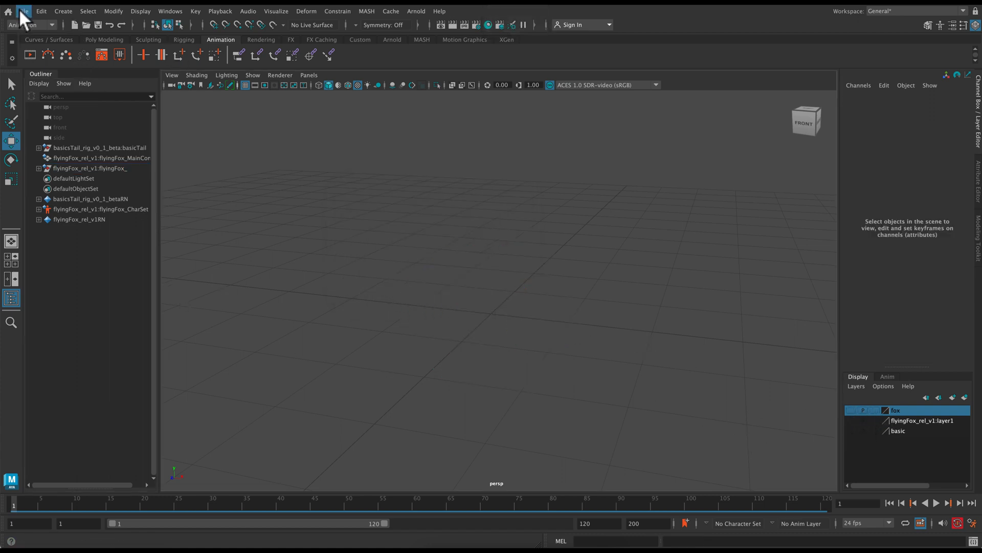
Step: Reference the Ultimate_Tailed_v1.0.1.mb rig file into the scene
click(24, 10)
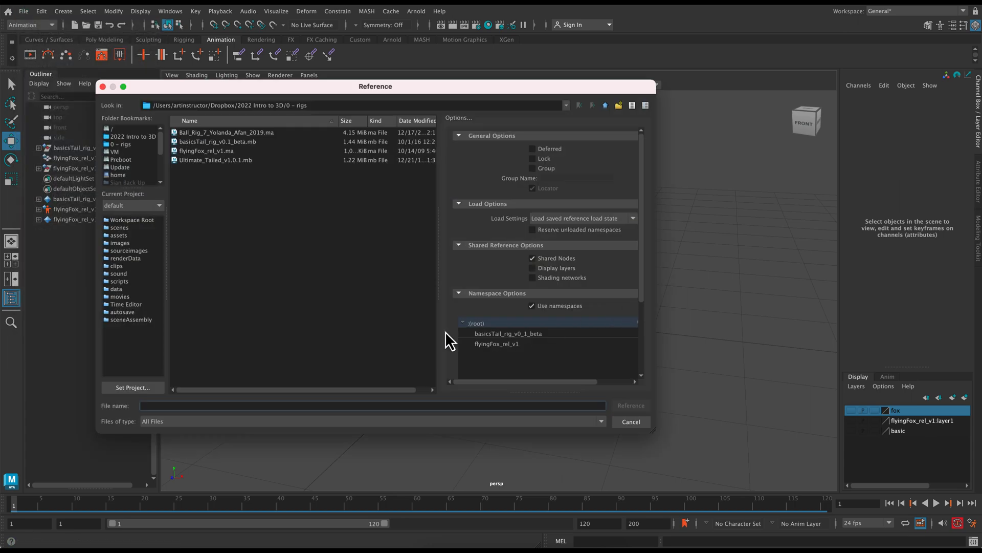
click(216, 160)
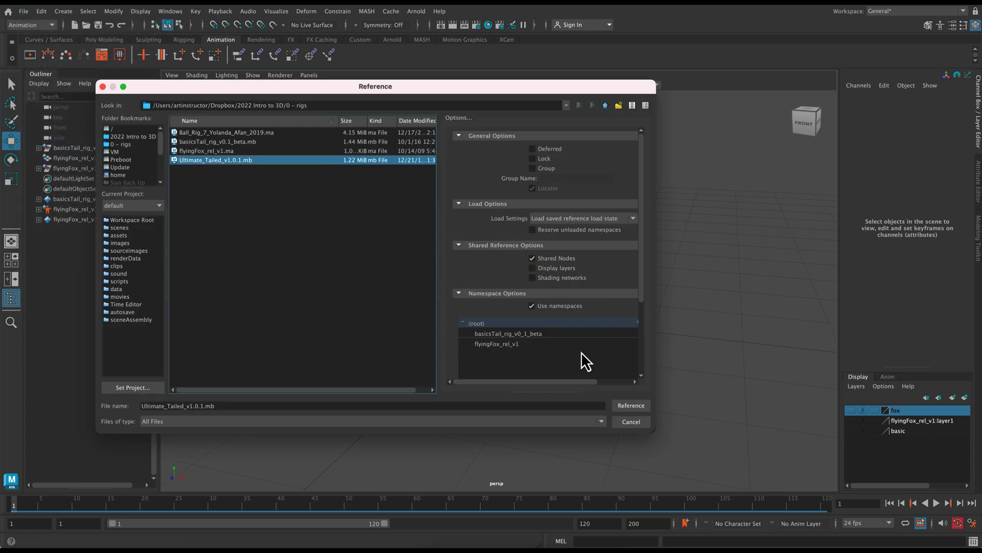
click(630, 406)
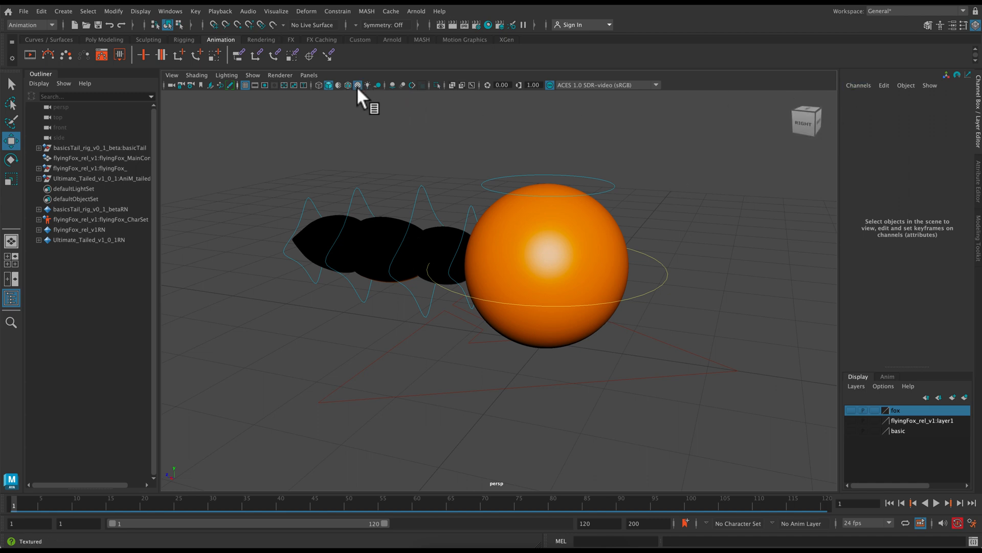
click(367, 85)
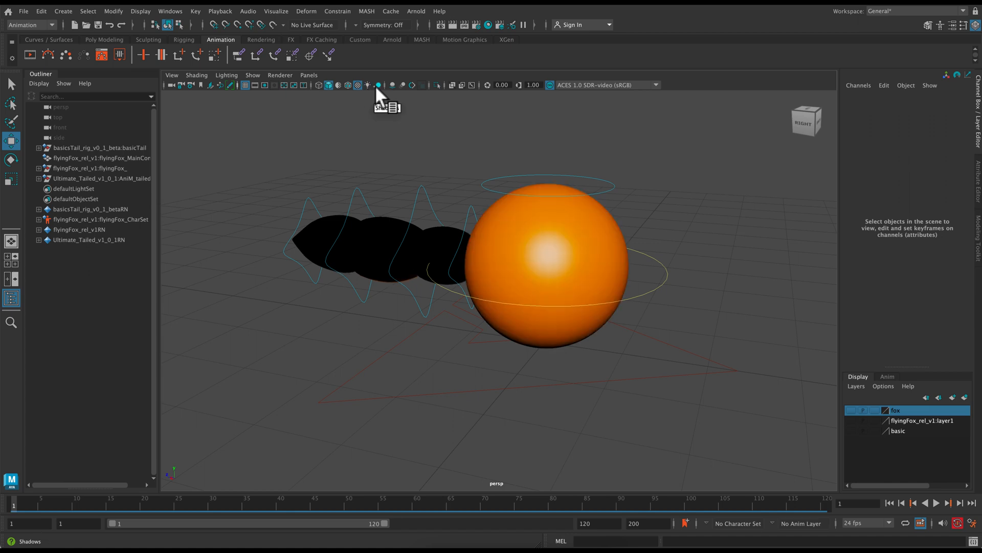
mouse_move(392, 91)
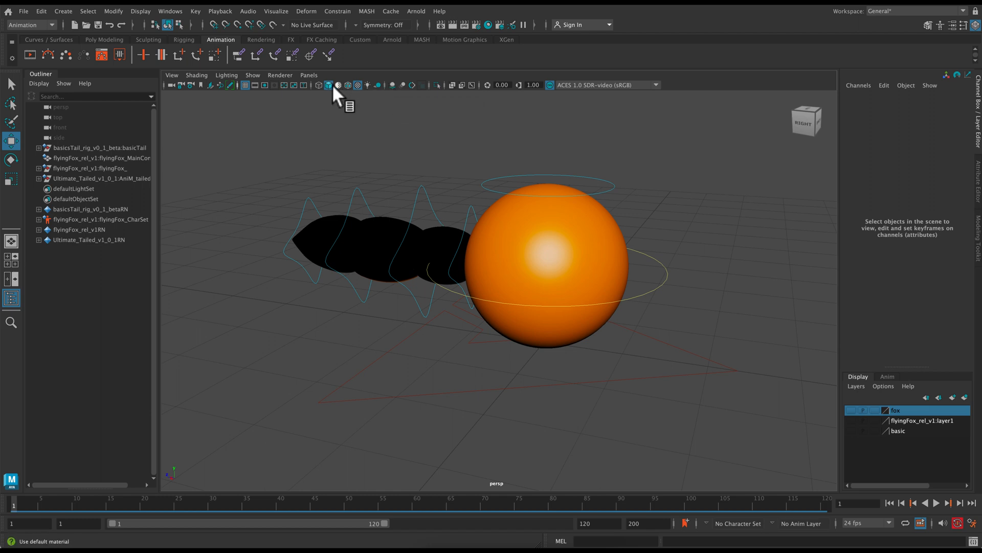
click(337, 85)
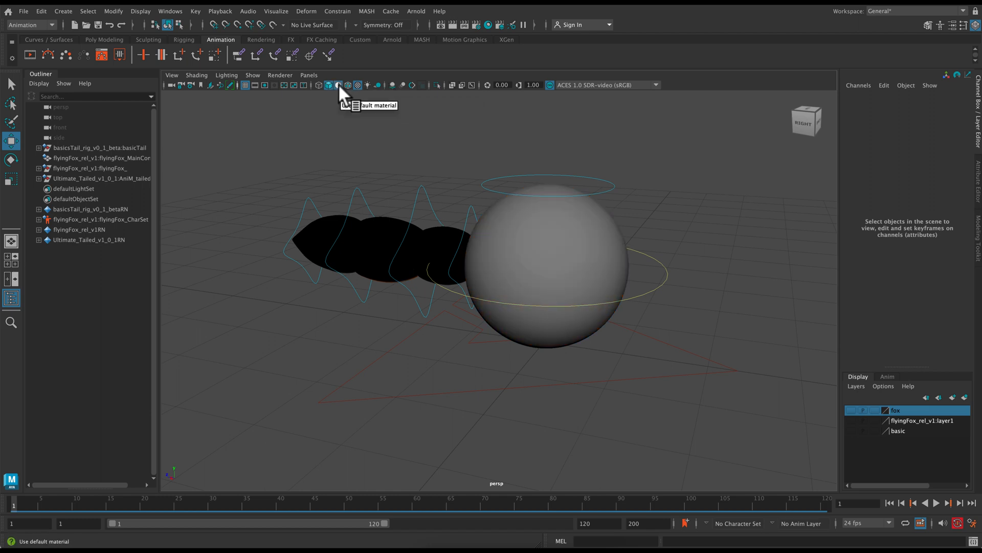
click(337, 85)
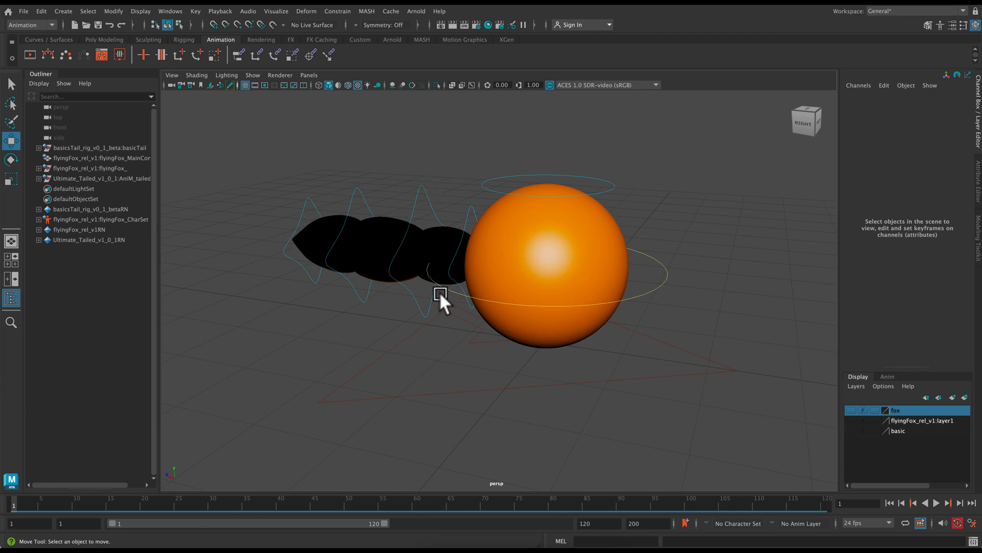
mouse_move(669, 260)
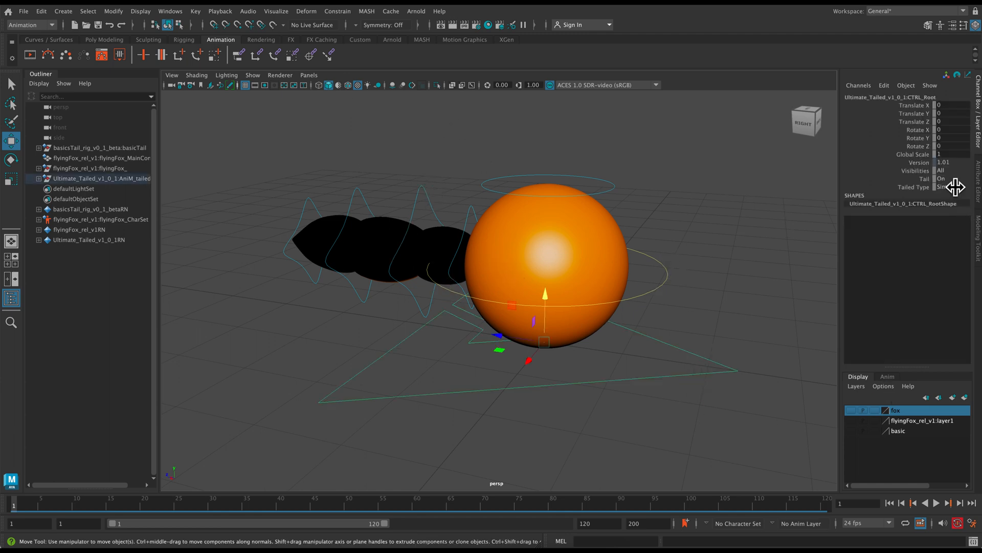
Step: Try the Fox and Beaver Tailed Types, then return the rig to the Simple ball type
click(951, 186)
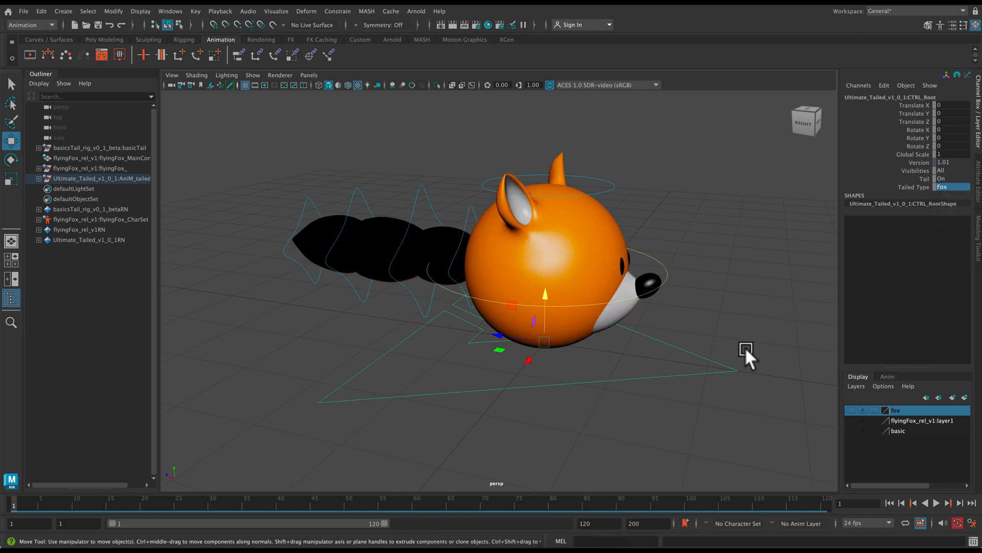
click(950, 186)
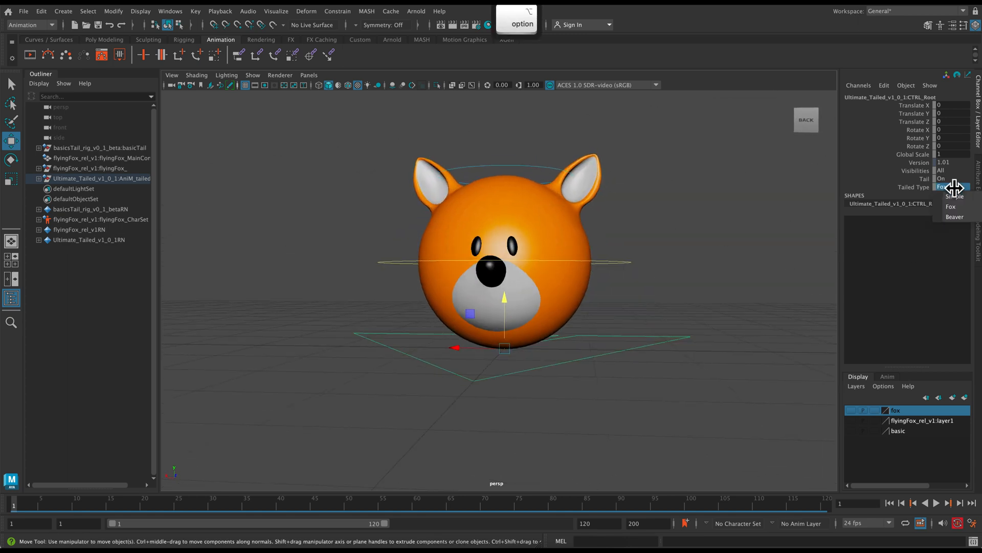
click(955, 216)
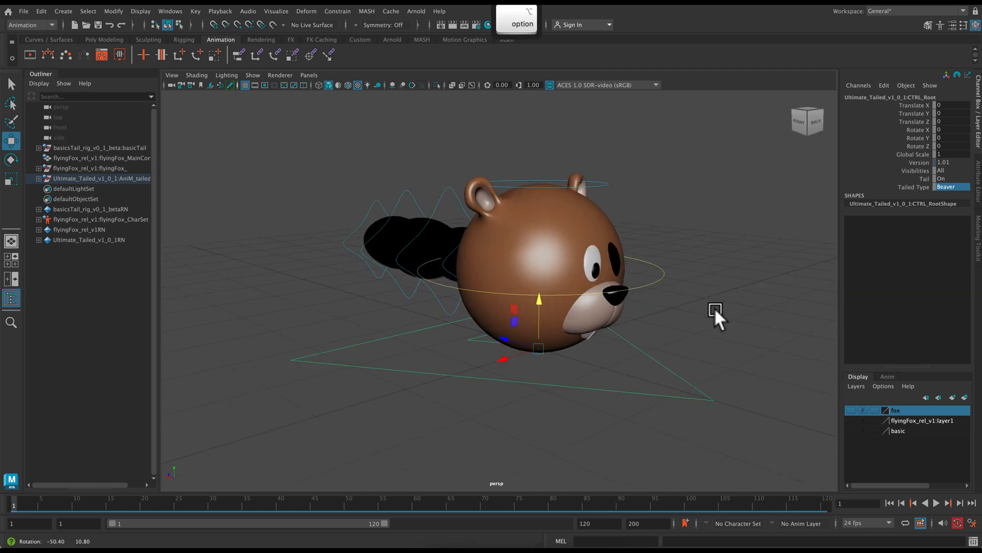
click(949, 186)
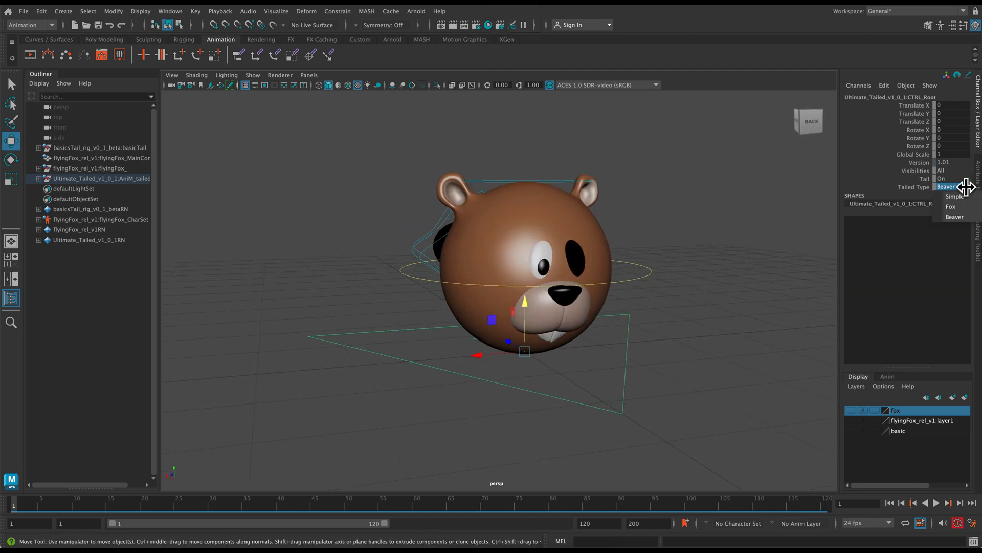
click(955, 196)
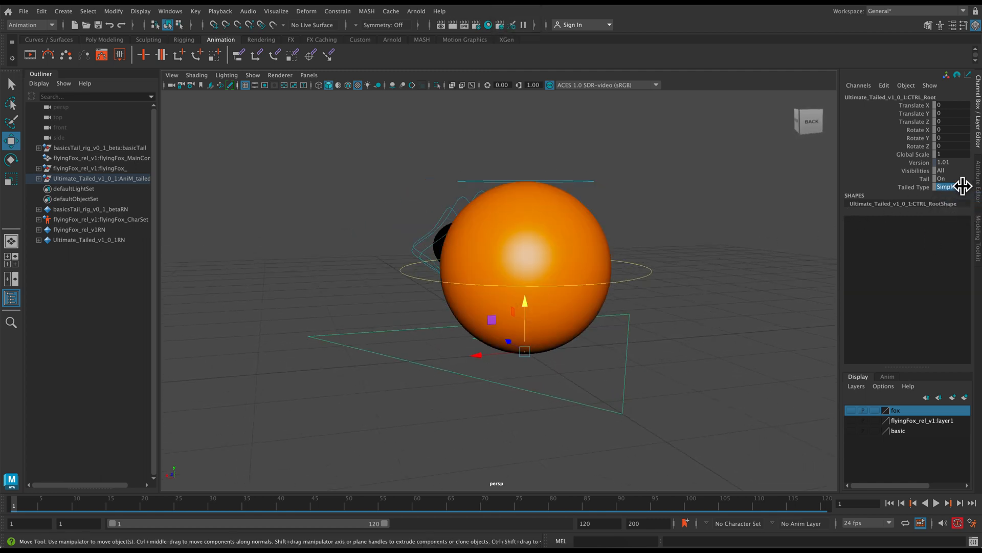
Step: Select CTRL_Root, turn the rig's Tail to Off and move the ball forward
click(947, 170)
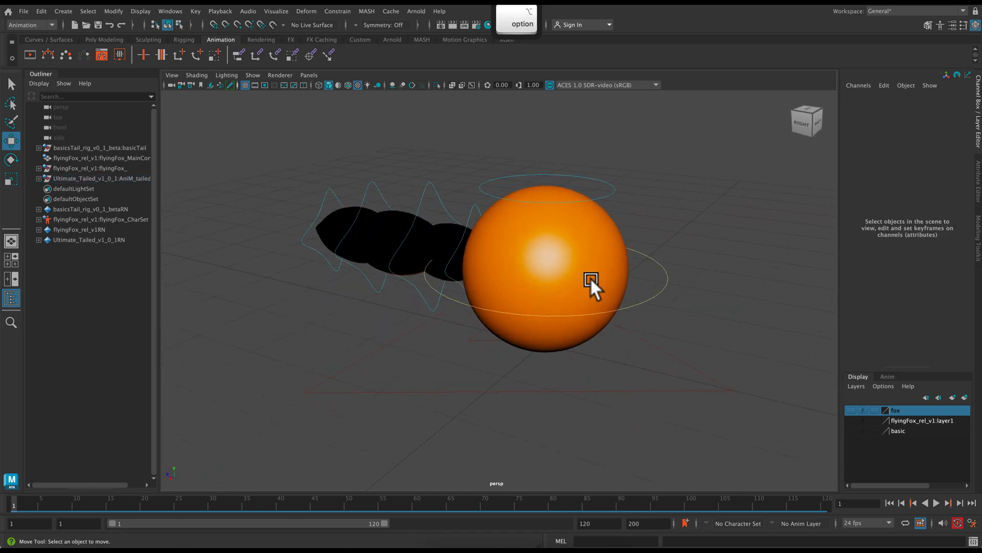
click(590, 280)
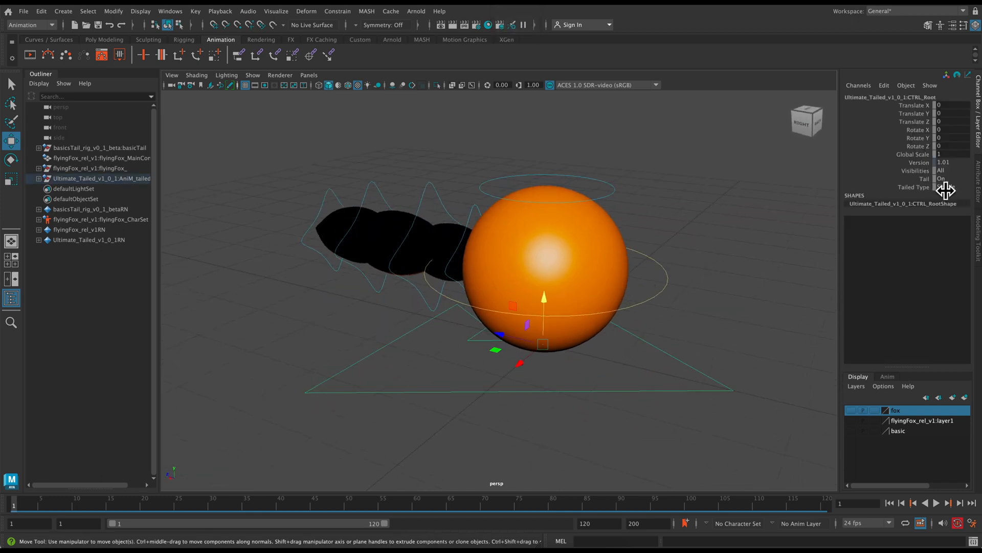
click(947, 178)
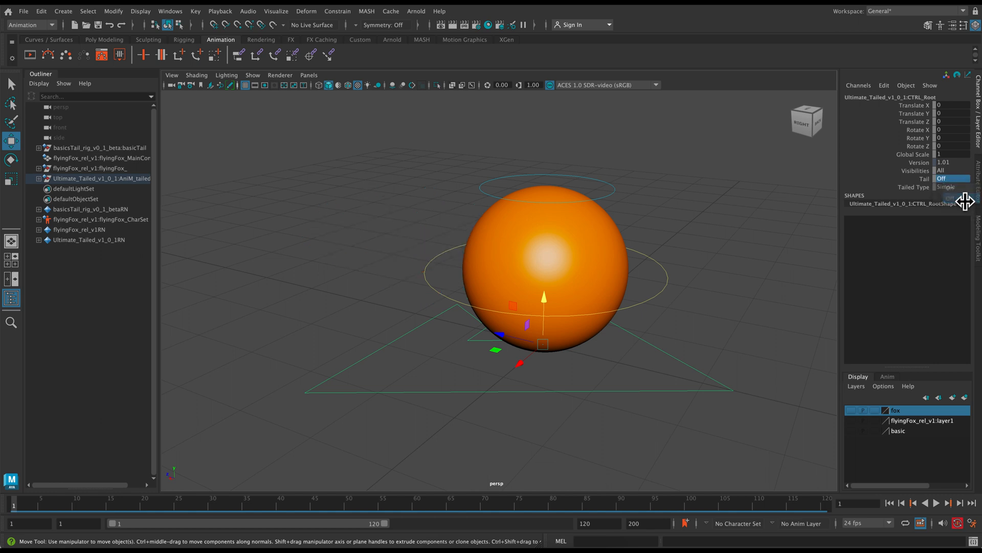
click(693, 251)
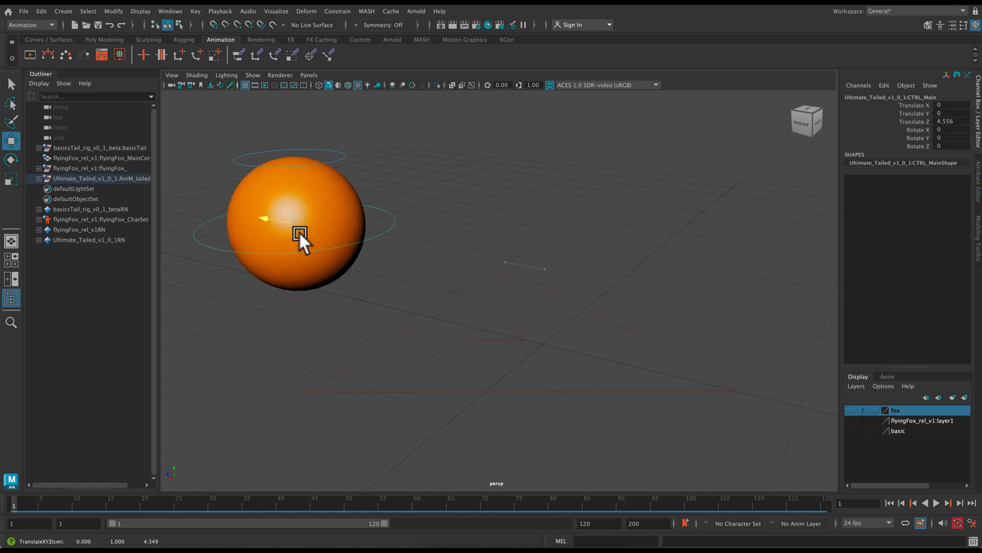
Step: Undo the move so the ball returns to the grid centre
key(cmd+z)
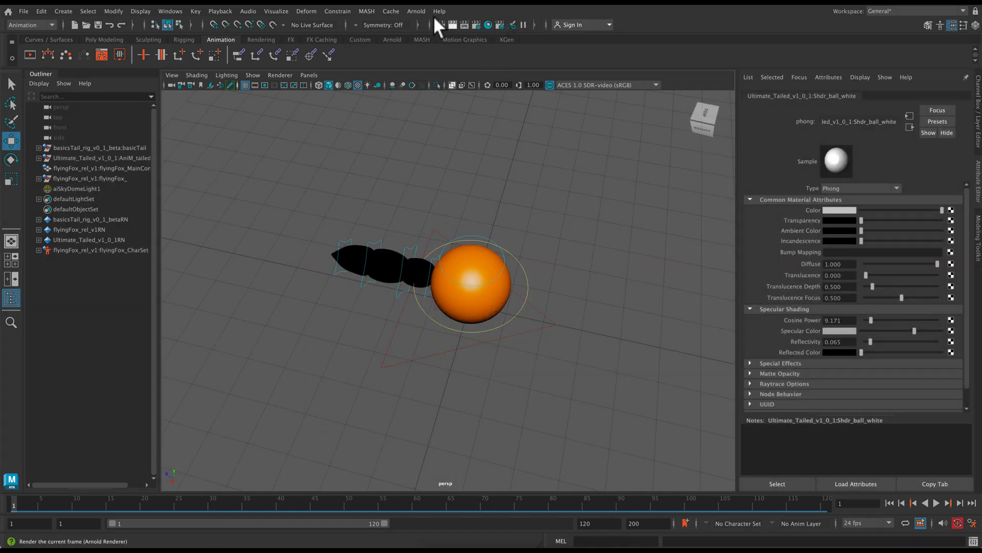
Step: Render the current frame with Arnold, then re-render it with Maya Hardware 2.0
click(416, 11)
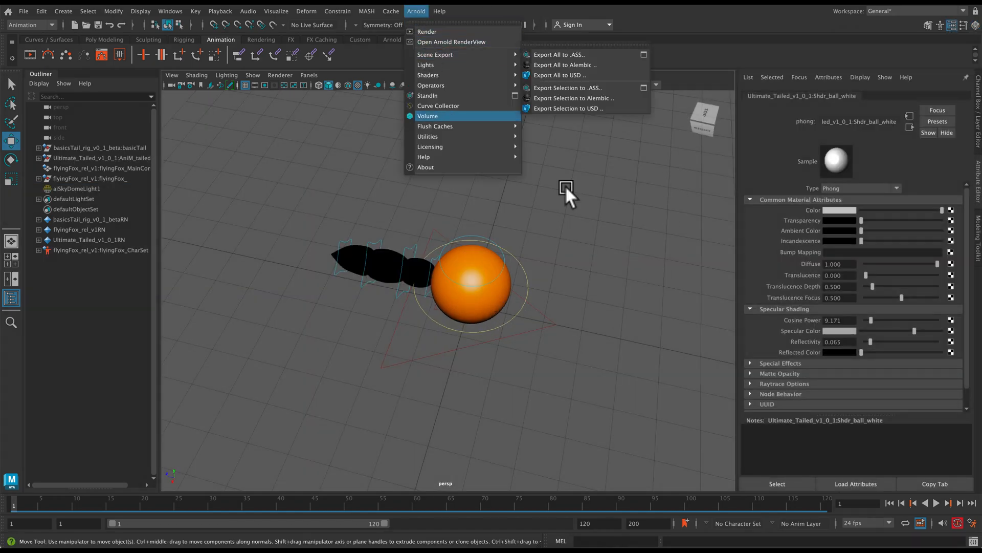
click(452, 42)
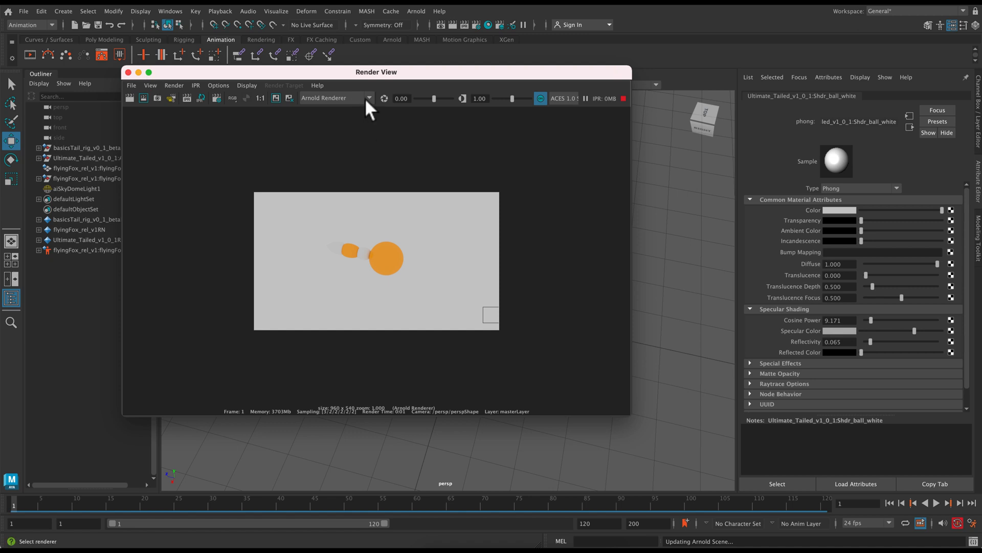
click(336, 99)
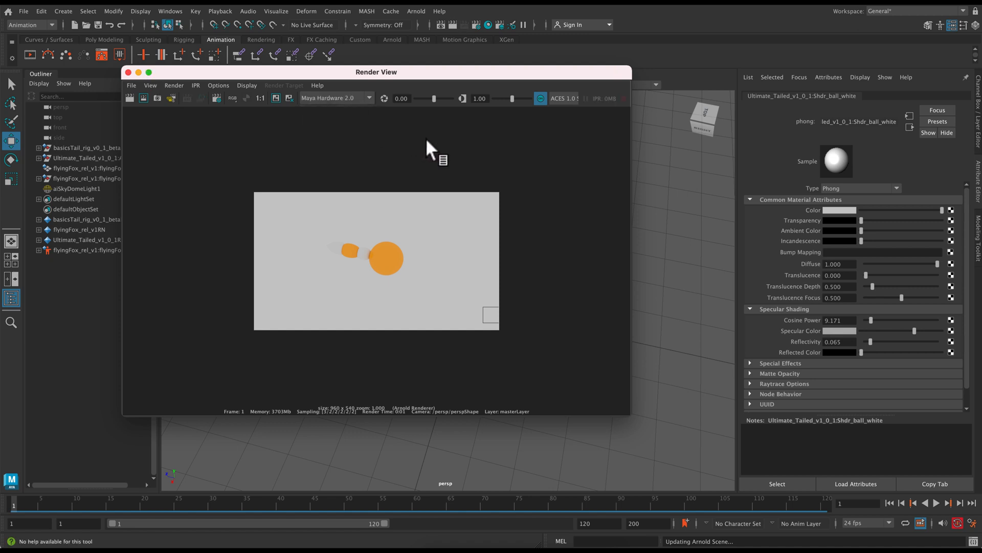
mouse_move(206, 103)
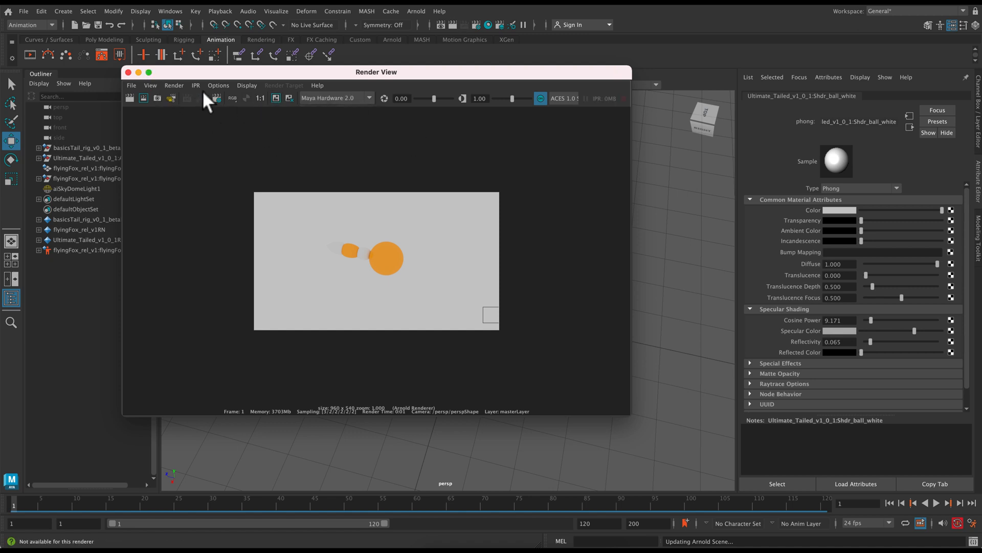
click(174, 85)
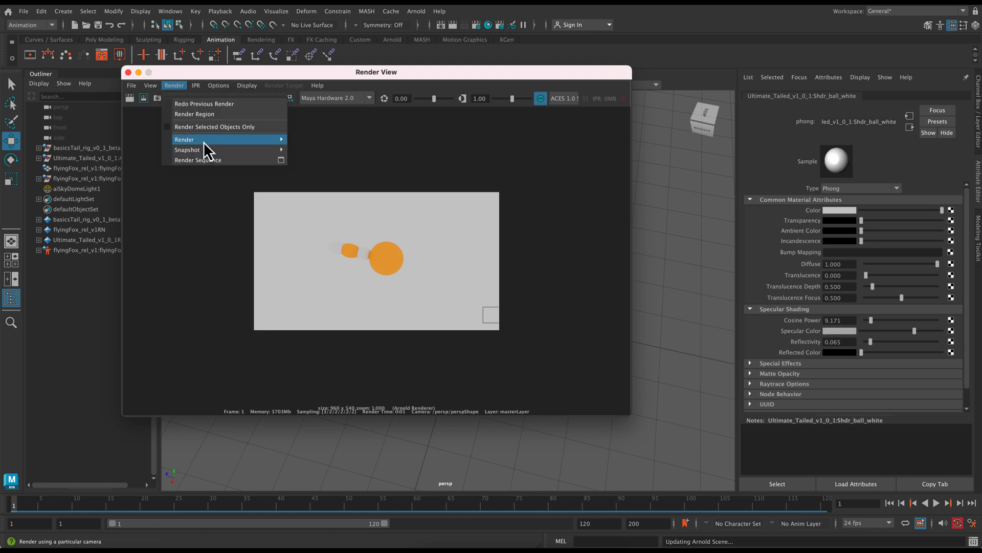
click(185, 139)
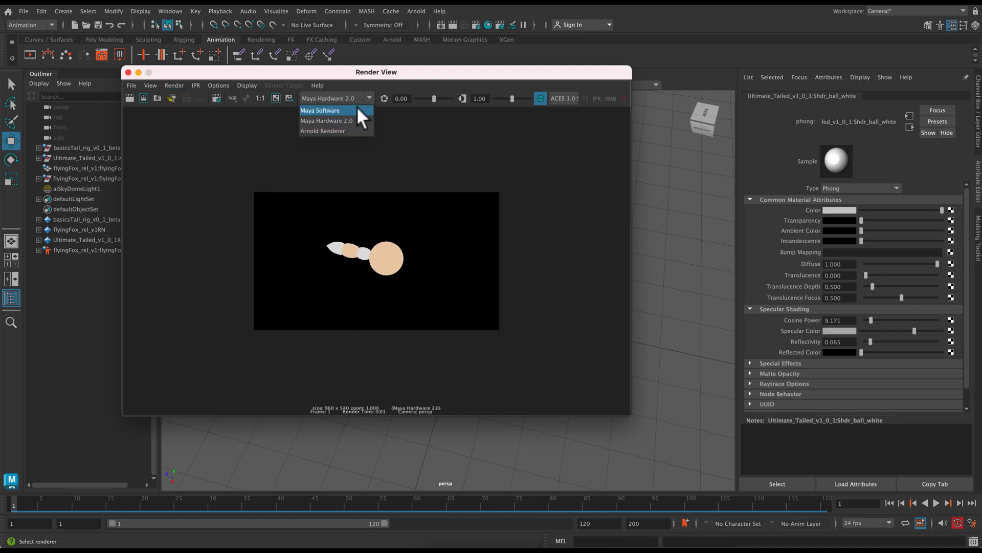
Step: Switch the renderer to Maya Software and render the current persp view
click(174, 85)
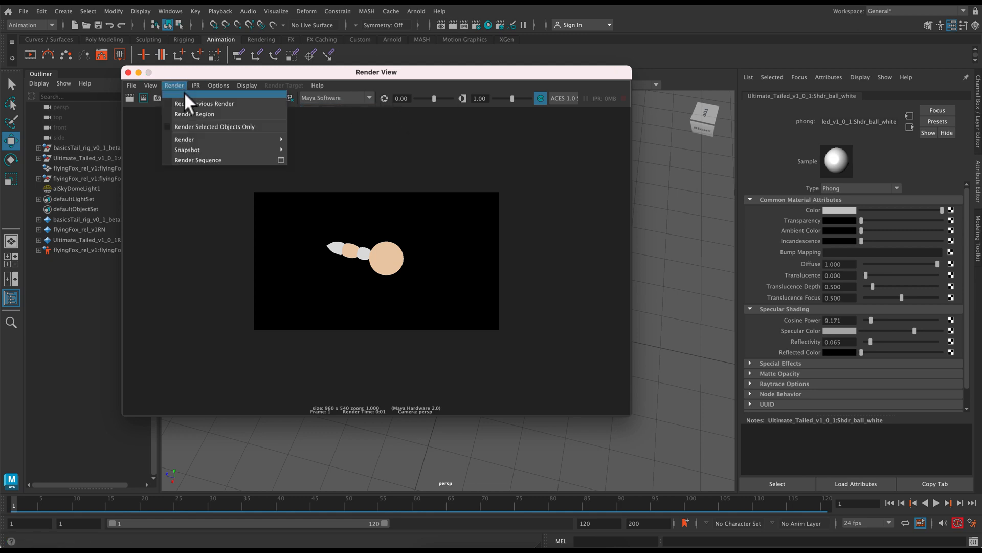
mouse_move(185, 139)
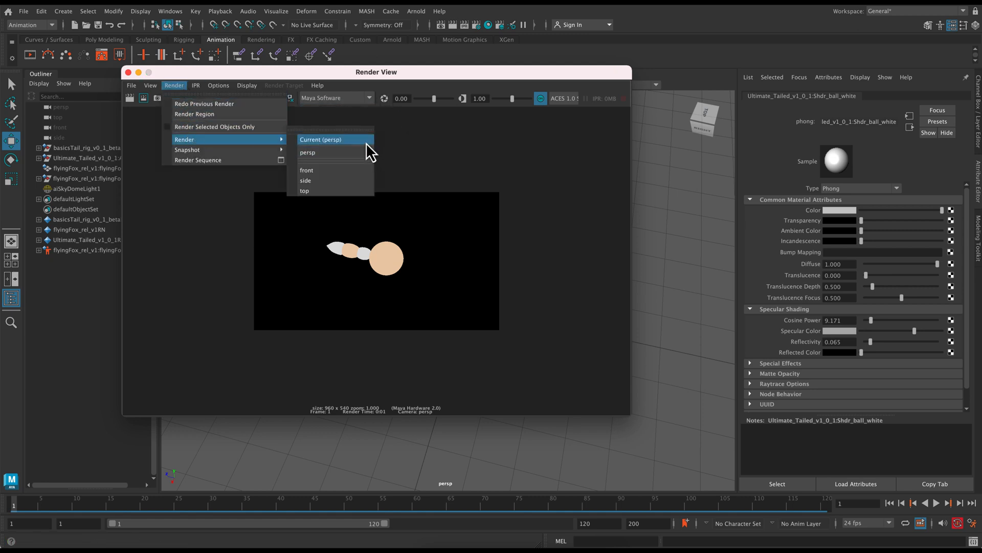
click(322, 139)
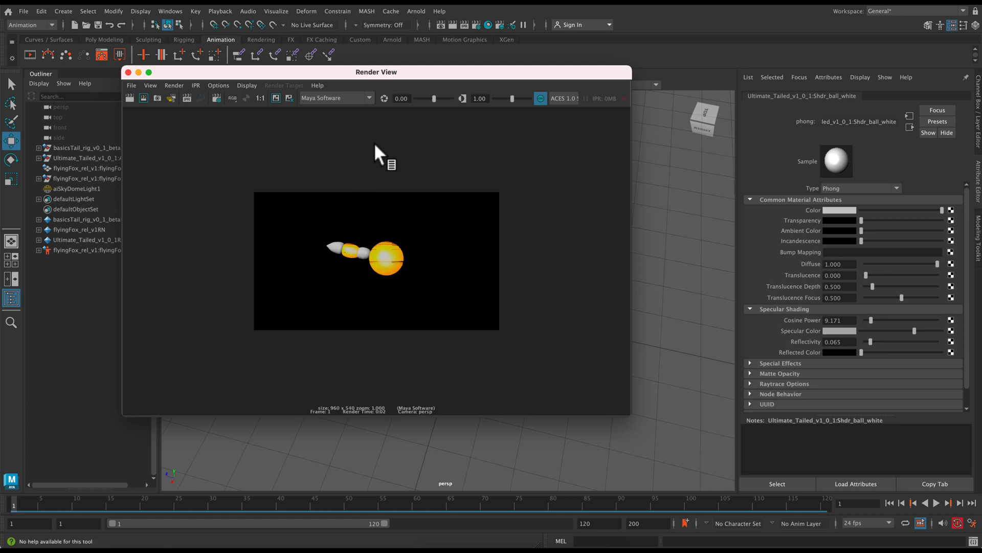
mouse_move(182, 104)
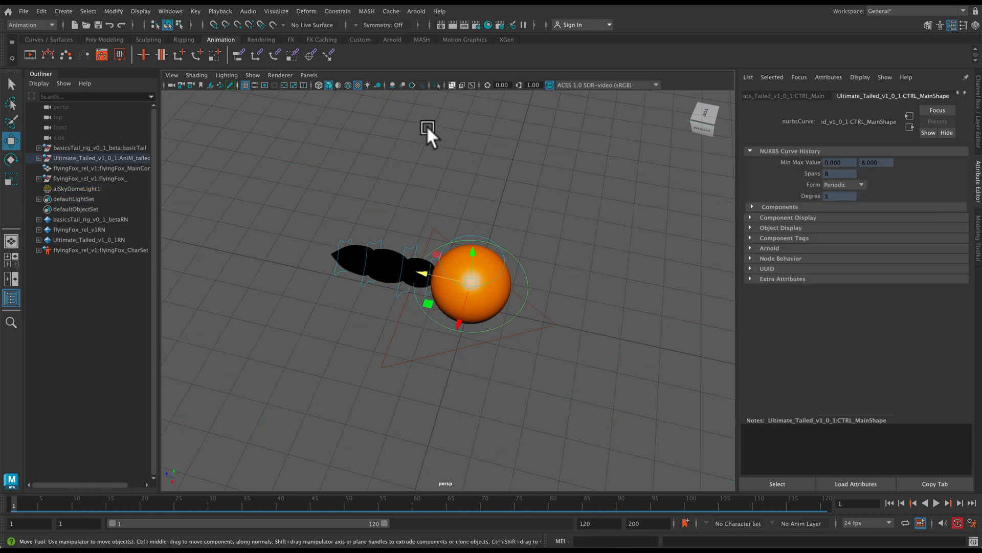
Step: Run a playblast from the time slider to playblast.mov and close its movie preview
click(76, 188)
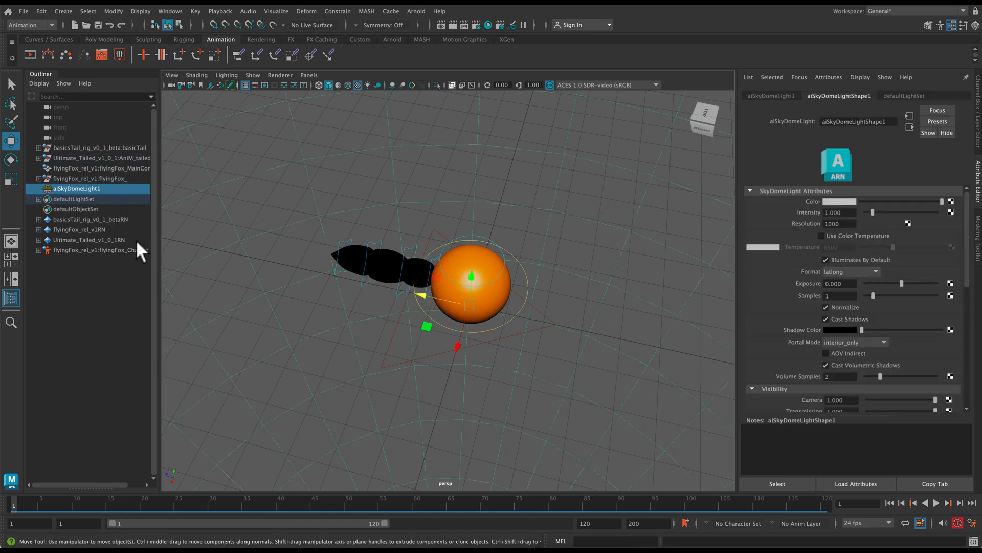
click(620, 331)
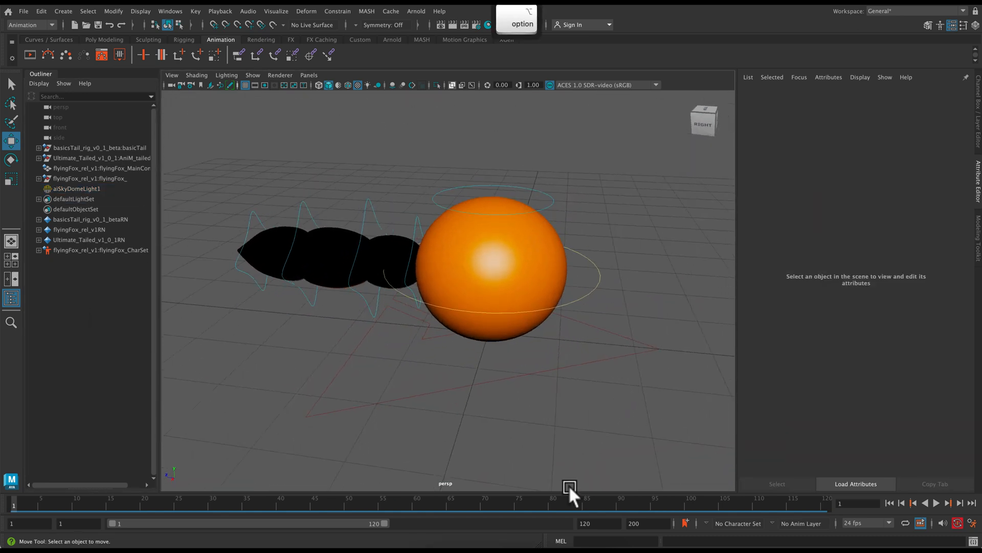
right_click(569, 488)
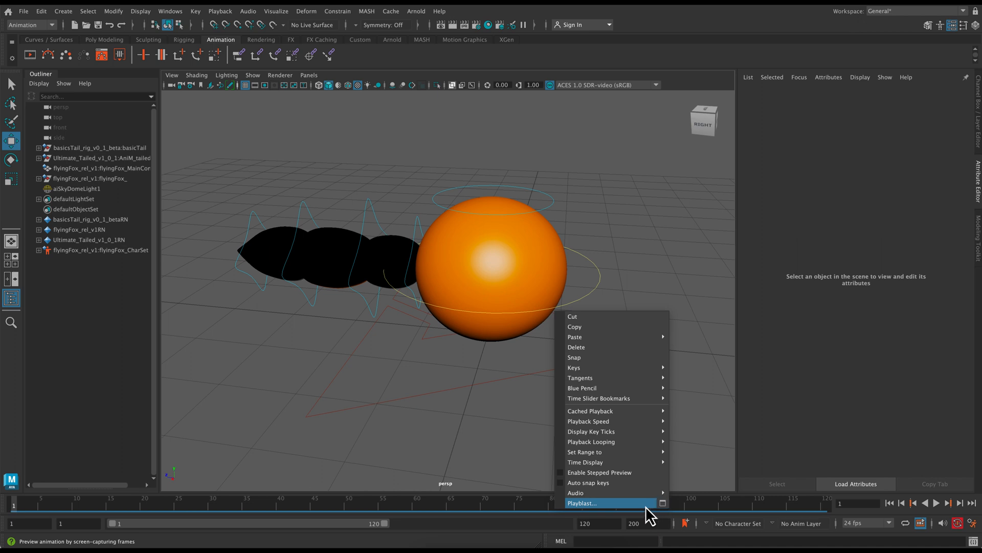
click(581, 503)
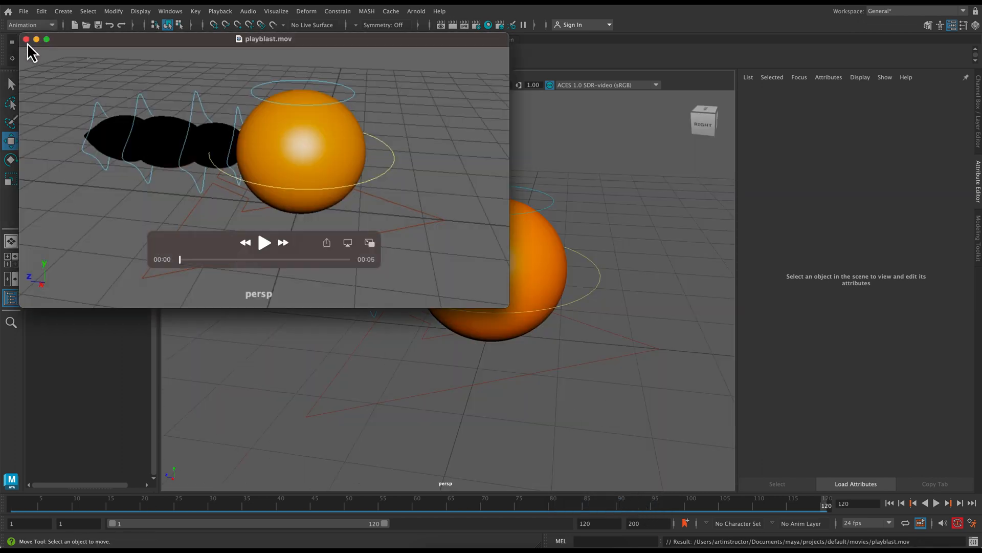
click(27, 39)
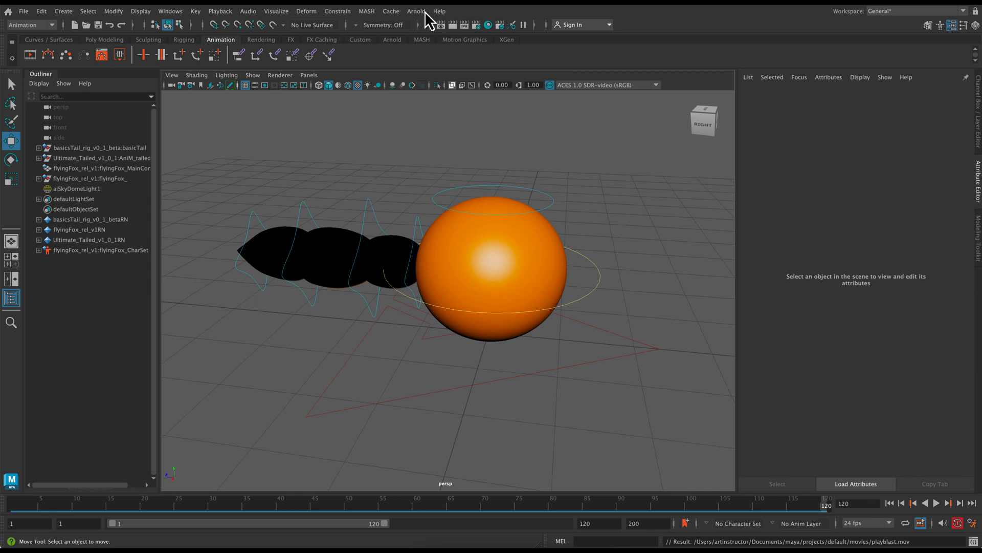
mouse_move(437, 21)
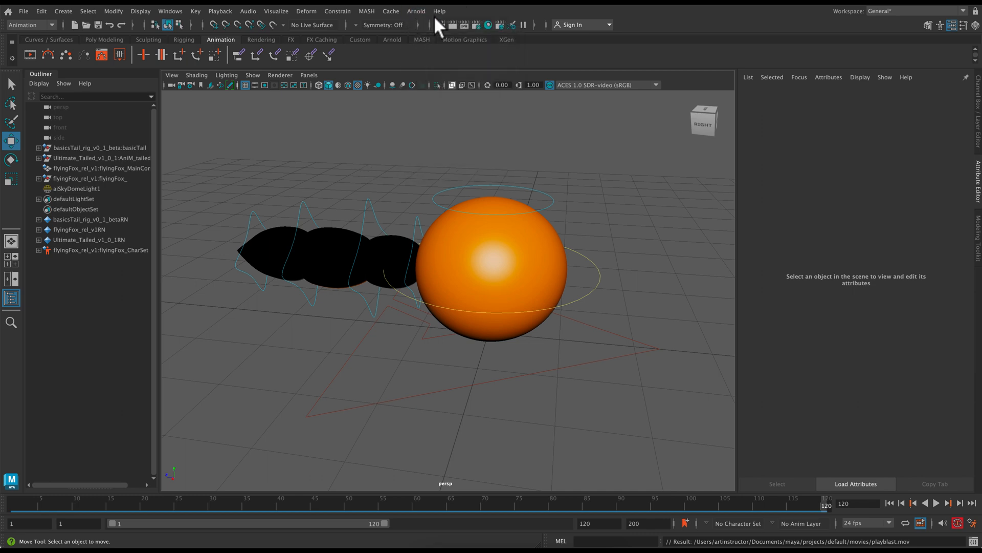
Step: Assign the orange Shdr_ball_turuncu material to the middle tail segment in Hypershade
click(487, 24)
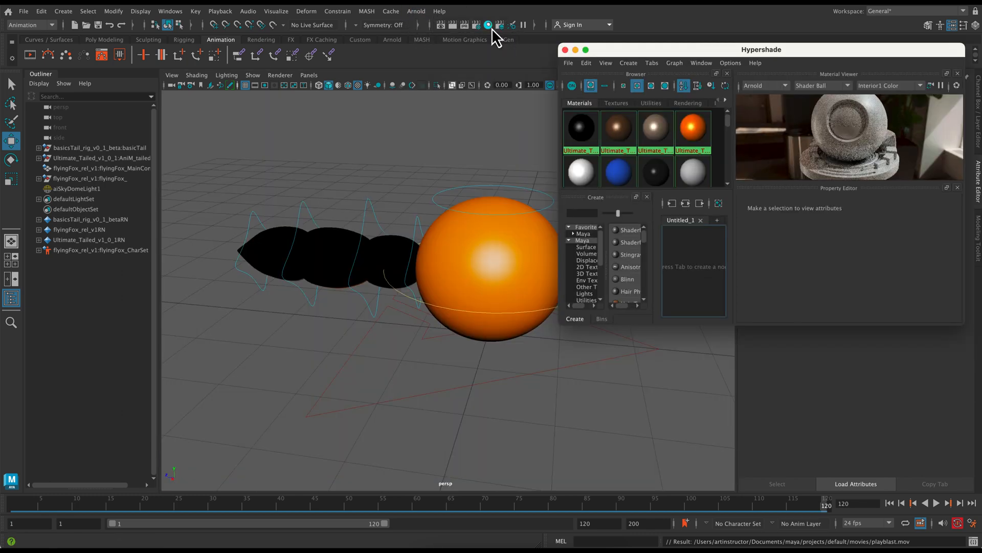
click(692, 129)
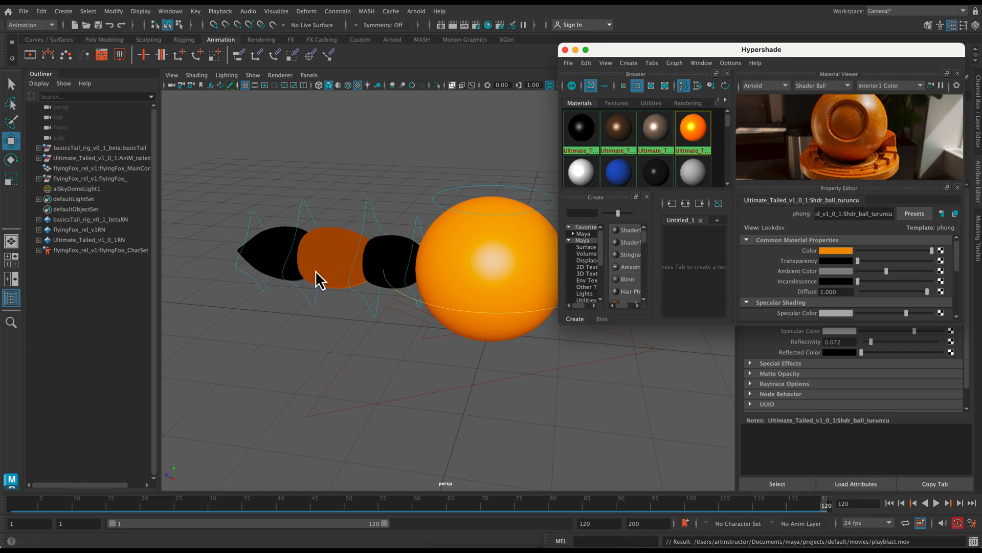
click(579, 171)
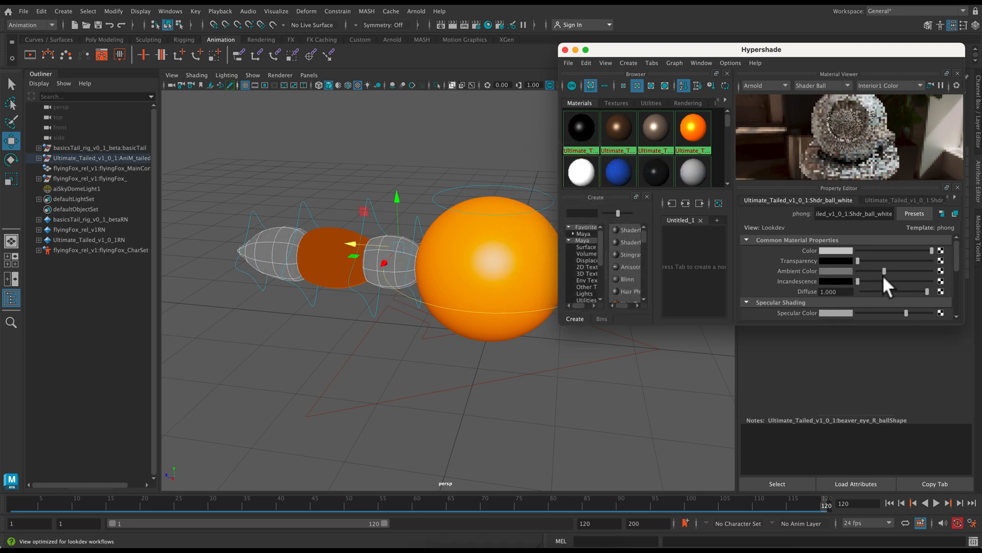
scroll(down, 3)
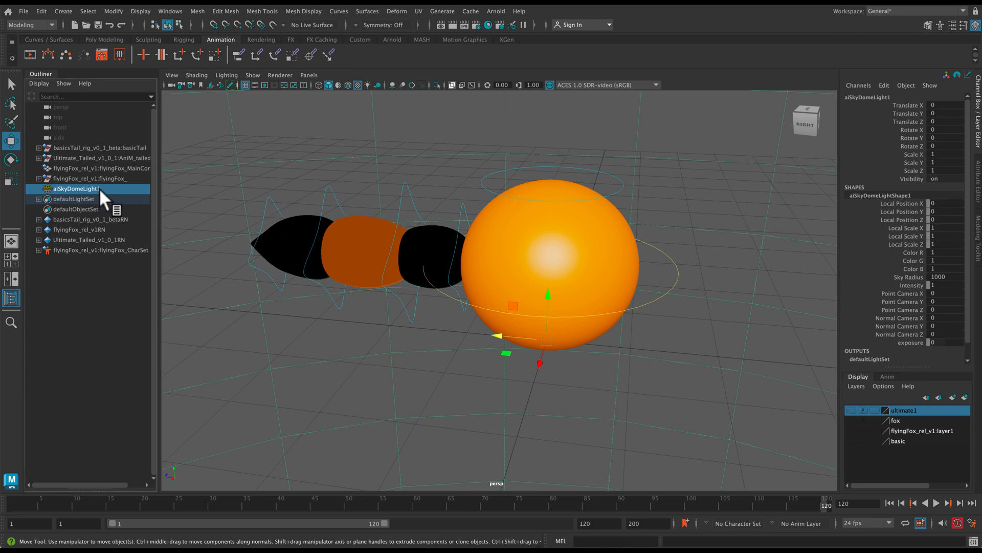
Step: Delete aiSkyDomeLight1 from the Outliner and select the flyingFox main control
click(98, 168)
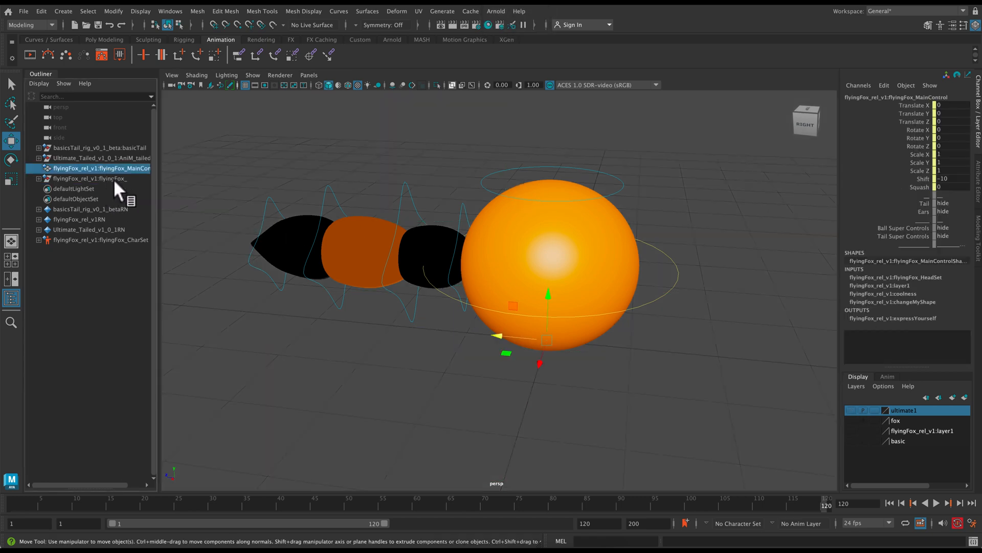
click(97, 158)
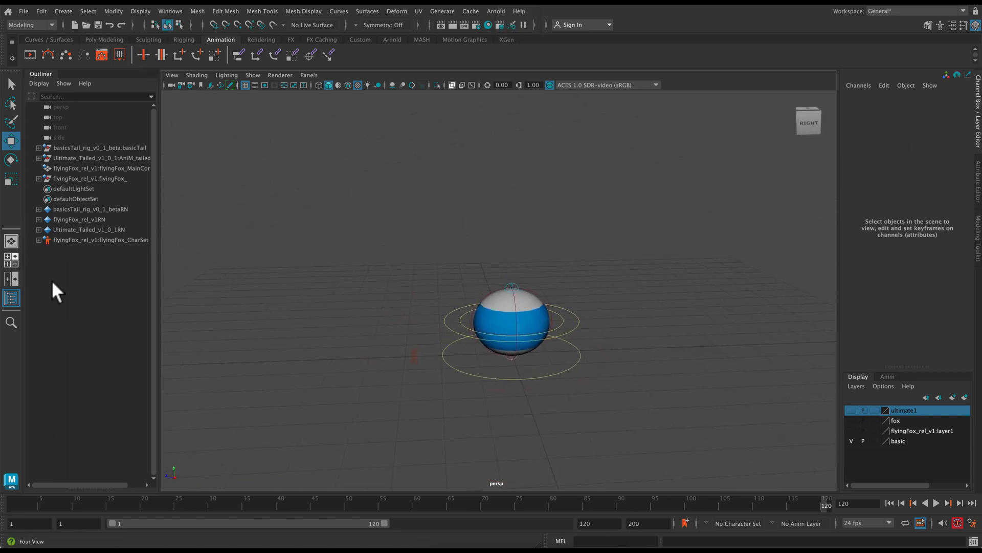
Step: Switch to the side view and select the basic tail rig's top control
key(space)
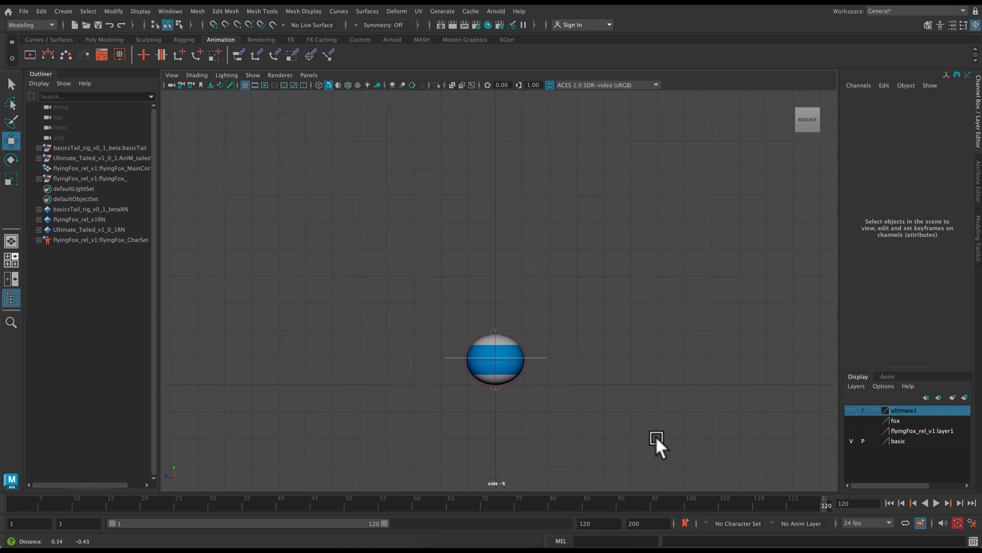
mouse_move(572, 327)
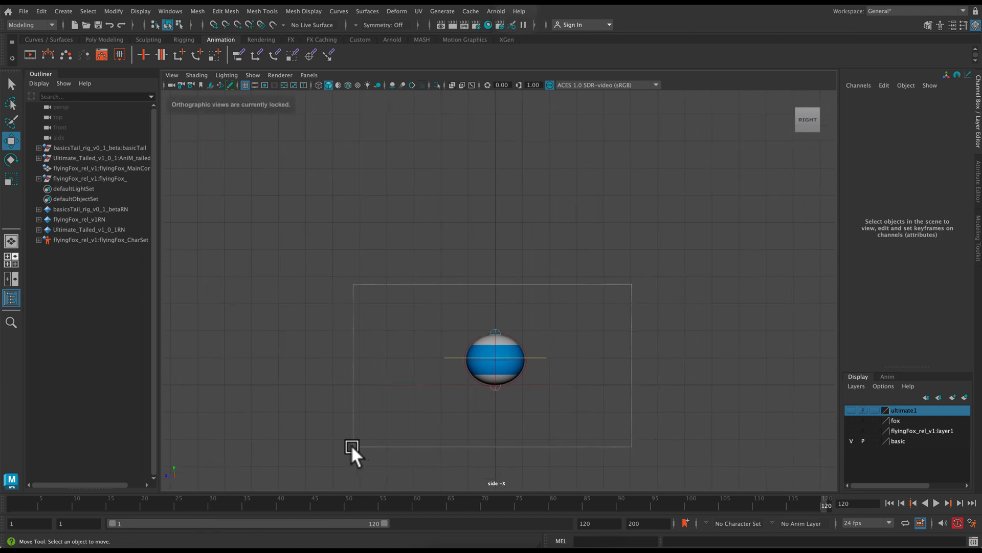
click(495, 358)
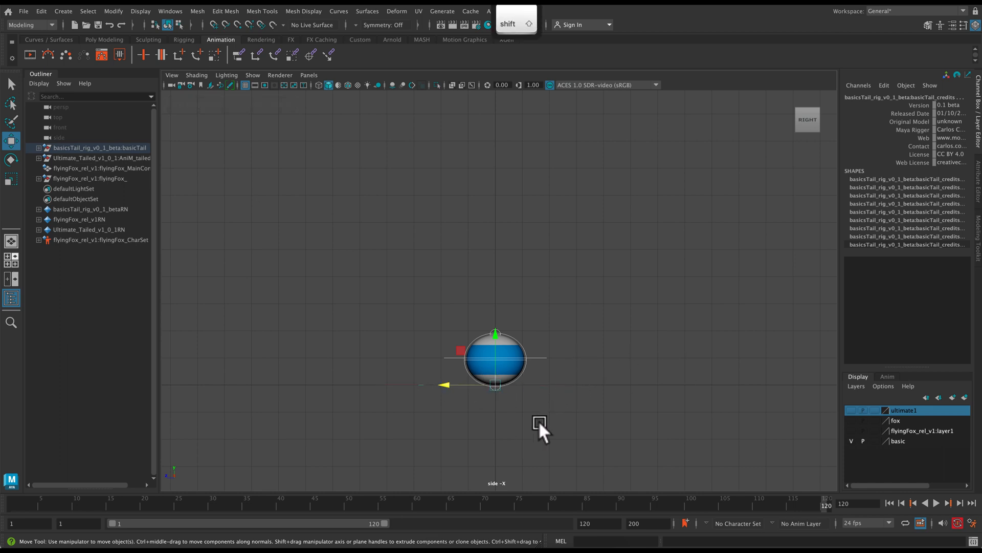
mouse_move(573, 363)
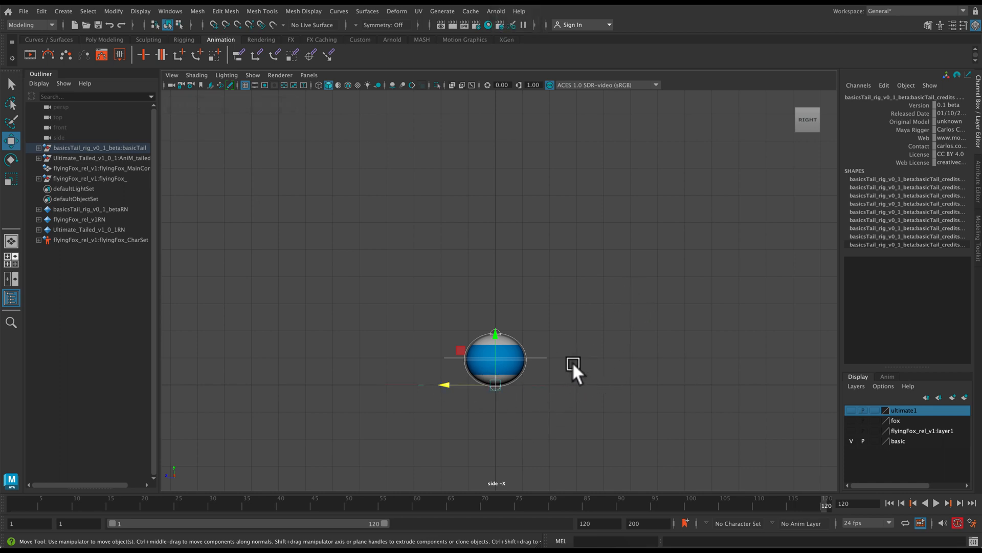
click(416, 379)
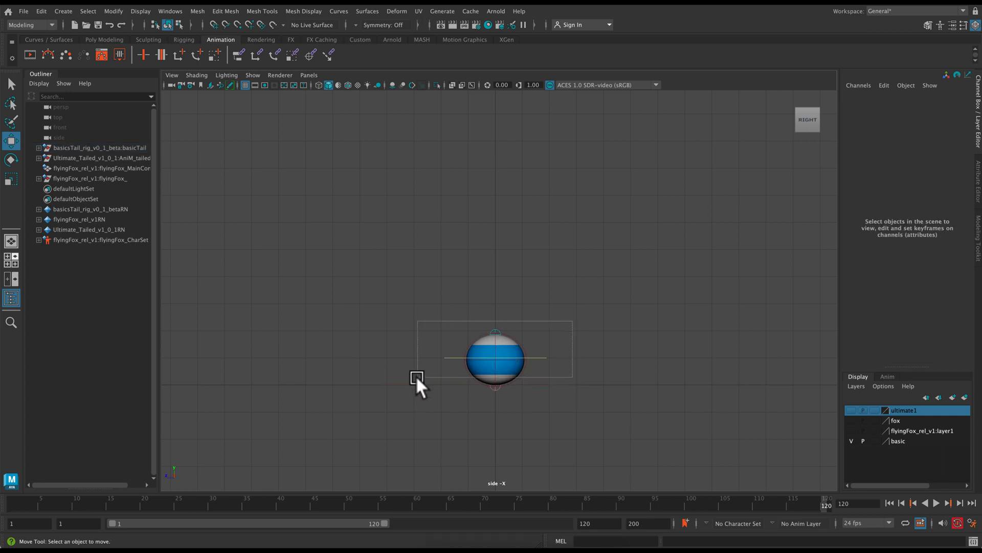
click(494, 358)
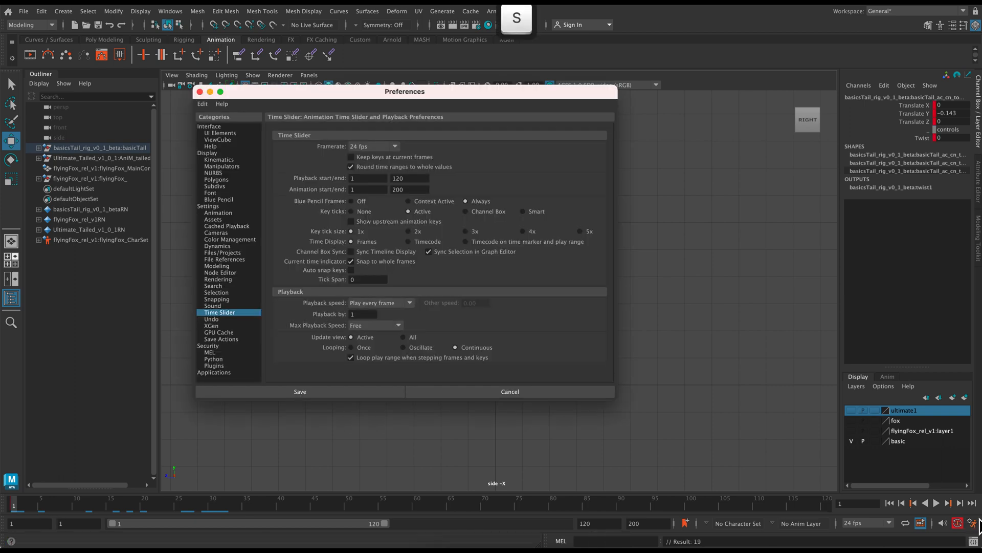
Step: Set playback speed to real-time 24 fps x 1 in Time Slider preferences and save
click(375, 325)
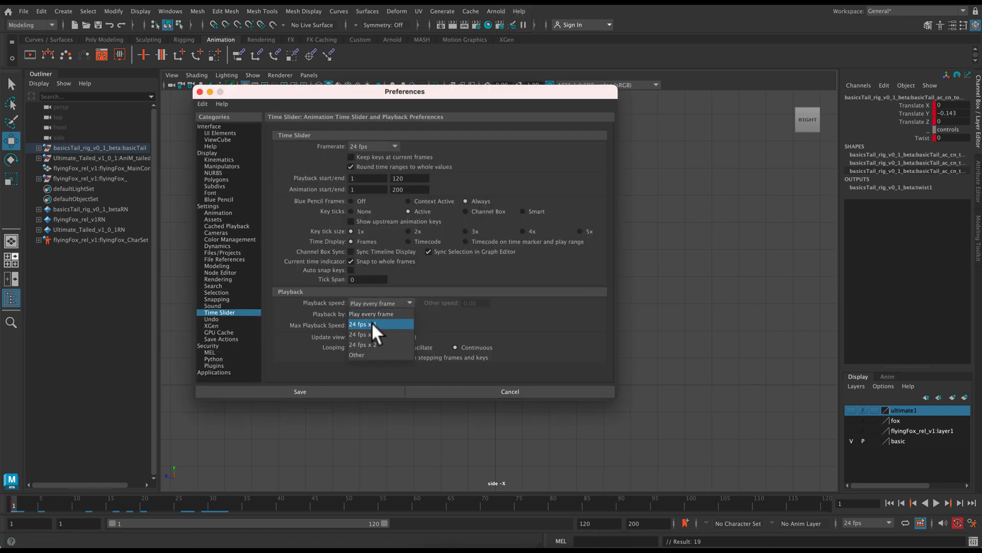
click(362, 325)
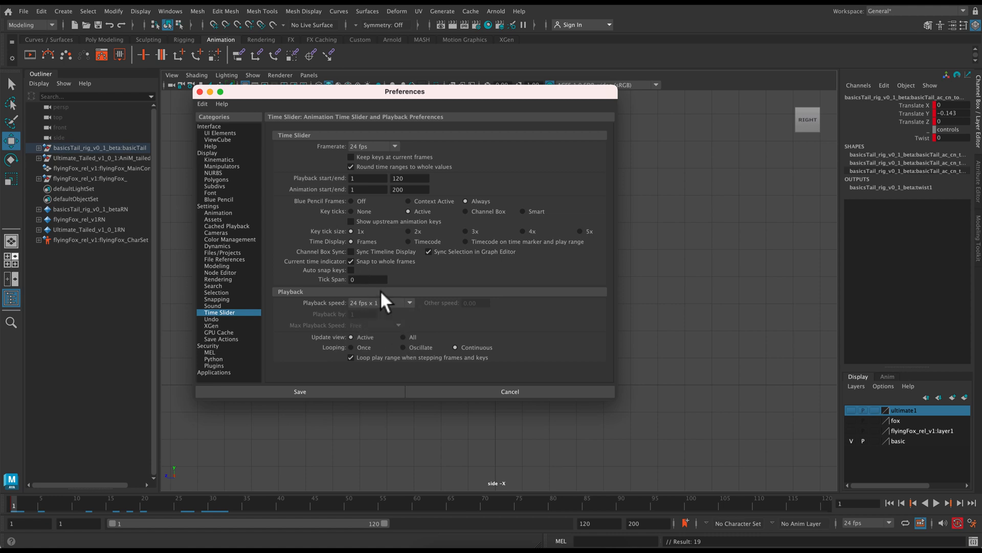
click(300, 391)
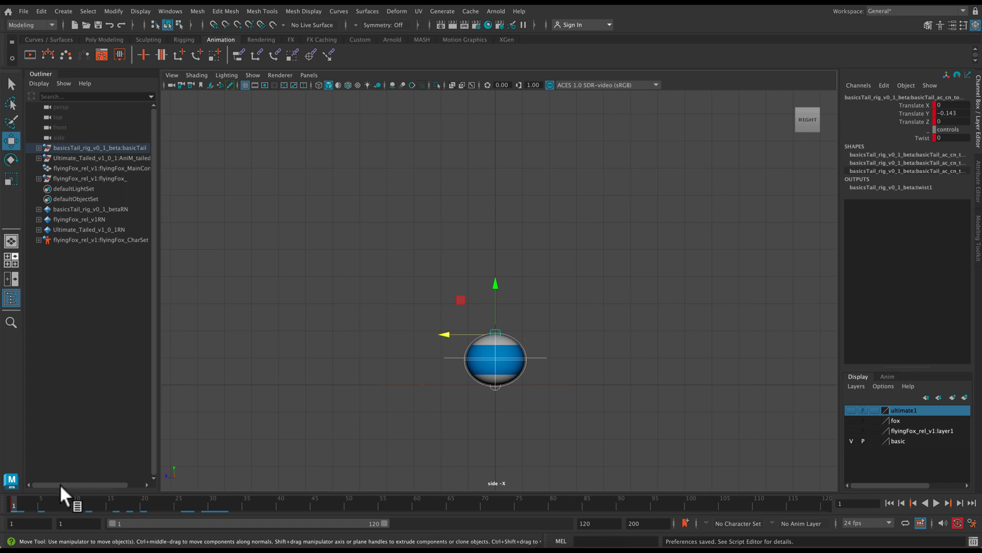
Step: Zero the top control's Translate Y and move the ball up to the left edge of the view
click(563, 346)
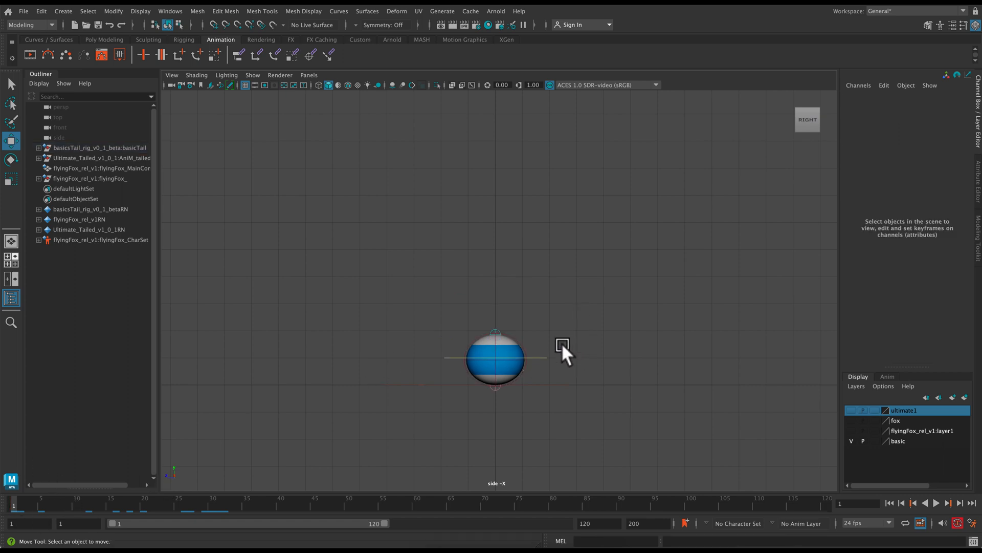
mouse_move(497, 336)
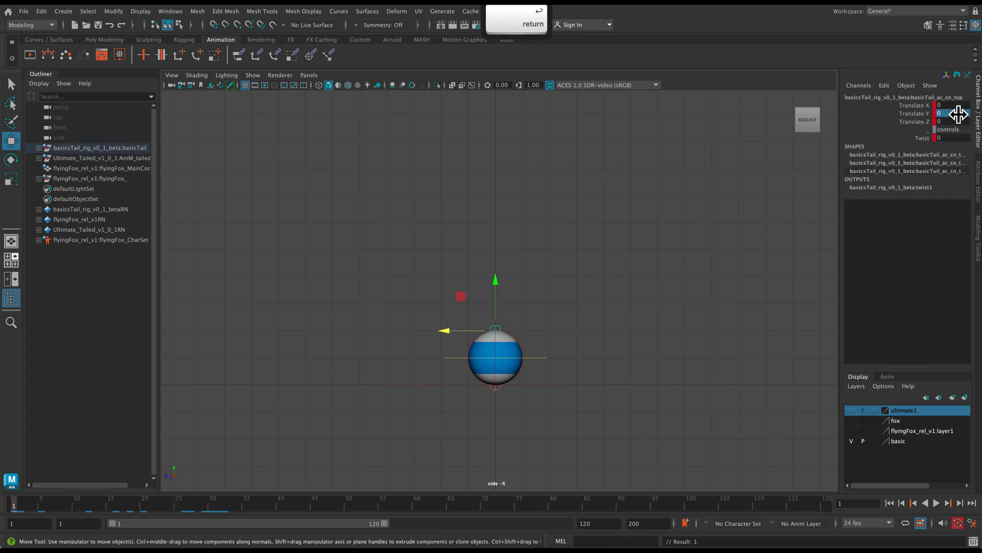
key(s)
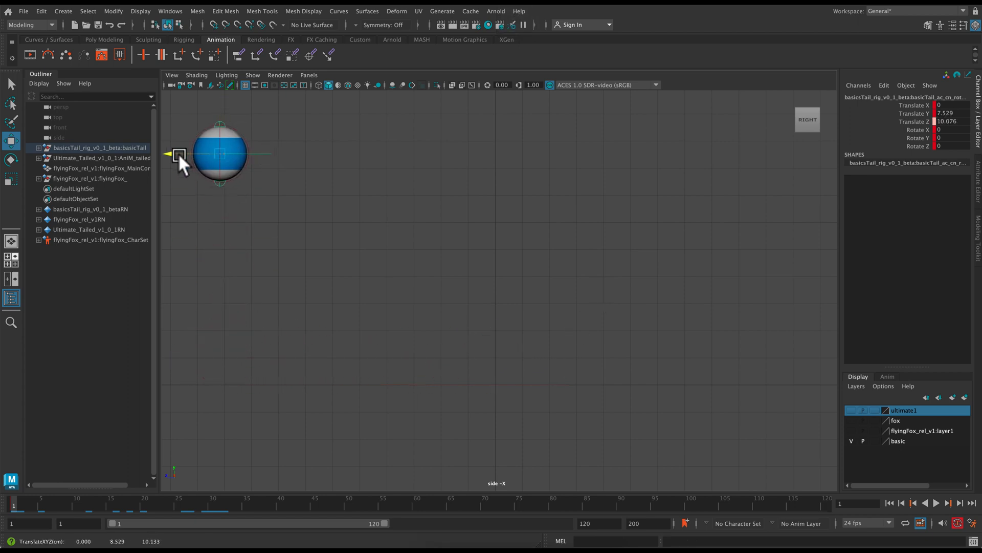
click(466, 386)
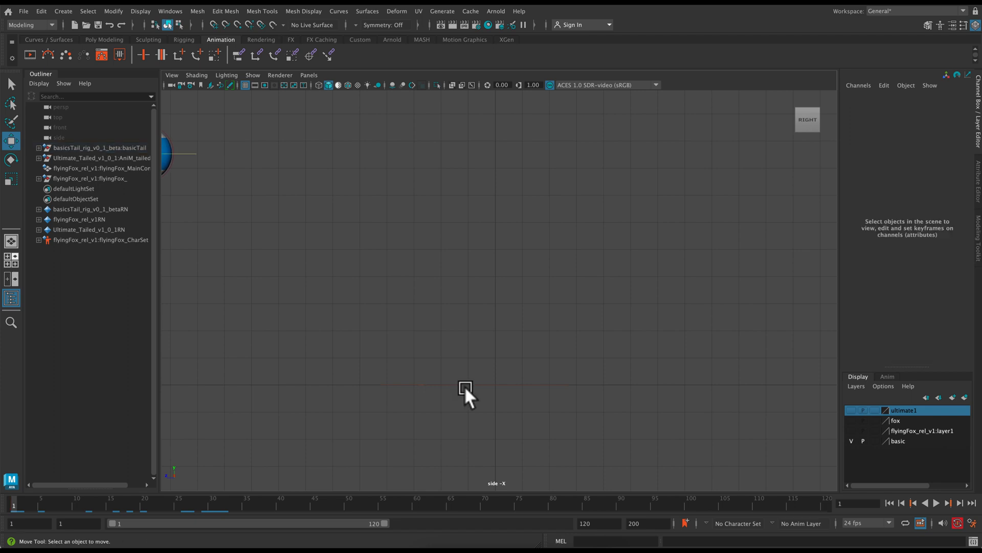
Step: Create a camera from the side view named SHOTCAM and show its resolution gate
click(171, 75)
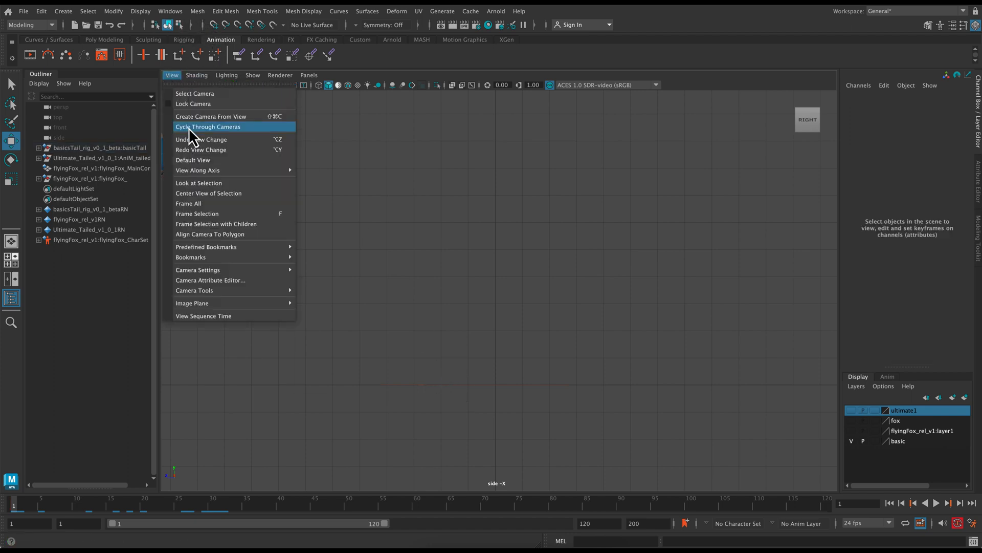
click(219, 127)
text(SHOT)
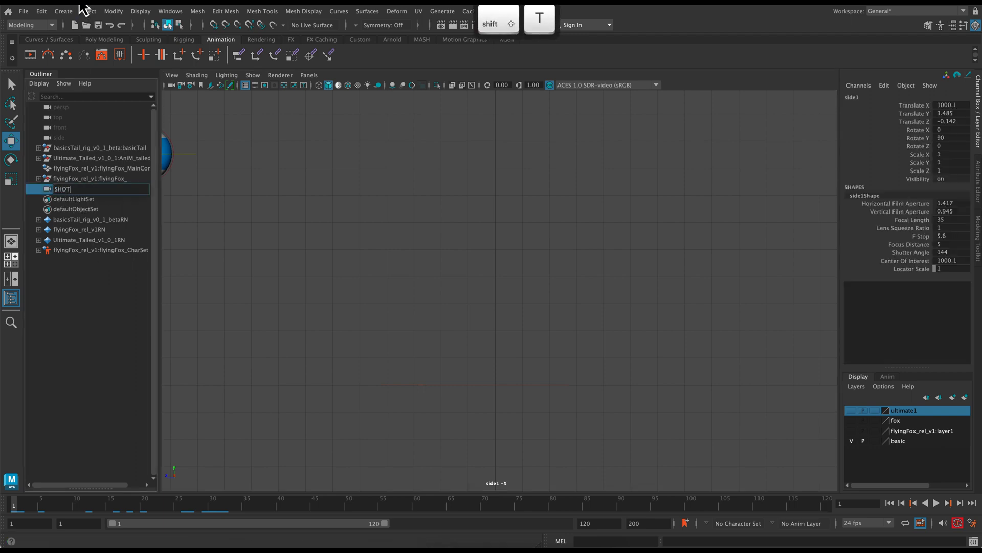
key(return)
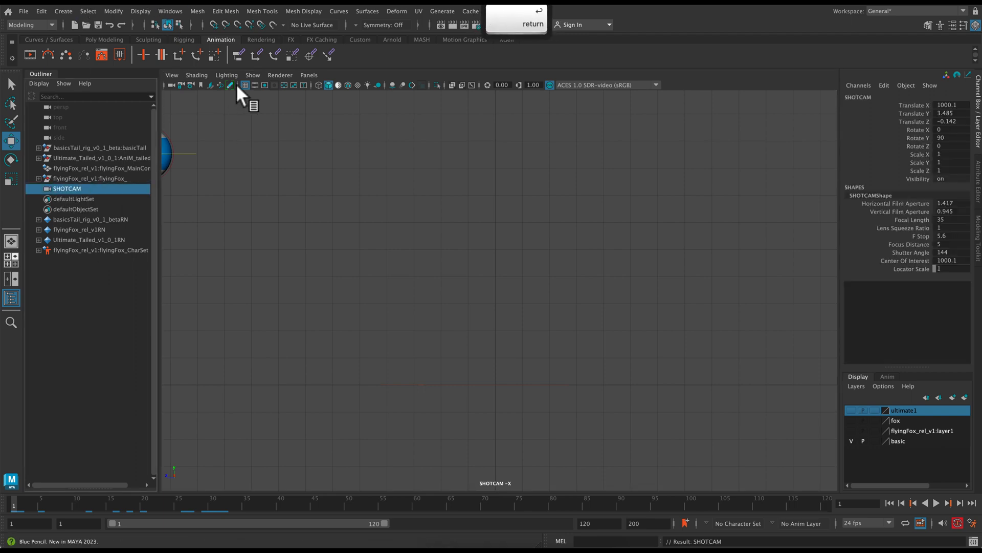
click(270, 85)
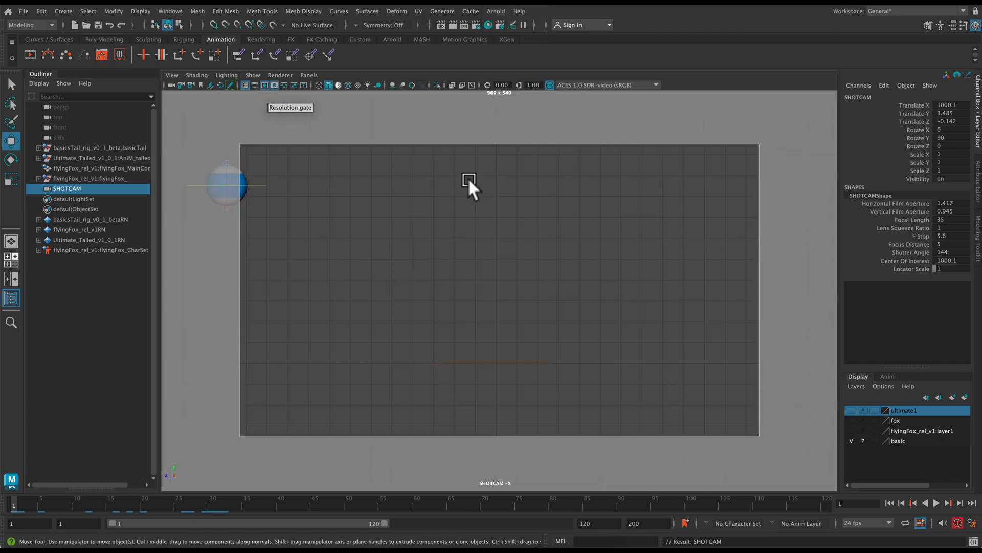
mouse_move(329, 169)
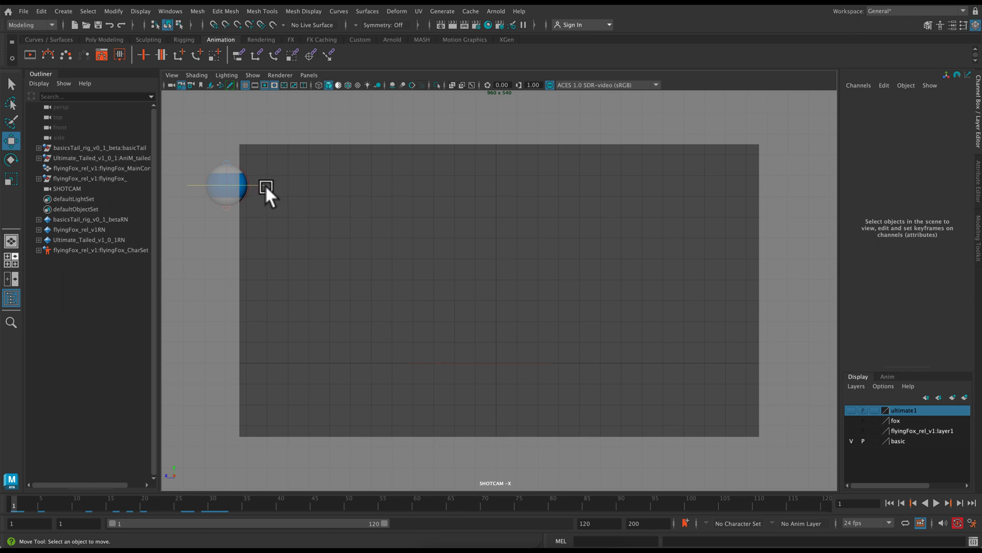
click(225, 185)
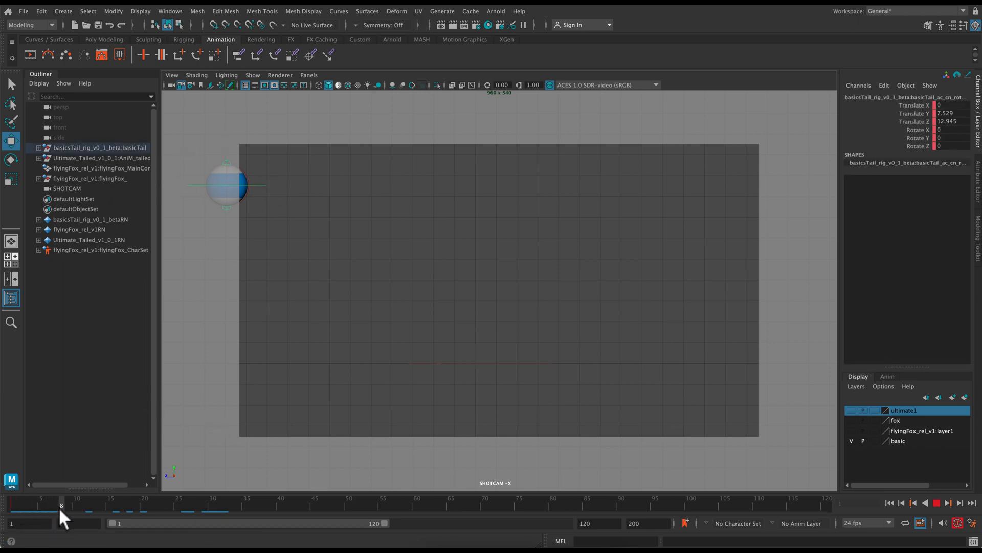
Step: Key the ball crossing the SHOTCAM frame and trim the playback range to end at frame 40
drag(225, 185, 324, 185)
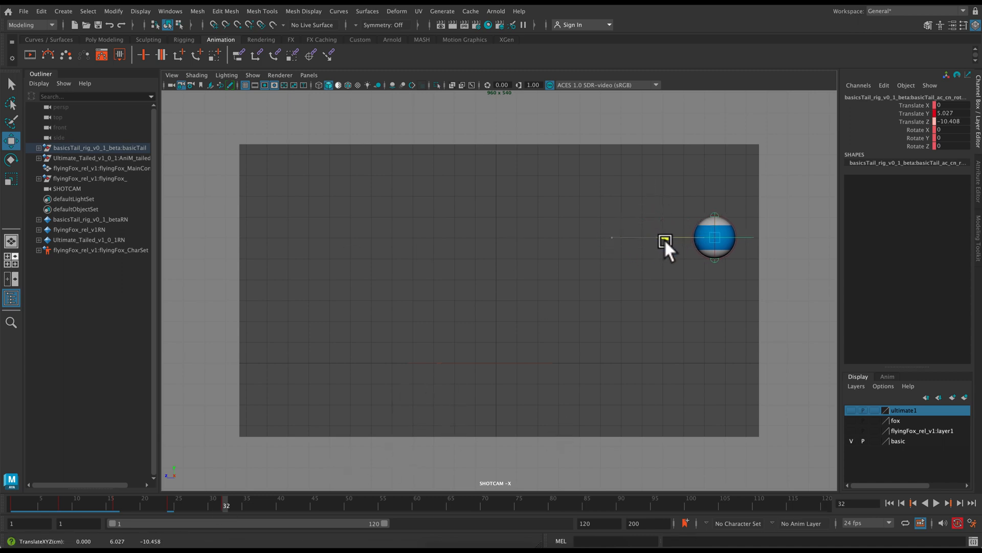
click(715, 236)
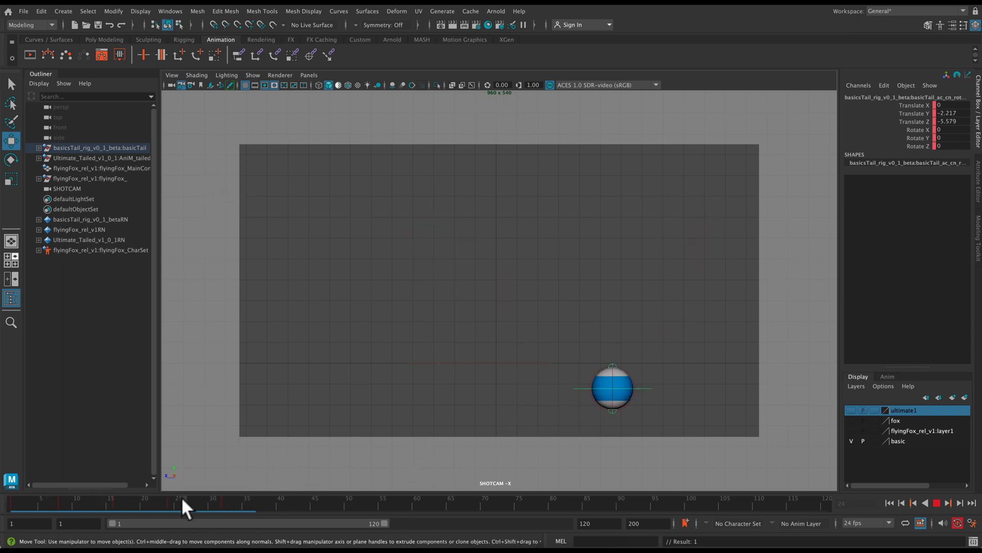
click(144, 507)
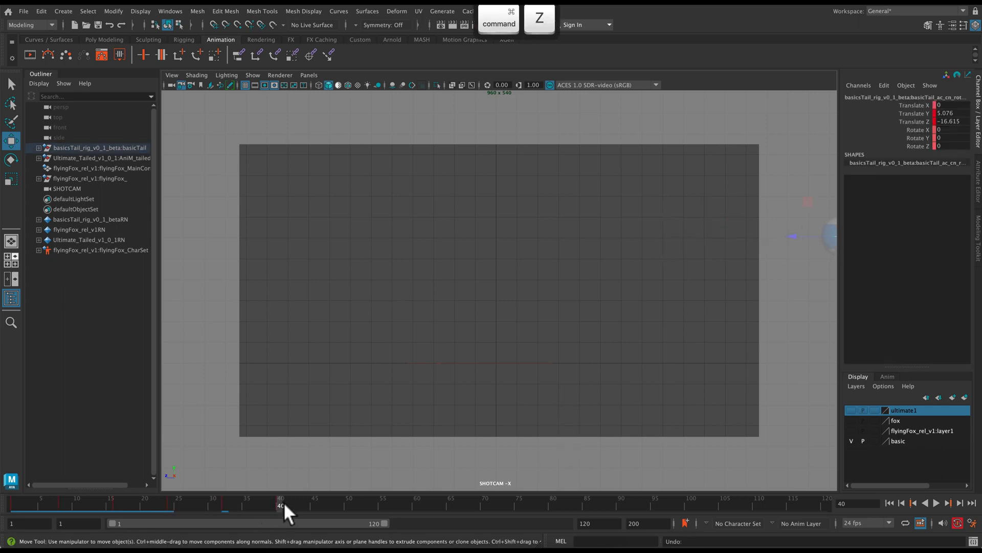
click(471, 418)
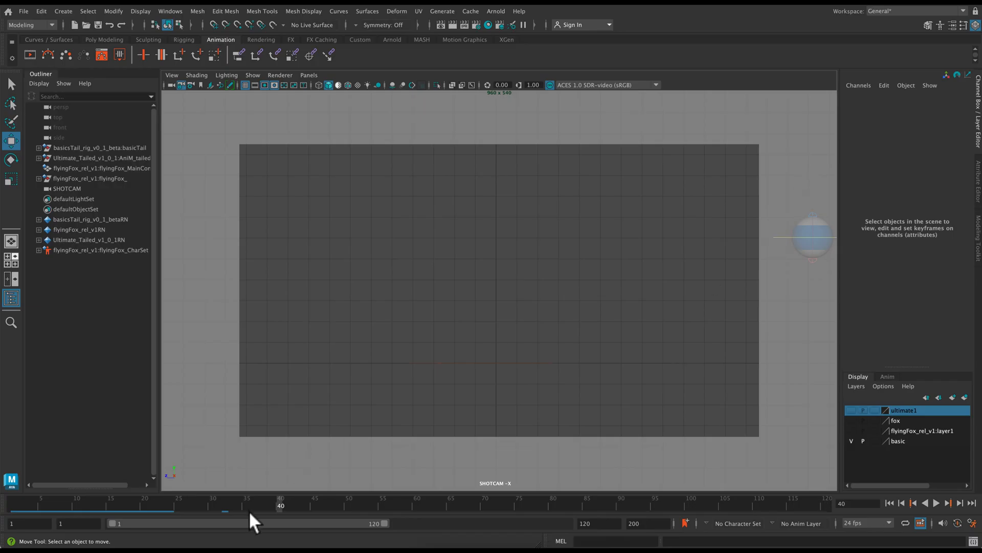
click(98, 148)
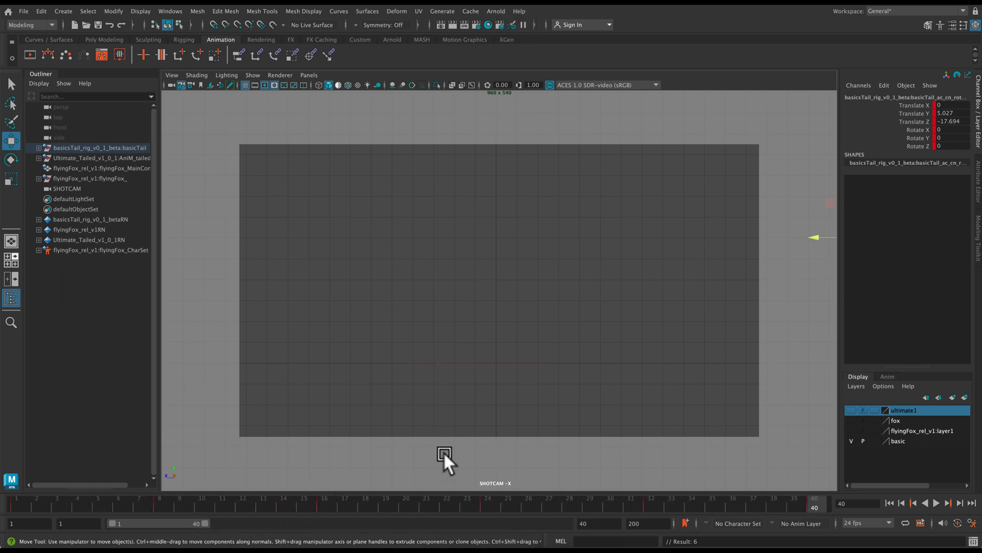
mouse_move(122, 541)
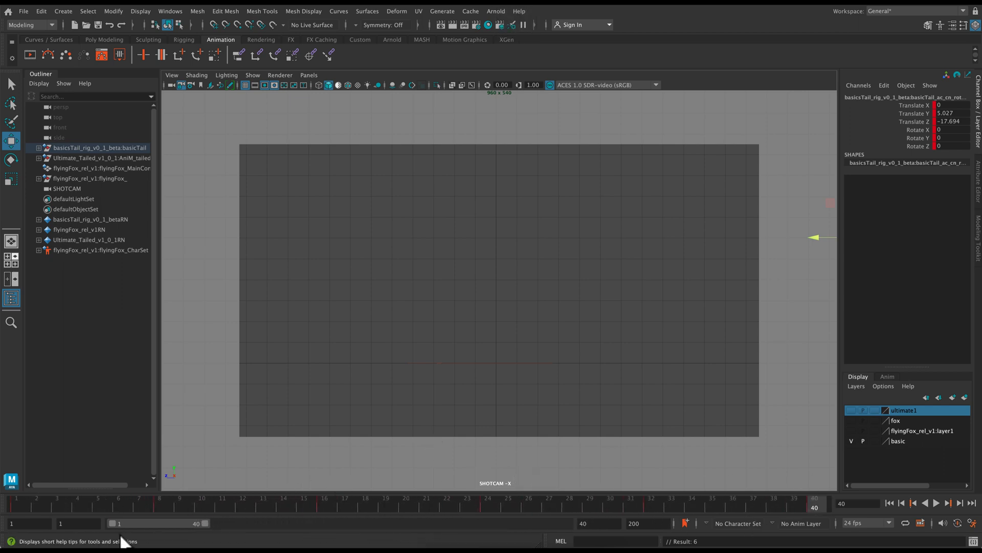
mouse_move(236, 537)
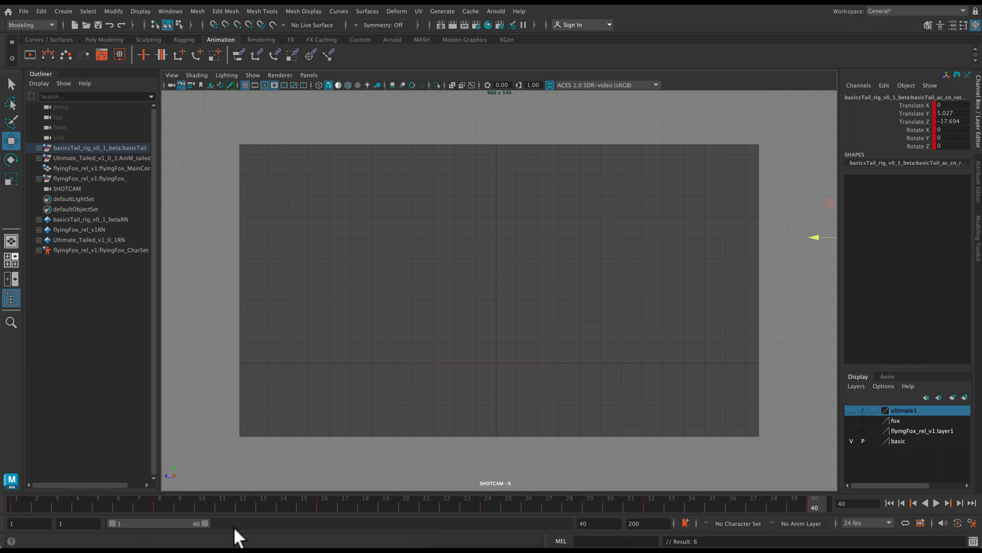
mouse_move(535, 517)
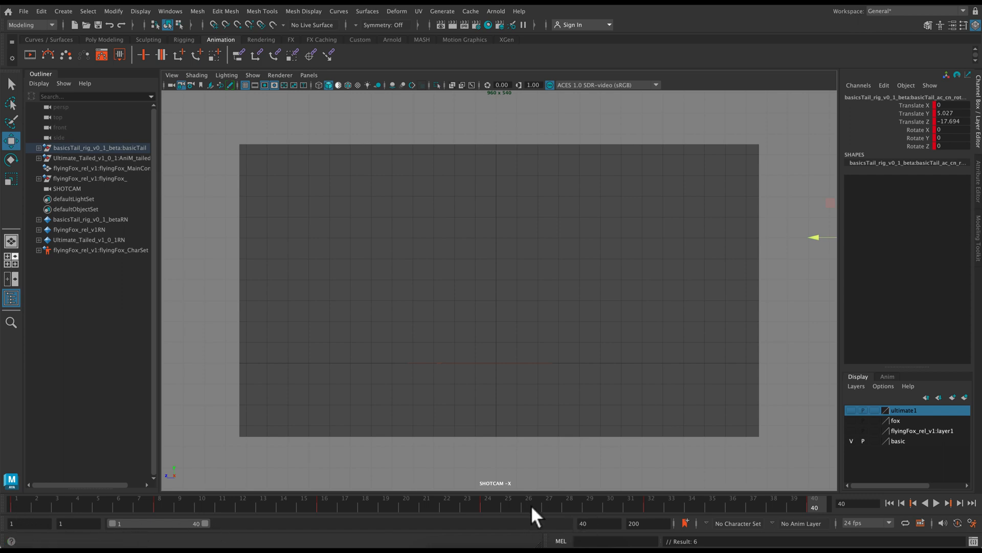
mouse_move(686, 25)
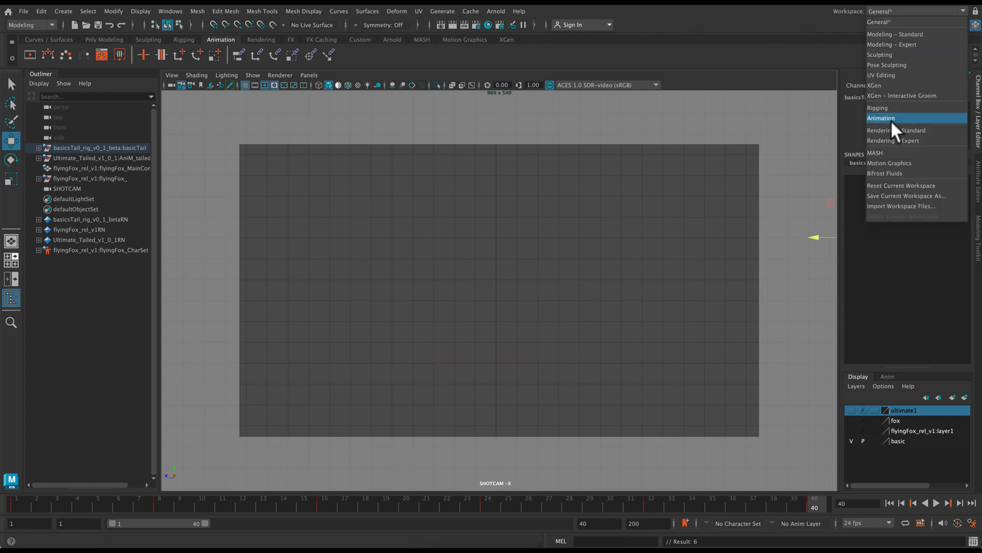
Step: Switch to the Animation workspace and isolate the ball's Translate Y curve in the Graph Editor
click(881, 117)
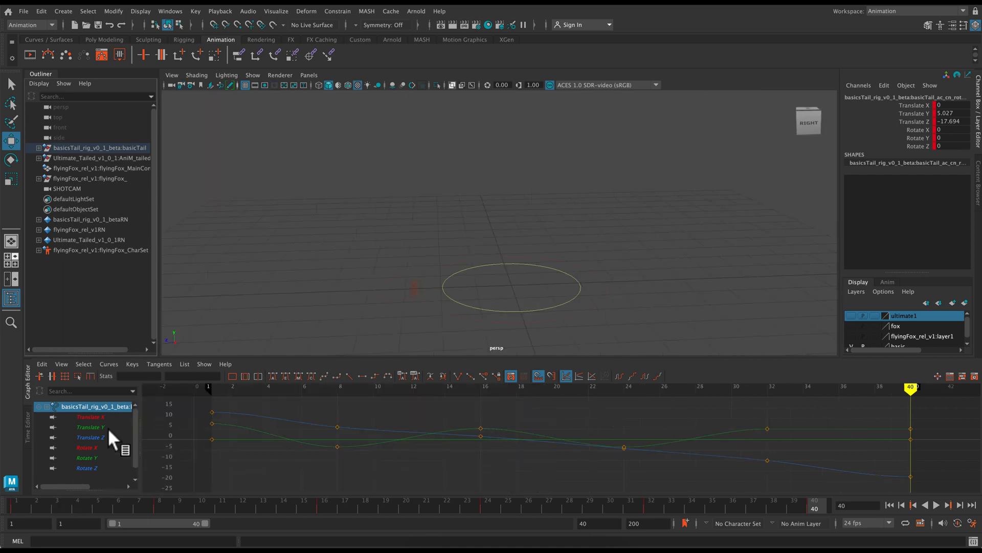
click(90, 427)
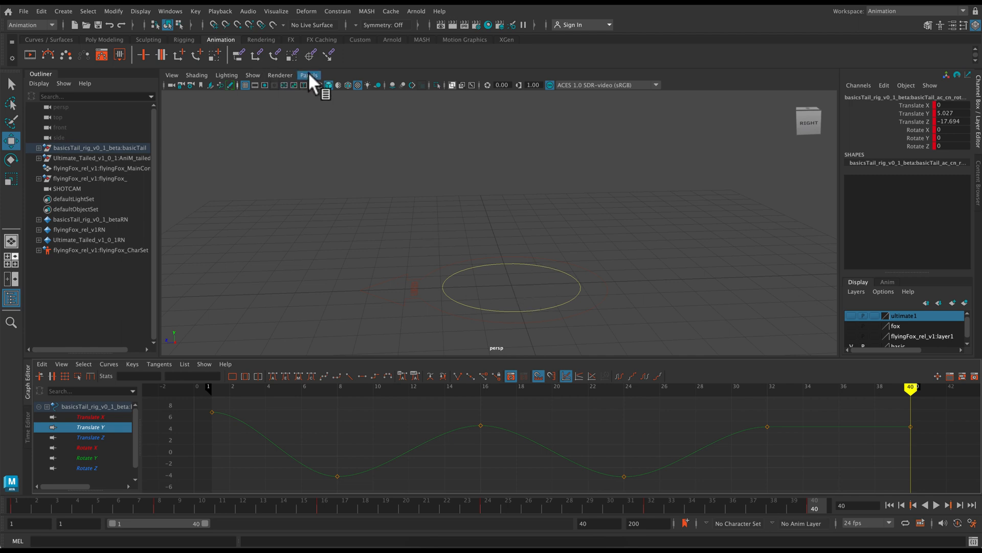
click(308, 75)
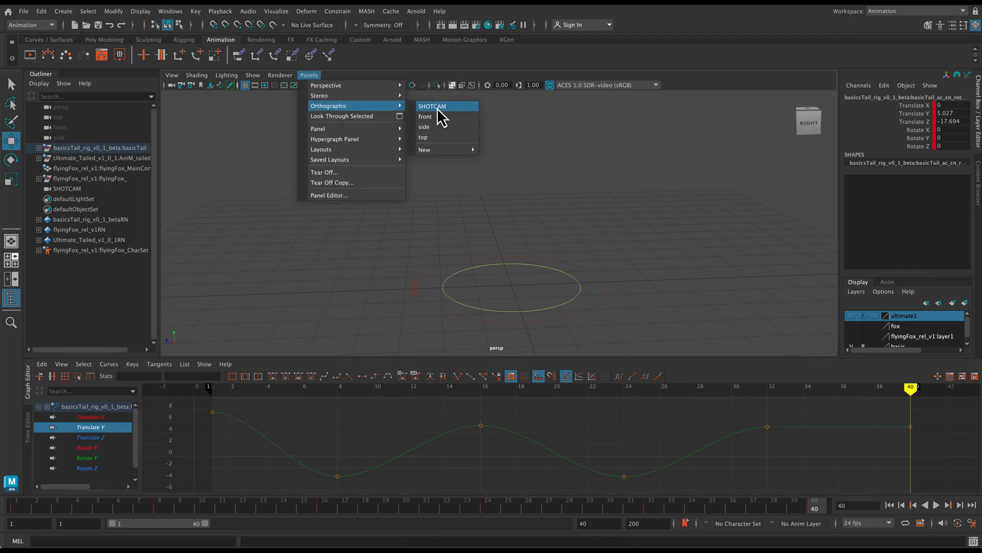
Step: Look through SHOTCAM and sharpen the Translate Y tangents at the ground contacts
click(432, 106)
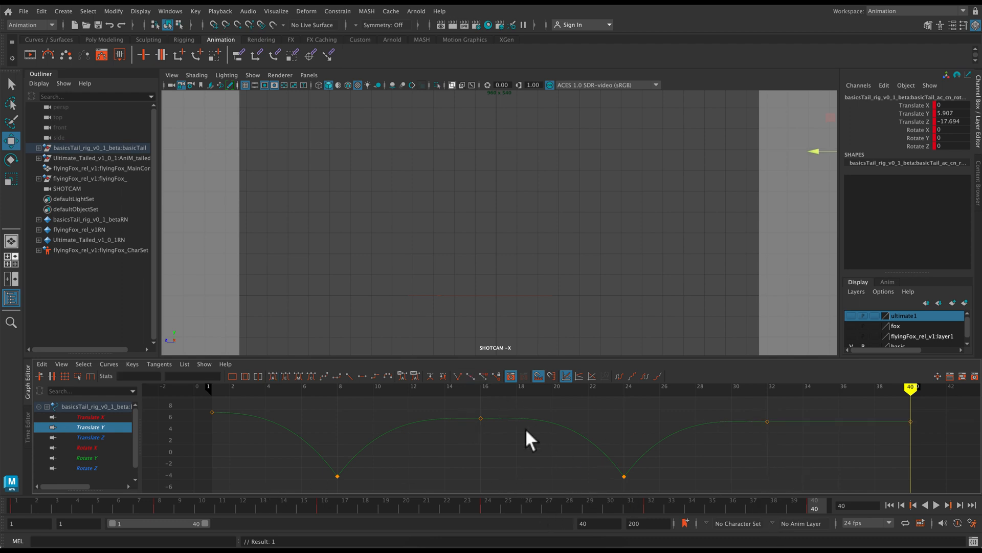
mouse_move(544, 329)
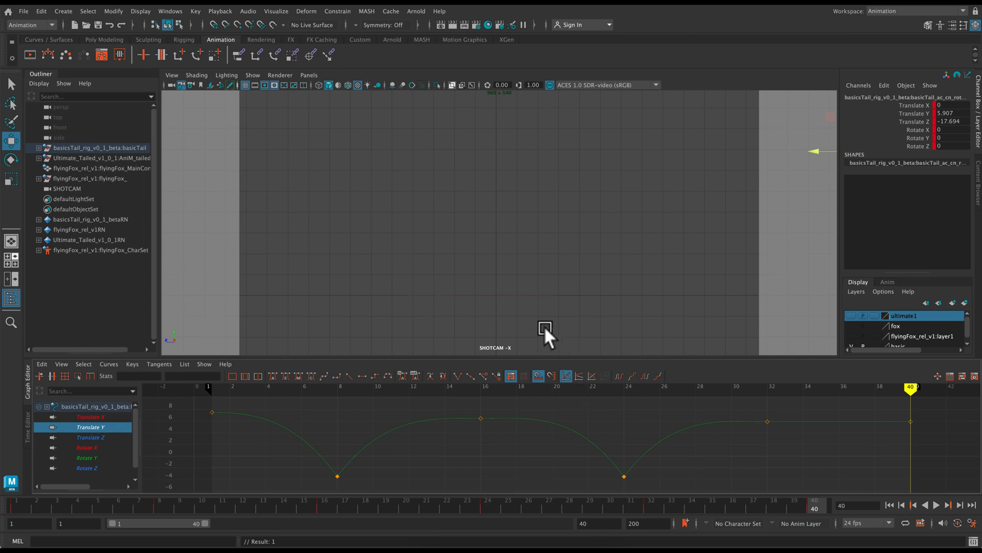
click(935, 505)
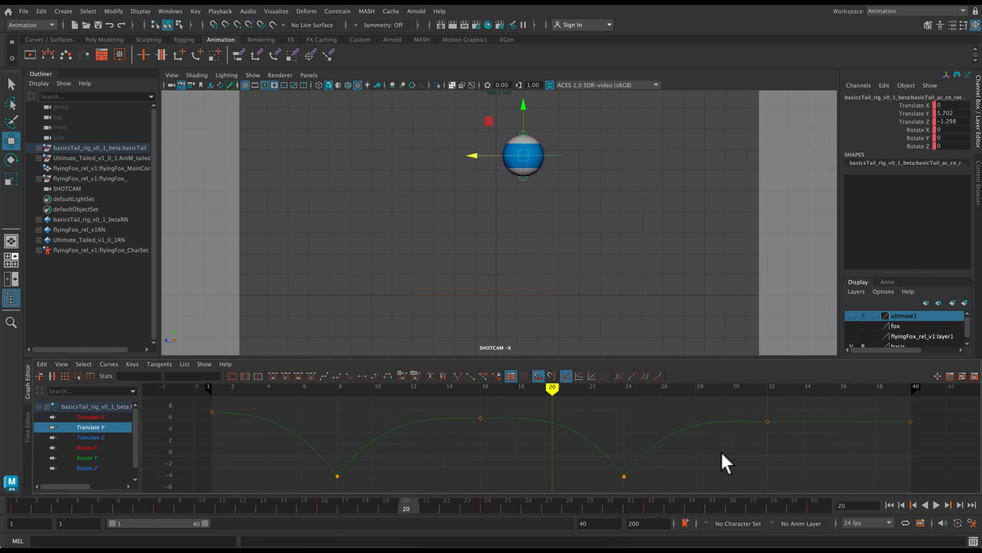
click(768, 387)
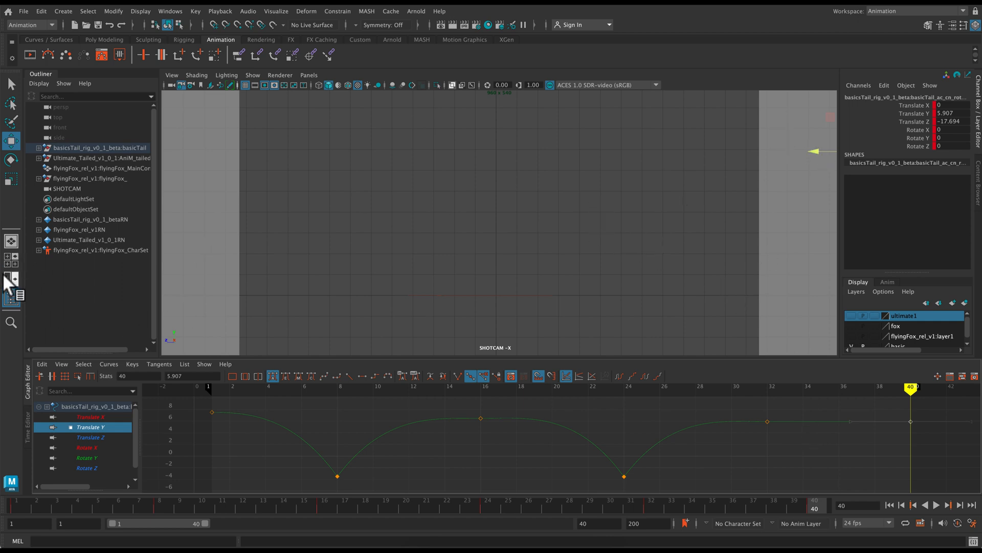
Step: Lower the frame-40 Translate Y key to ground level and jump to the animation's last frame
key(space)
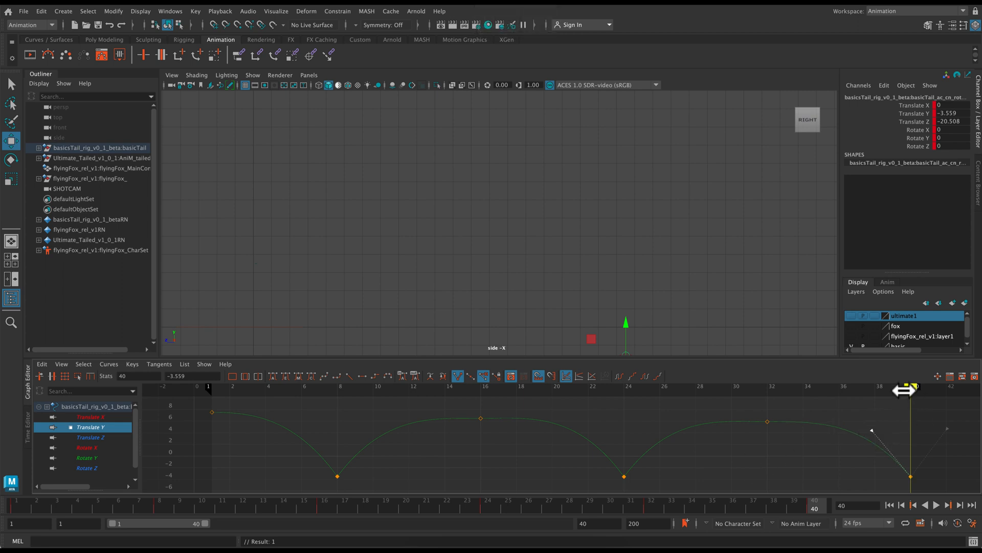
mouse_move(475, 416)
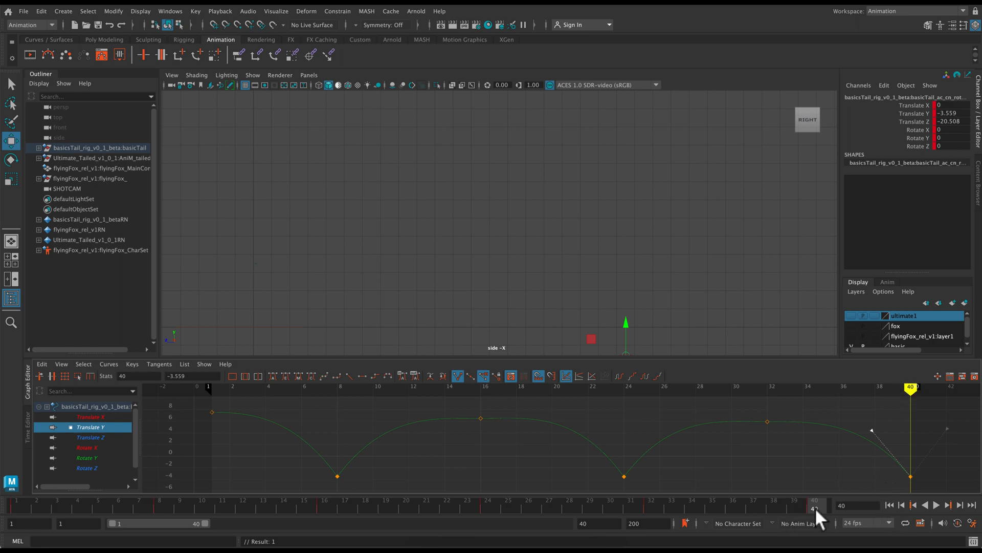
click(936, 505)
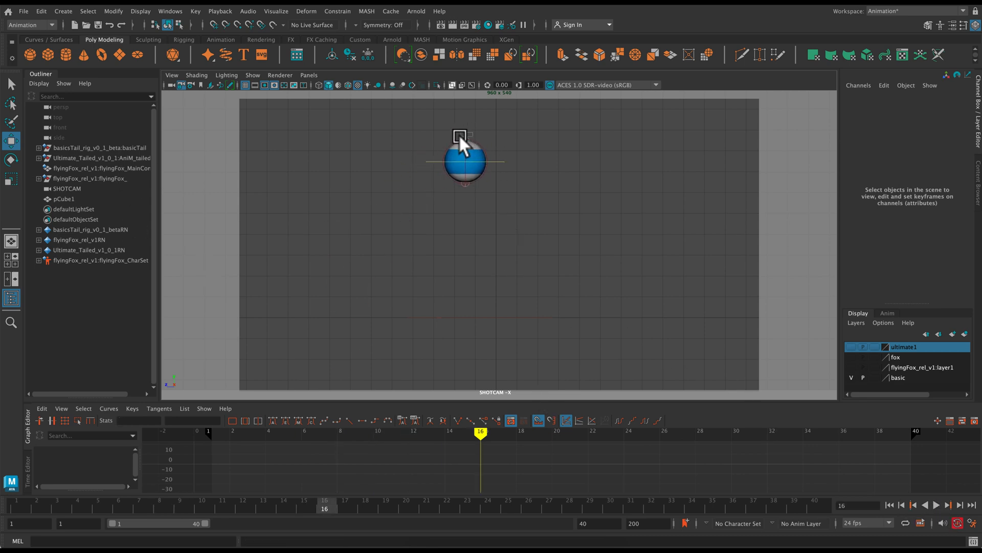
Step: Give the squash control a negative Translate Y at frame 8 so the ball flattens on contact
click(463, 139)
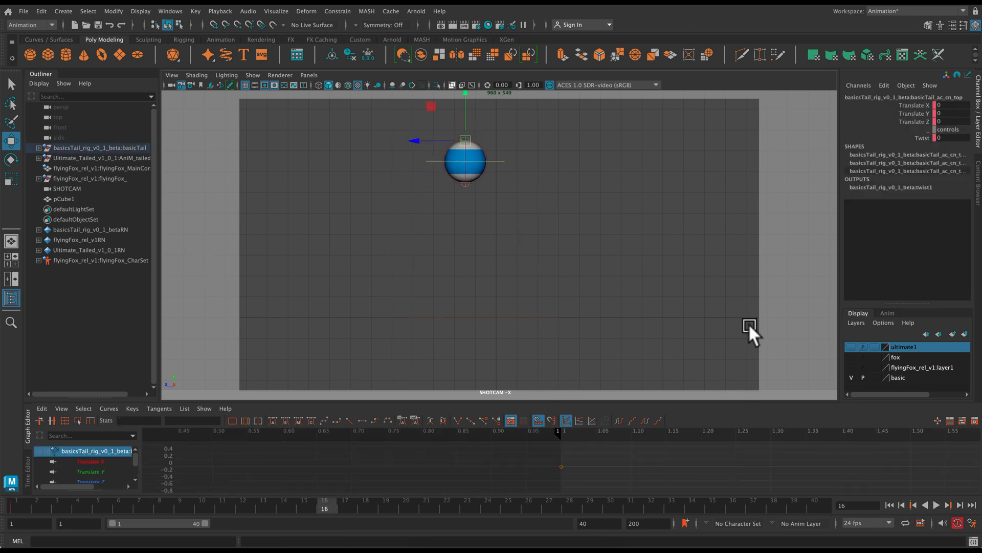
mouse_move(585, 458)
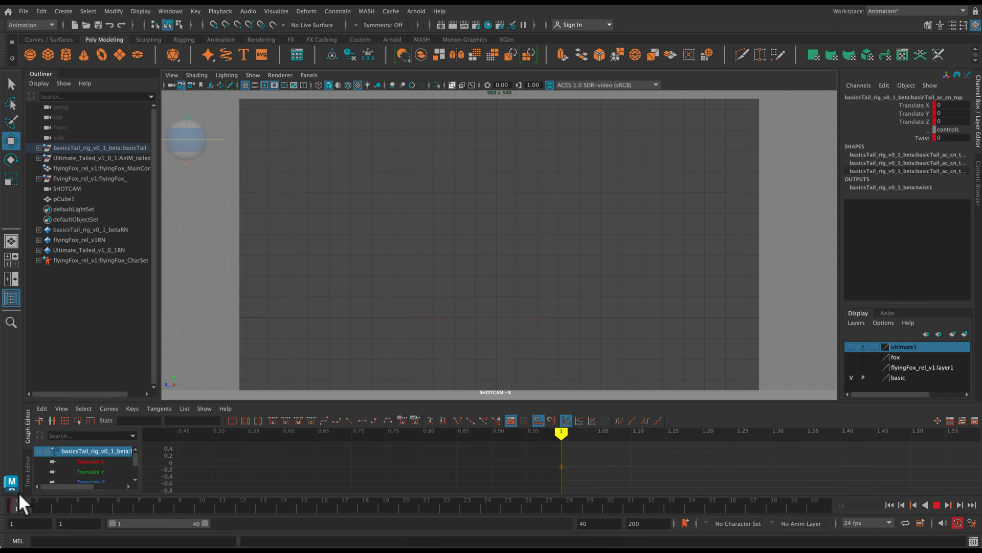
click(77, 508)
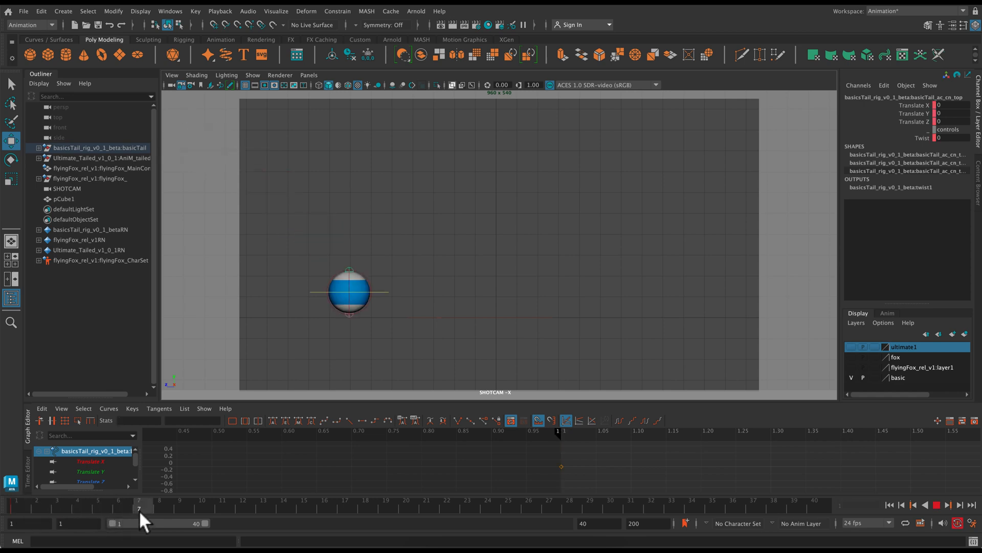
click(348, 292)
text(.4)
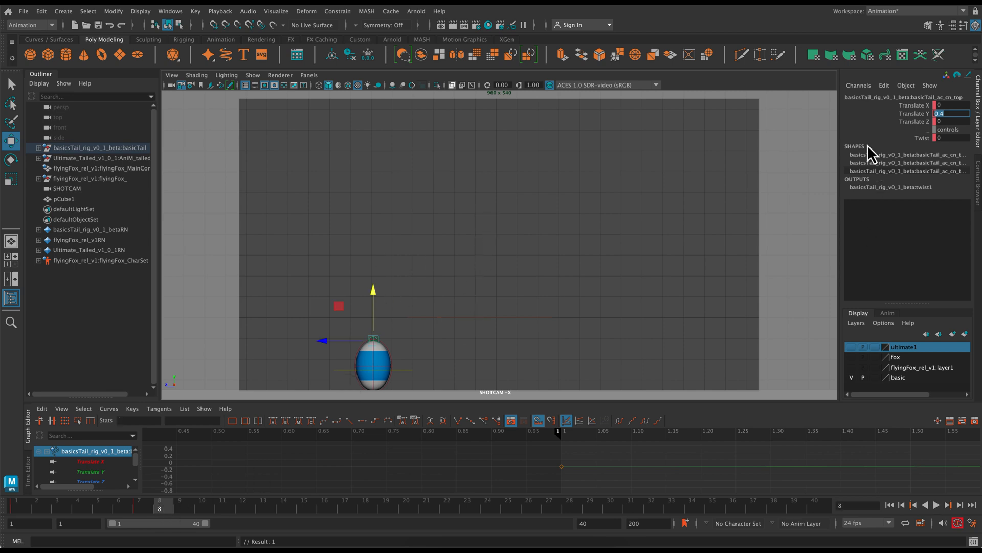
mouse_move(872, 165)
text(-0.5)
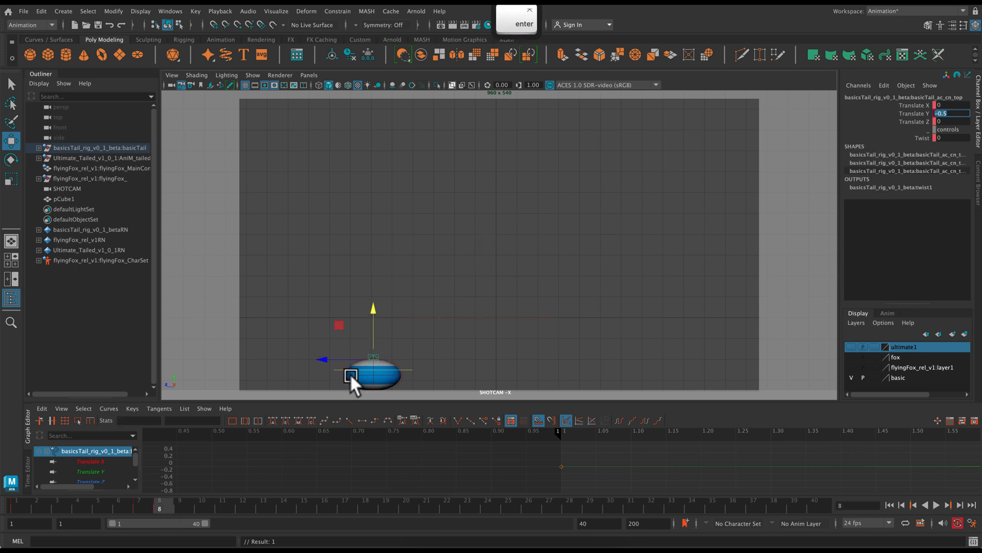
text(-0.4)
key(Return)
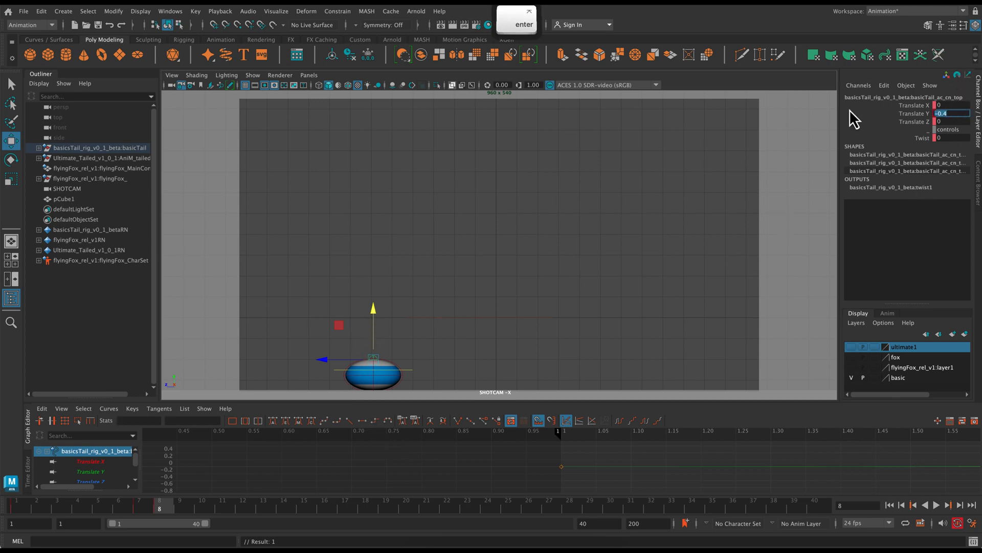
mouse_move(672, 300)
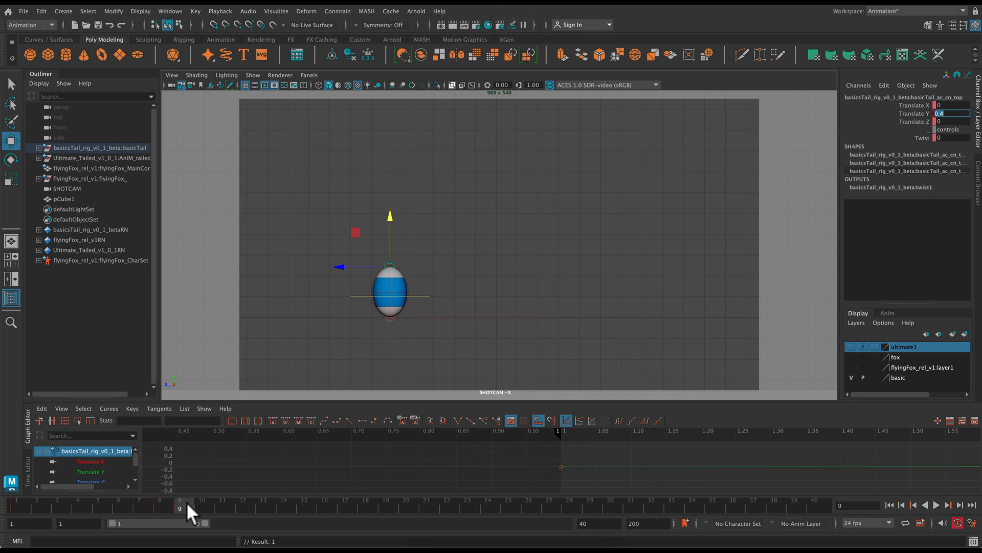
Step: Scrub through frames 12 and 9 to check the ball stretches tall as it rises
click(244, 509)
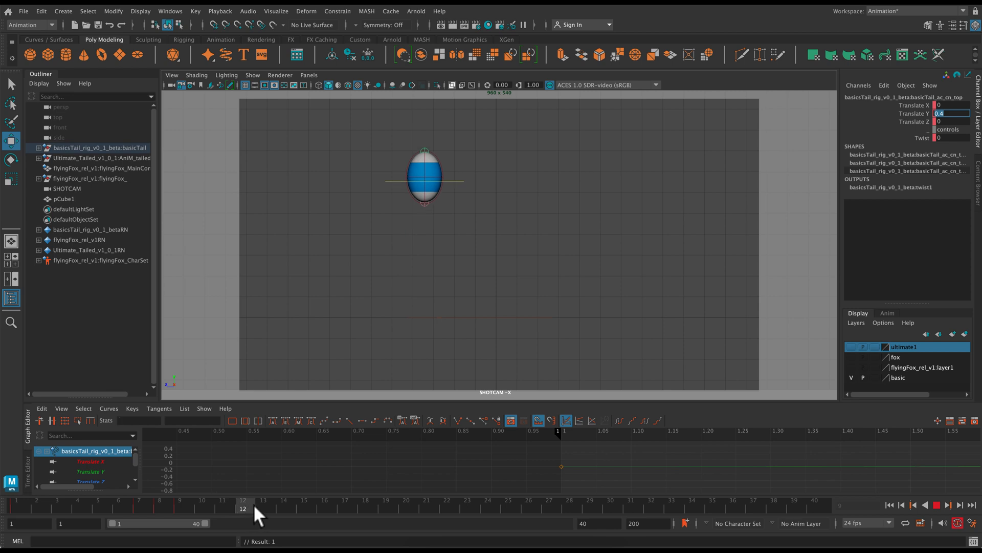
click(243, 509)
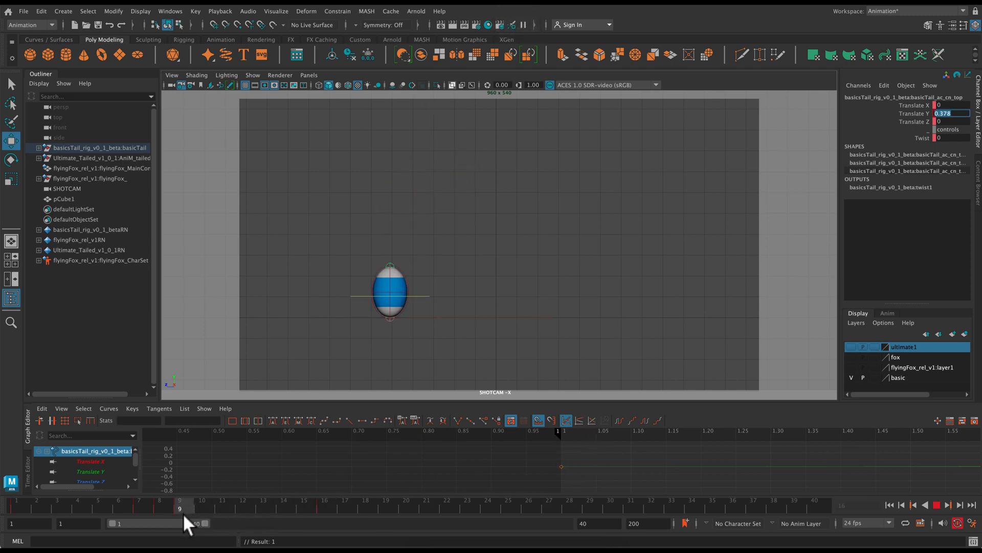
click(223, 509)
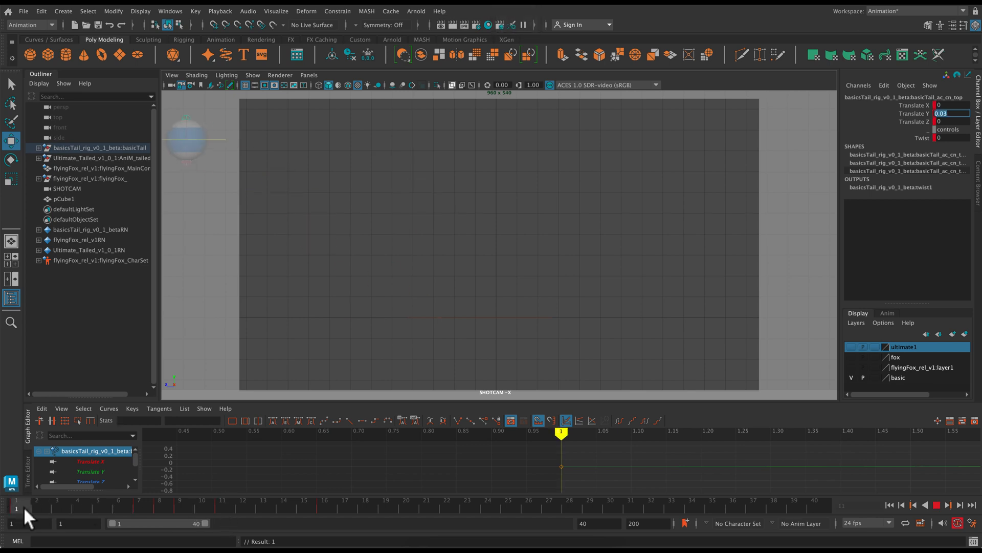
click(99, 507)
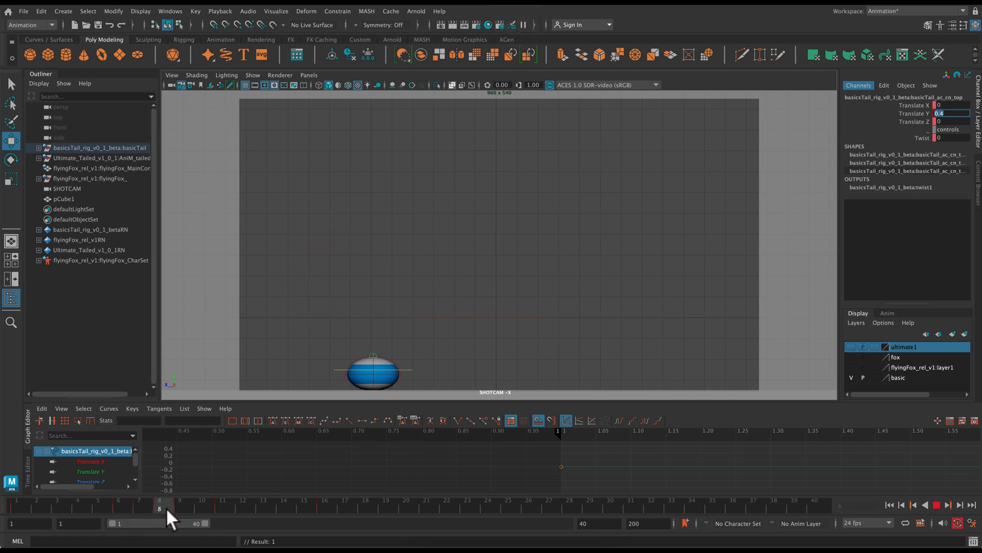
click(181, 508)
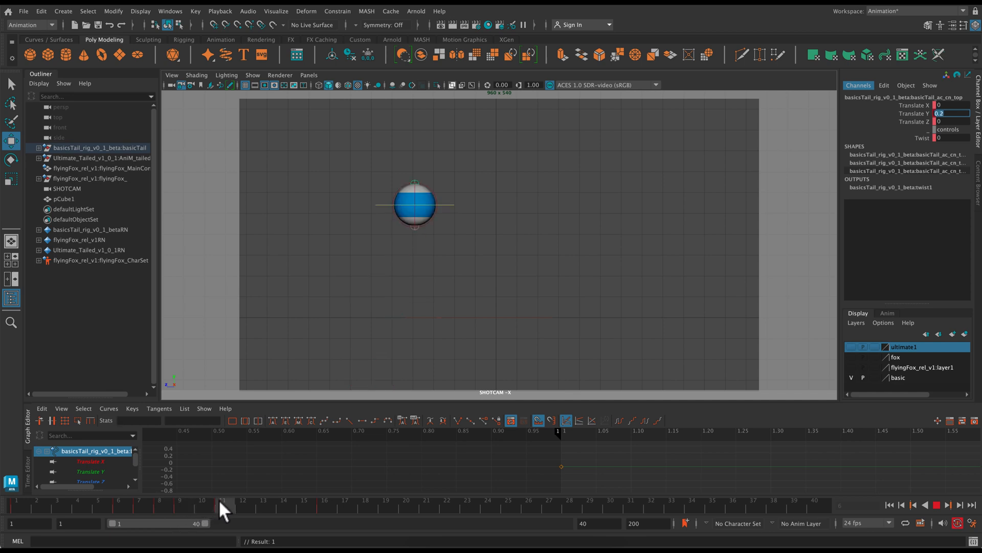
click(305, 500)
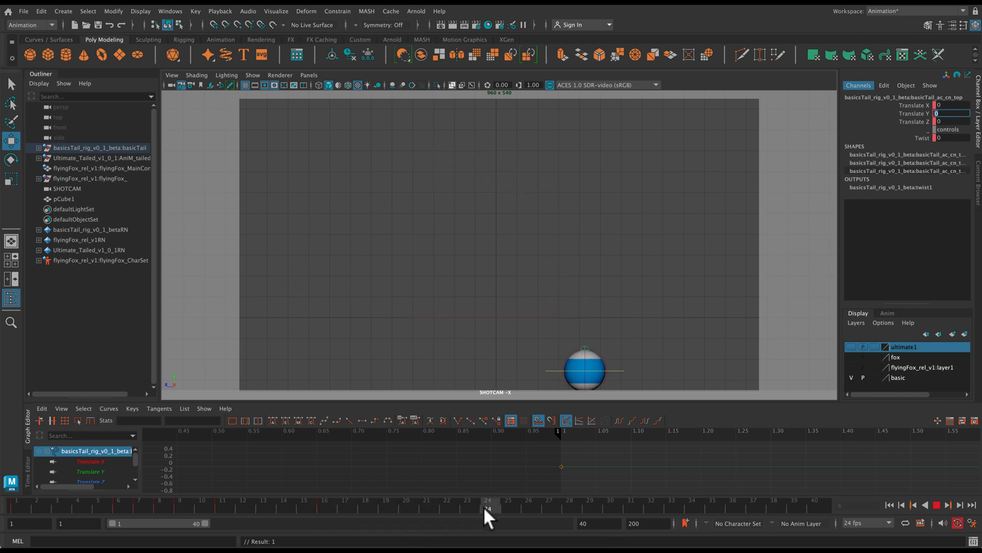
Step: Squash the ball at the frame-25 landing and key a stretch value at frame 27
click(467, 508)
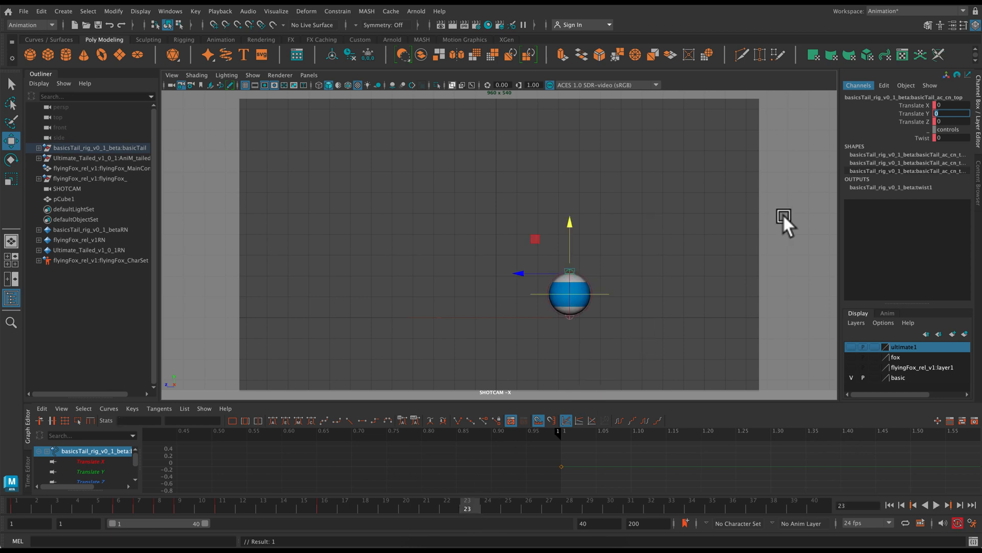
mouse_move(833, 85)
text(-0.5)
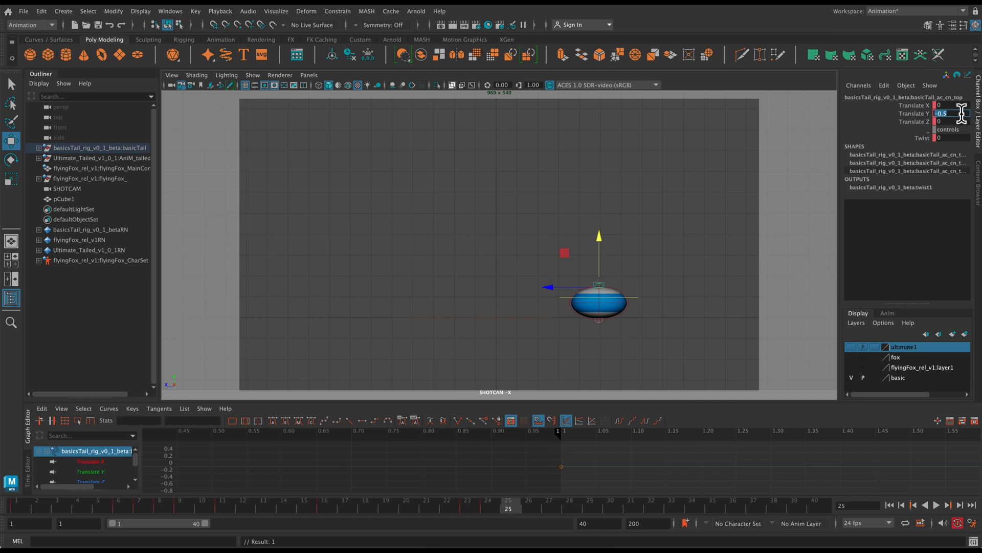
mouse_move(876, 141)
text(0.4)
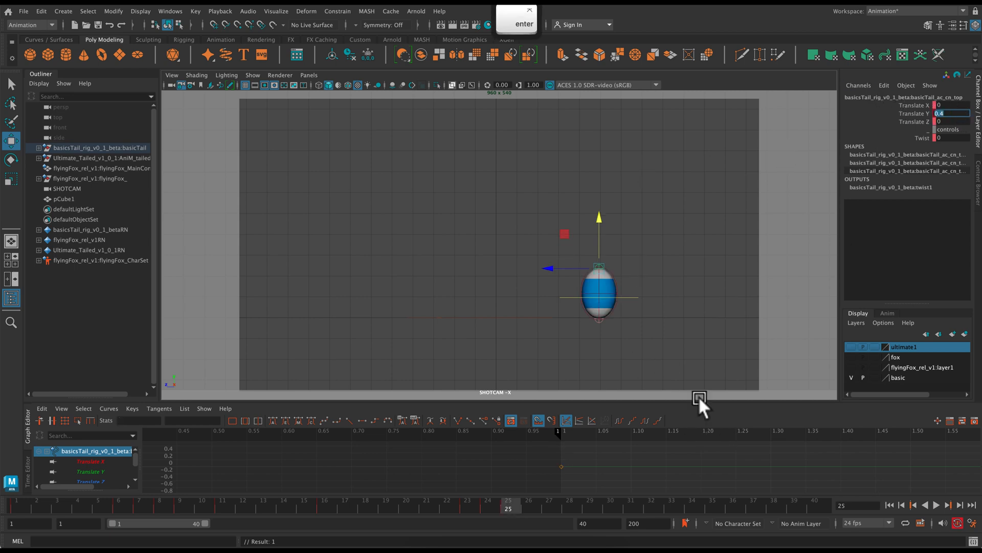
click(948, 505)
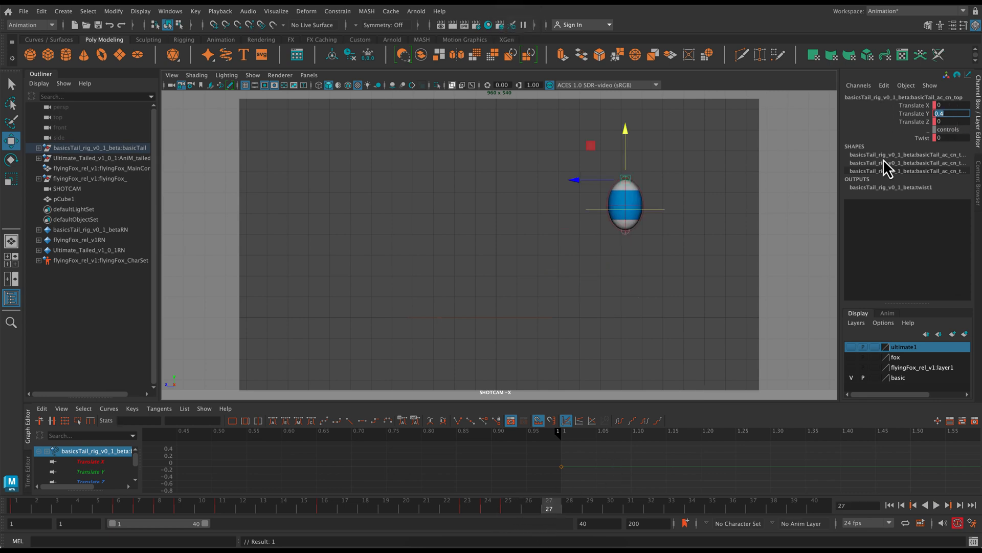
key(Return)
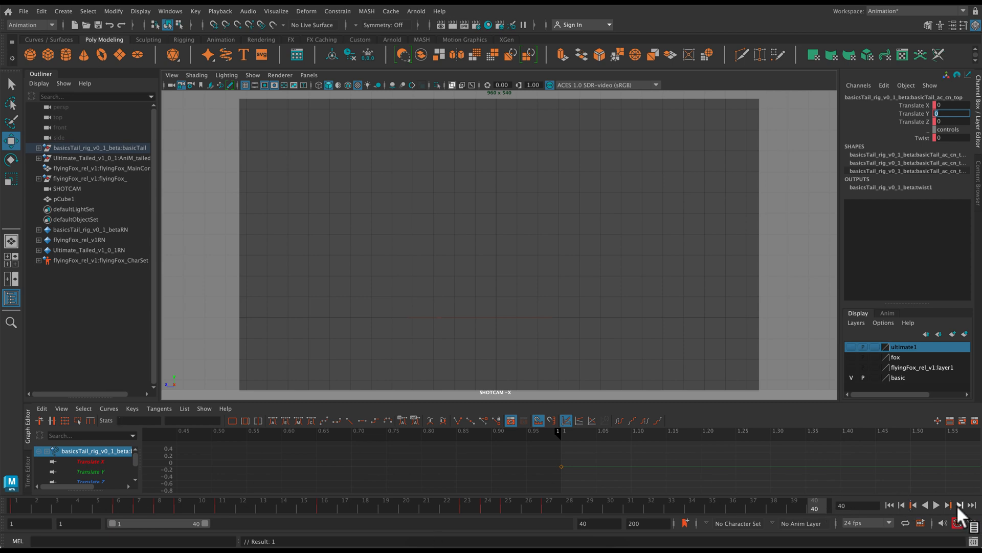
Step: Check the last frame and frame 25 to confirm the second squash reads correctly
click(949, 505)
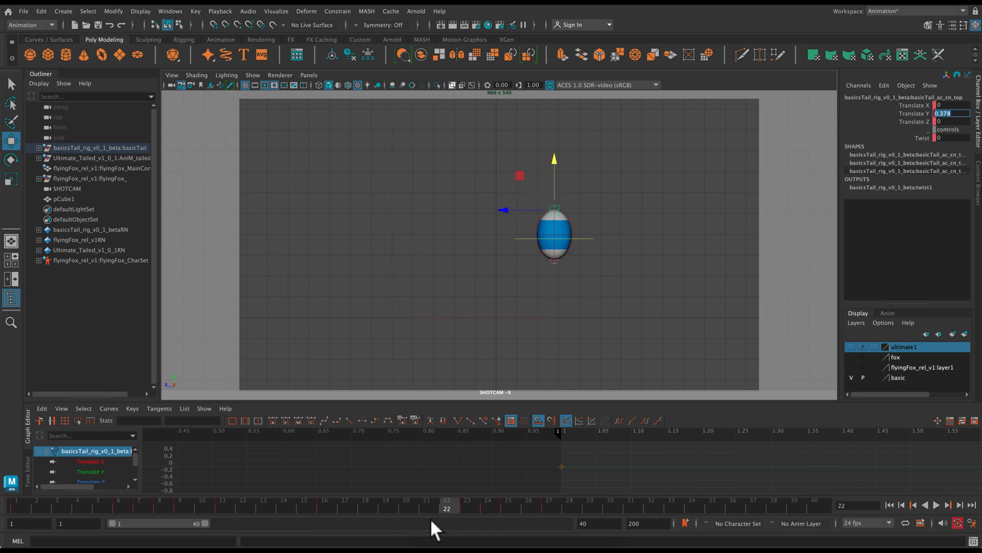
mouse_move(908, 168)
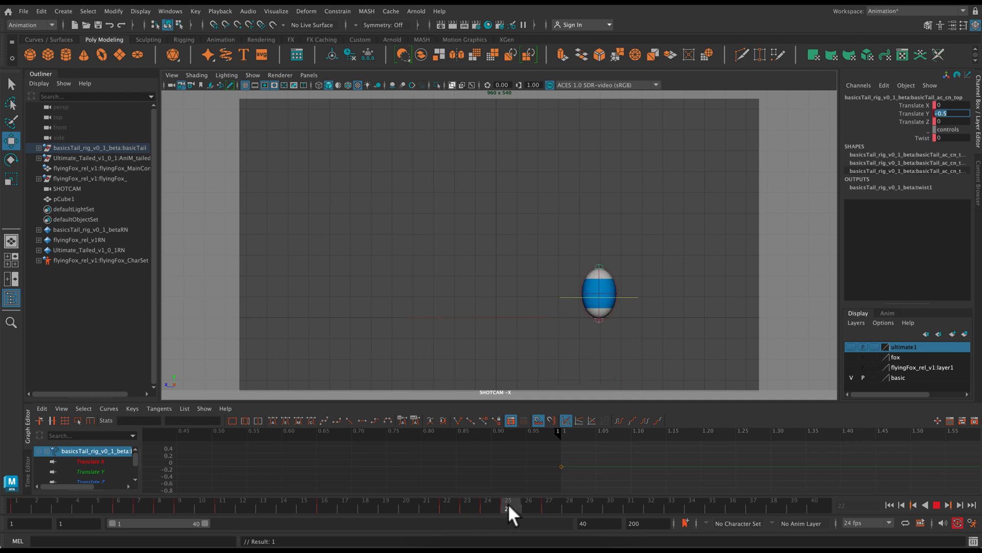
click(631, 509)
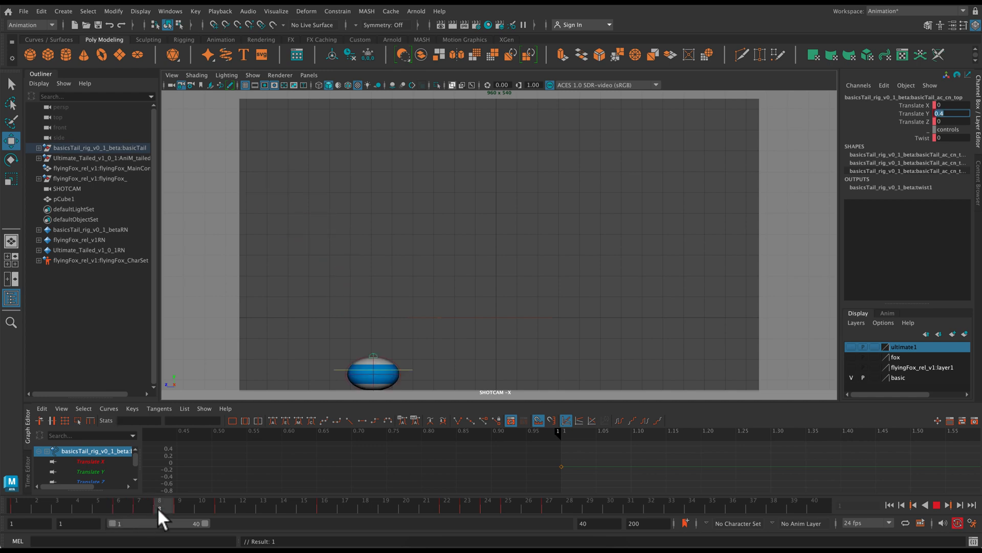
click(180, 508)
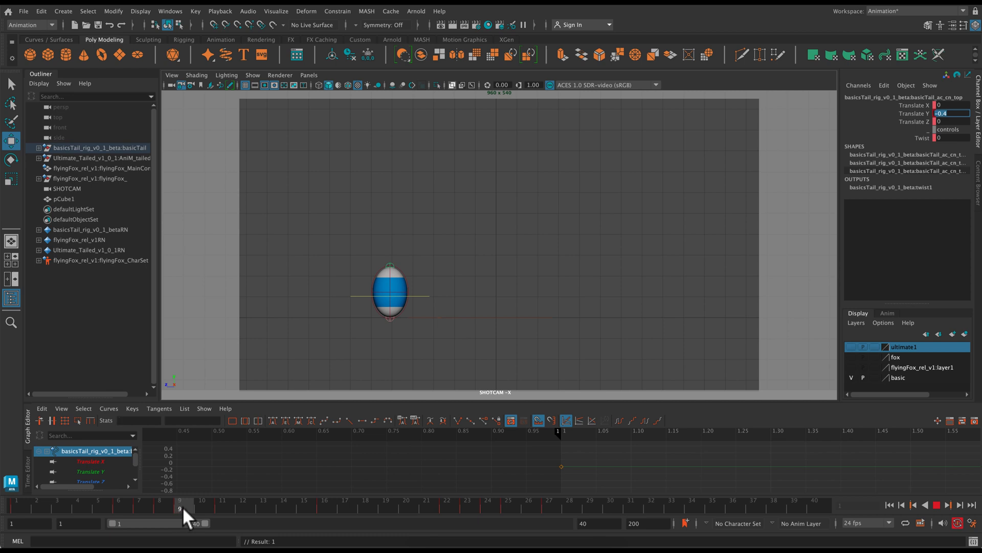
click(243, 509)
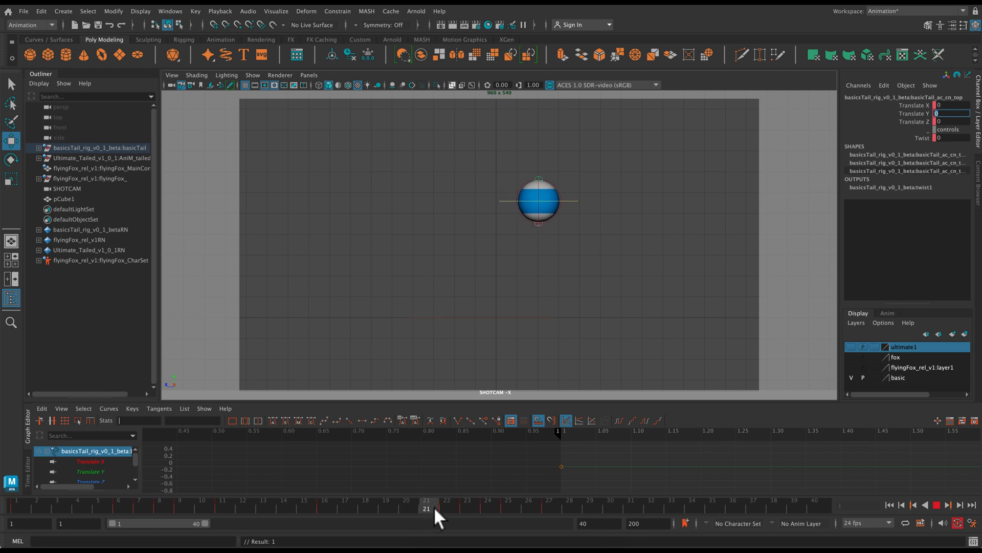
click(466, 508)
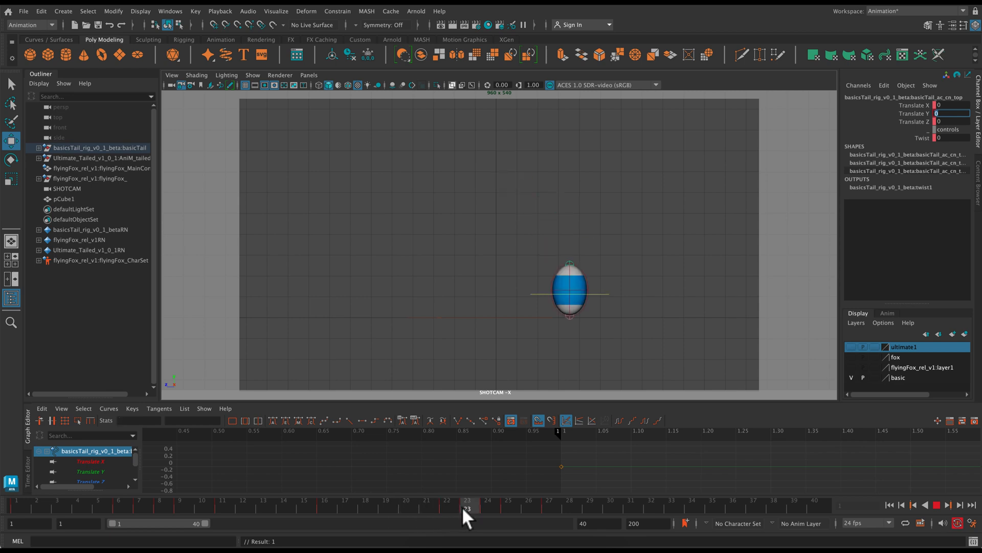
mouse_move(479, 514)
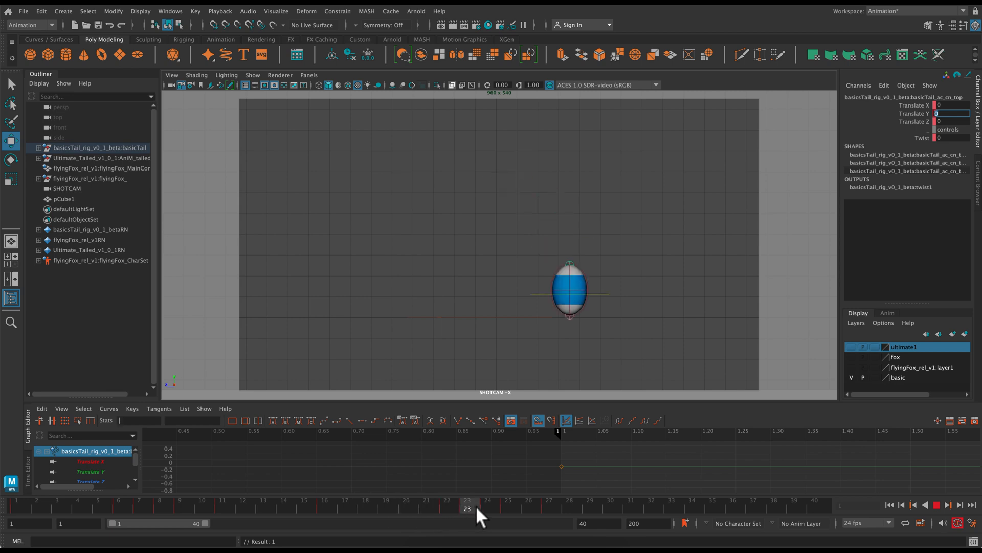
click(487, 508)
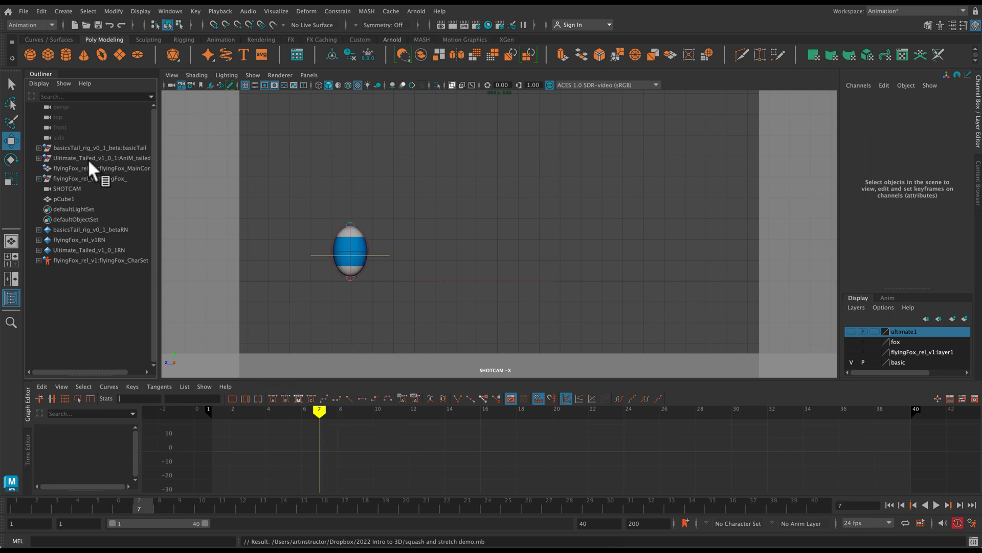
click(97, 147)
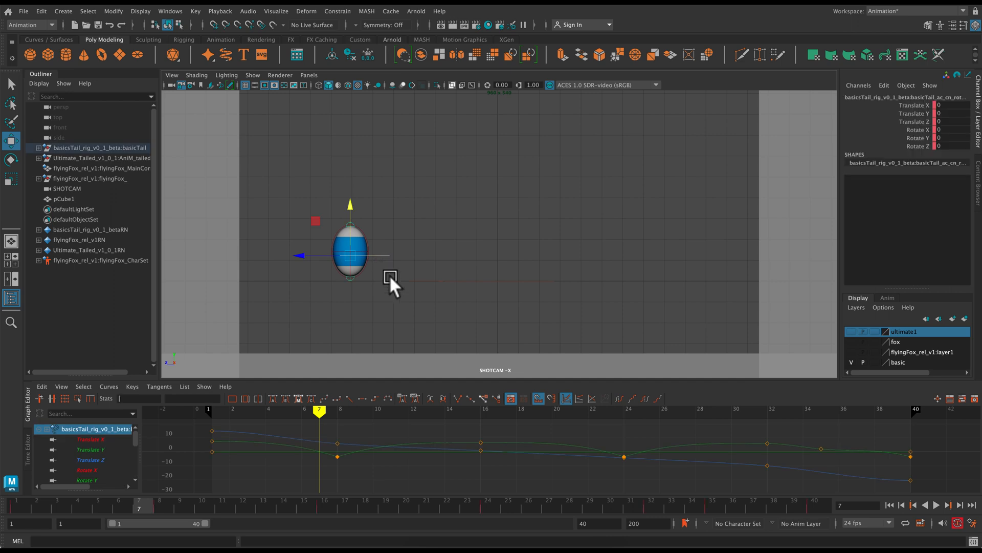
mouse_move(392, 254)
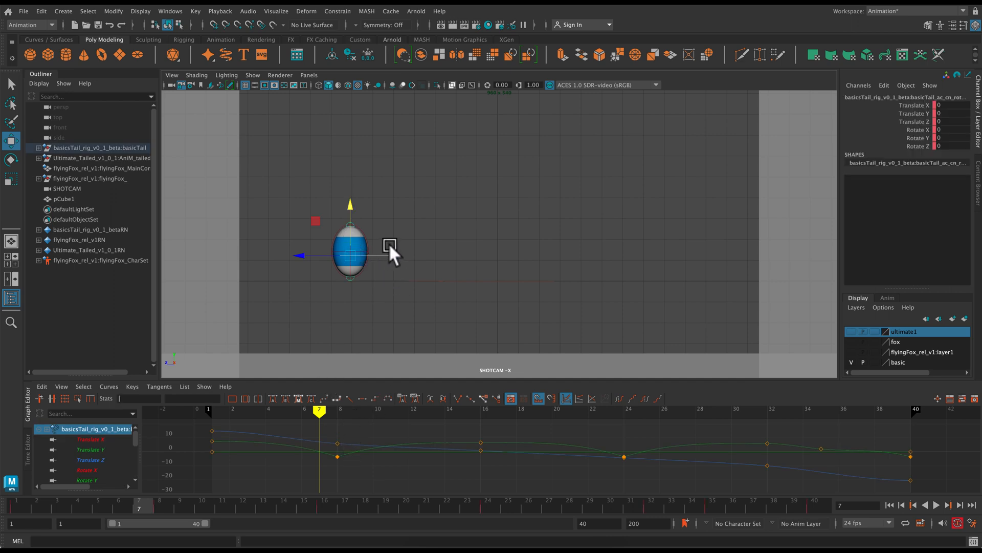
key(e)
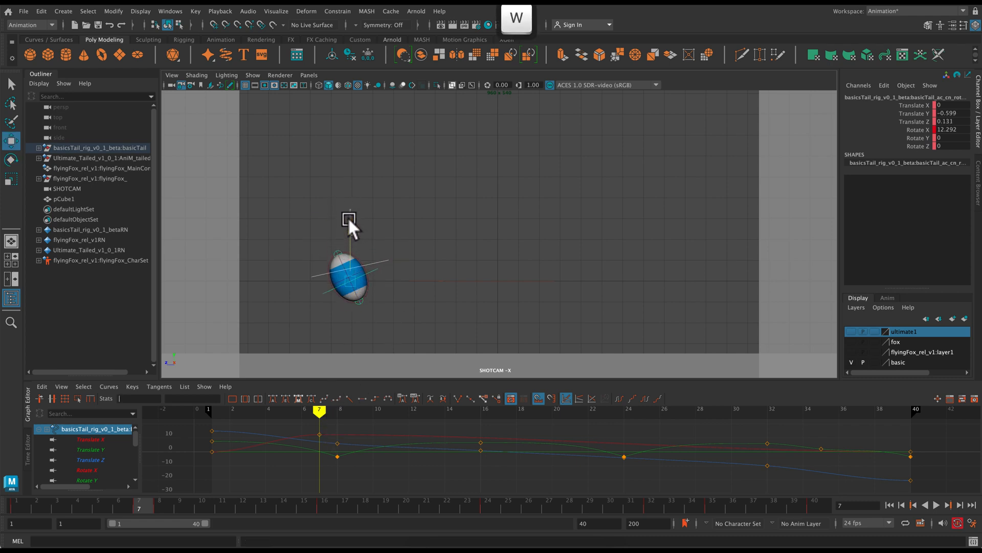
key(cmd+z)
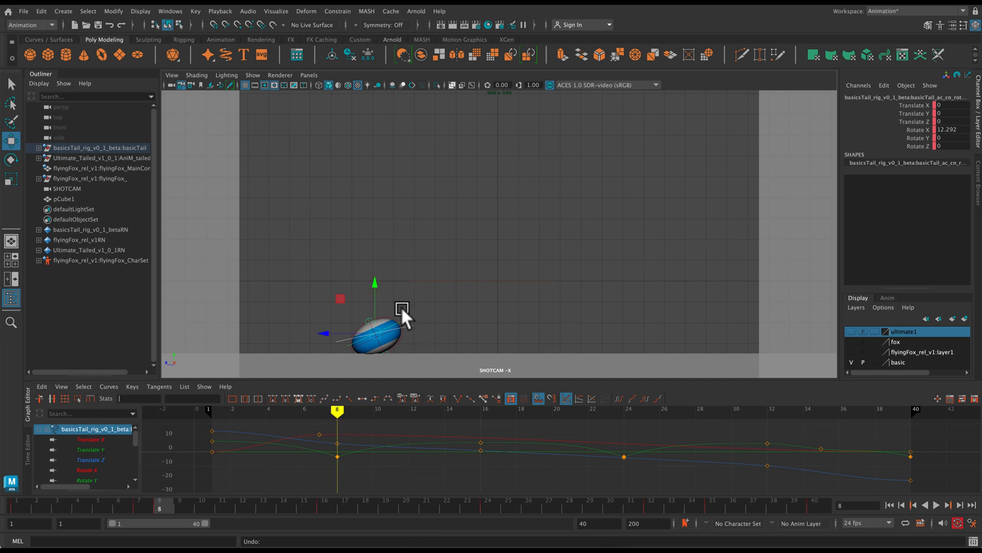
key(e)
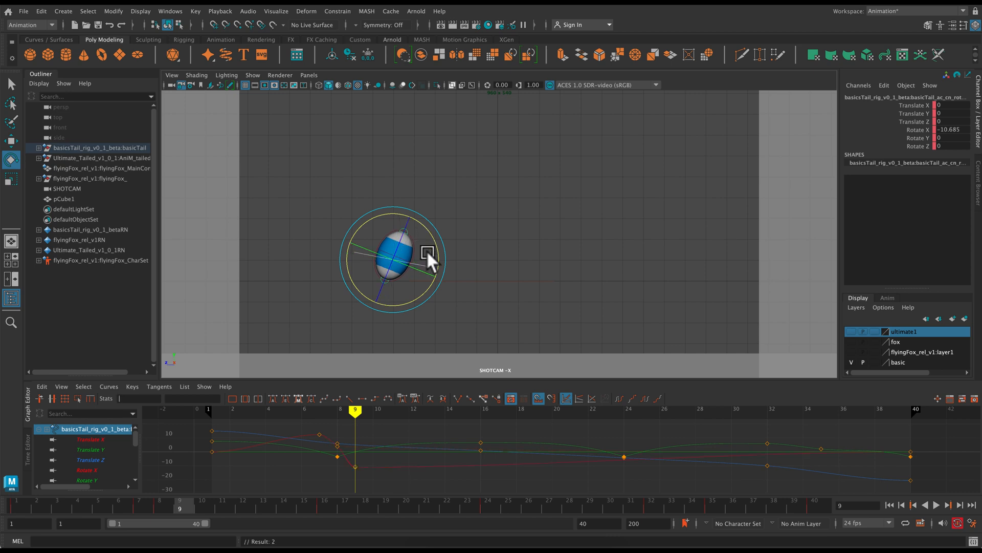
click(373, 410)
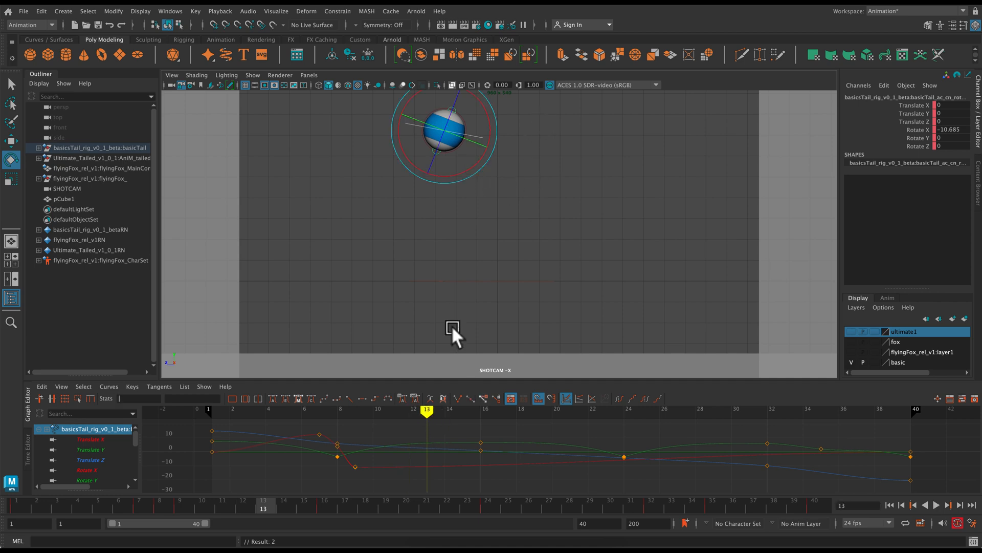
mouse_move(463, 169)
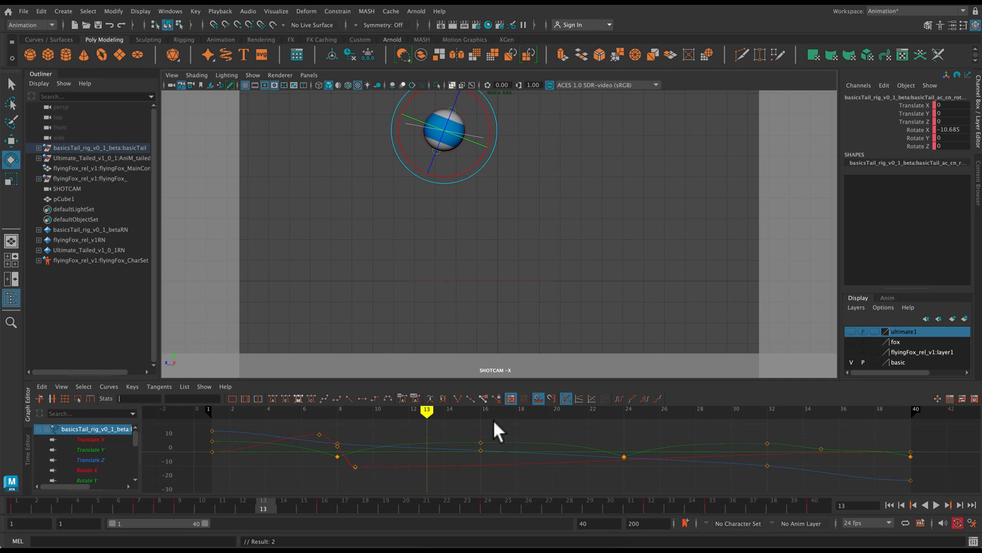
Step: Add rotation keys between frames 31 and 35 so the ball tilts leaving shot right
click(480, 408)
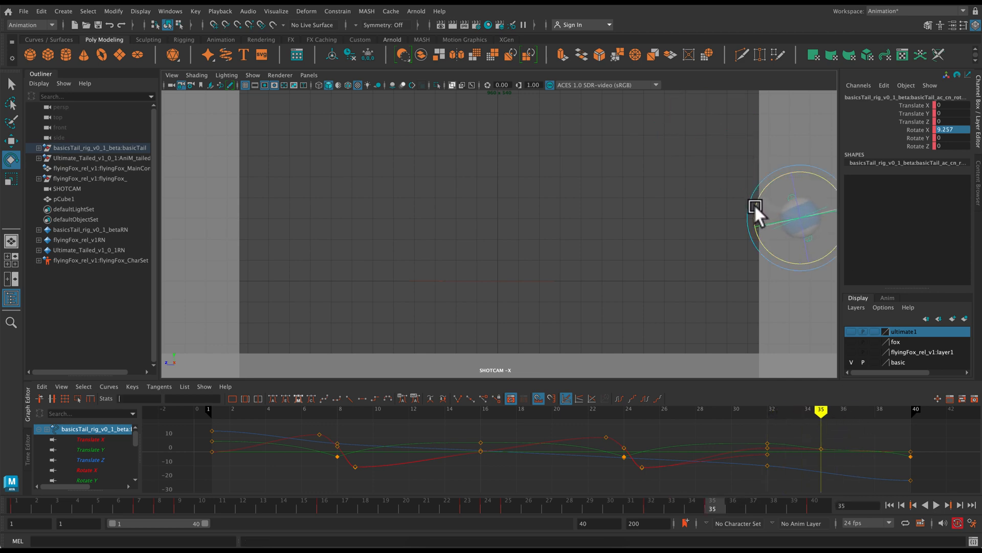
click(64, 199)
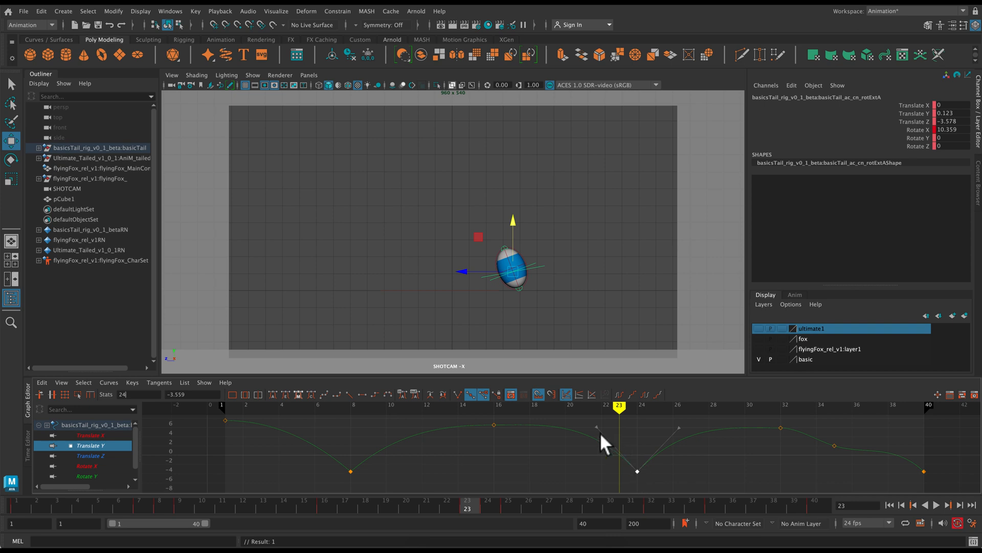
Step: Make the Translate Y tangents linear so the curve drops straight from frame 35 to 40
click(600, 432)
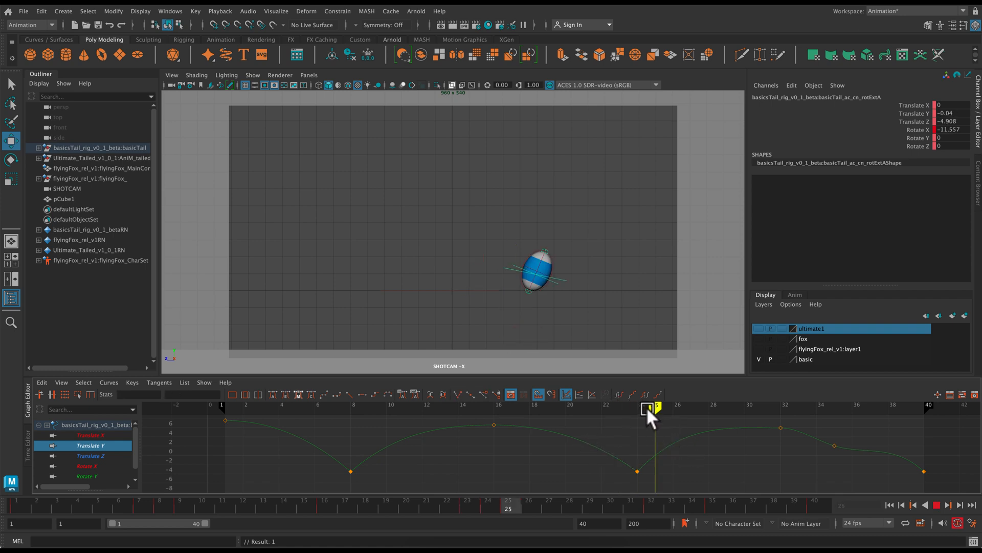
click(651, 409)
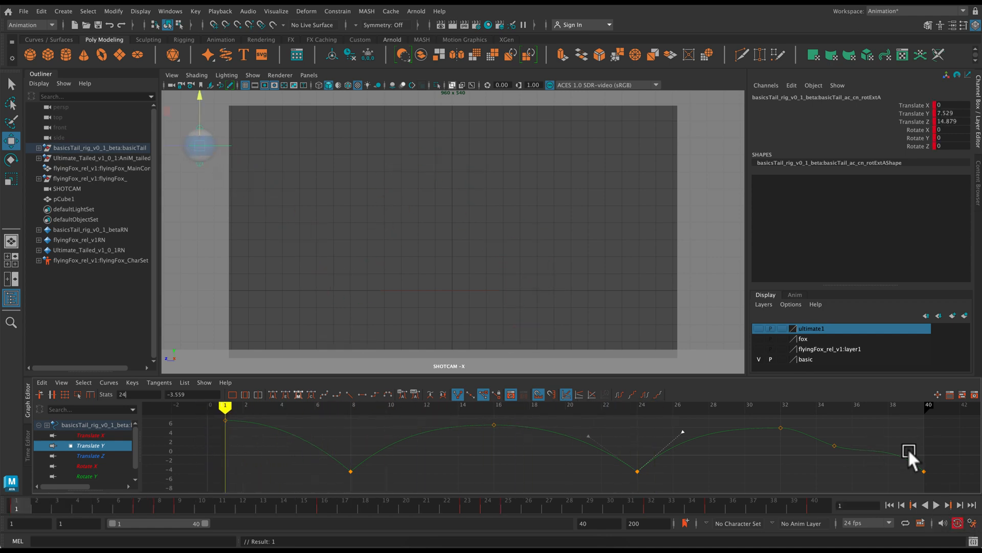
mouse_move(928, 474)
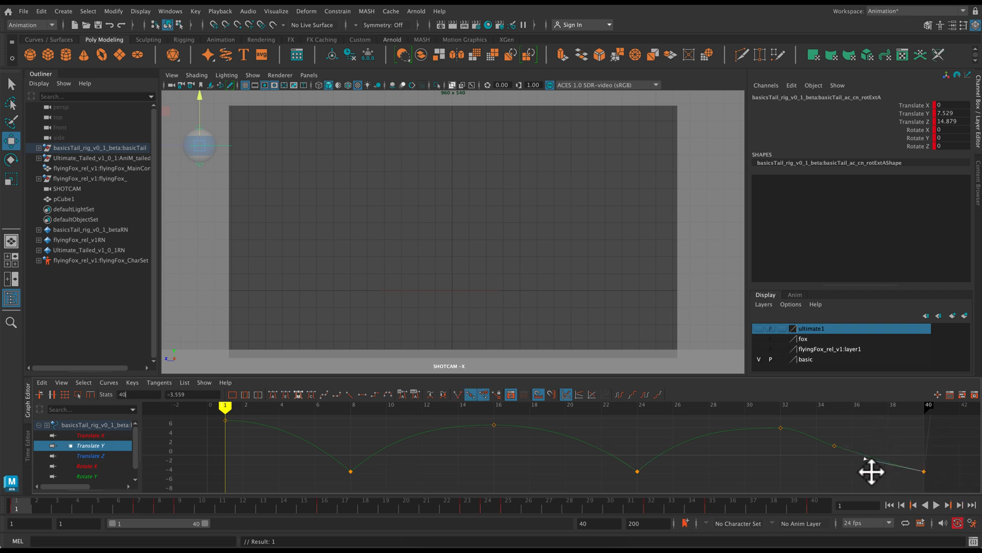
Step: Extend the range to frame 60 and spread the ball's keys across it
click(936, 505)
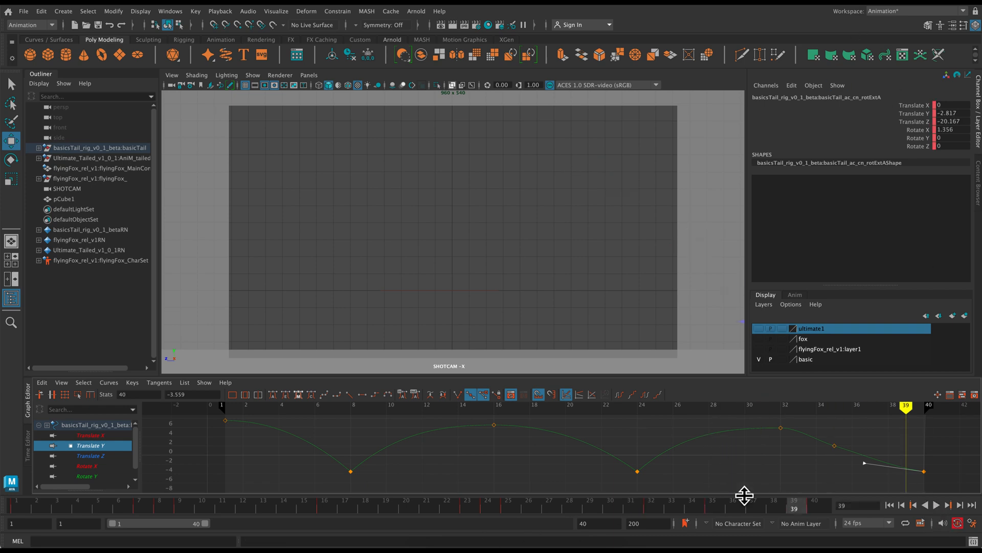
click(476, 404)
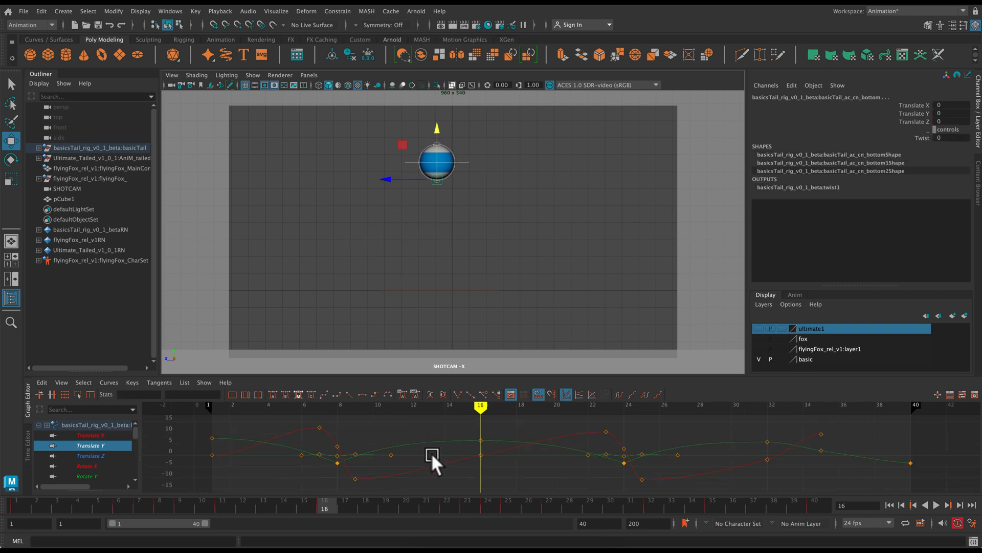
mouse_move(206, 535)
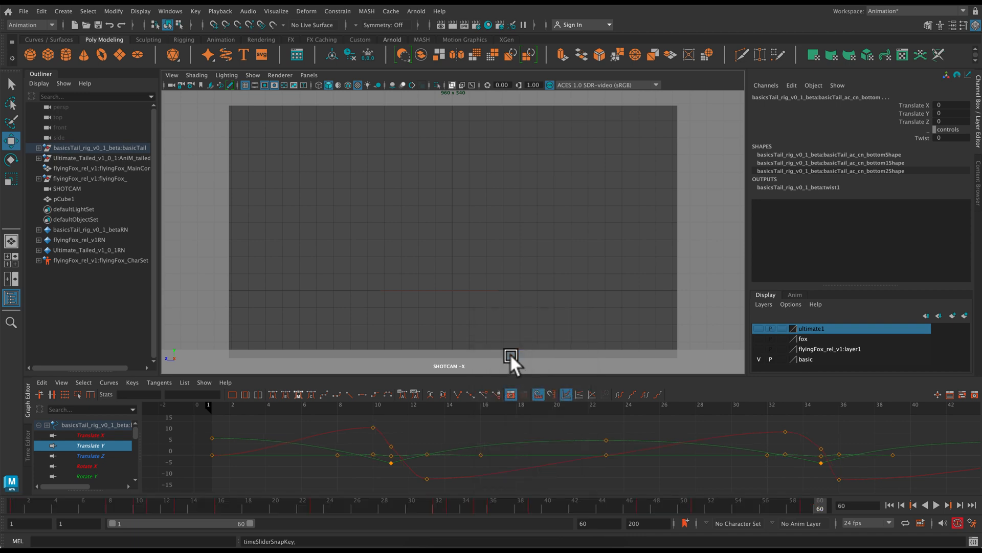
Step: Play the 60-frame bounce and shift a block of the ball's keys a few frames earlier
click(949, 504)
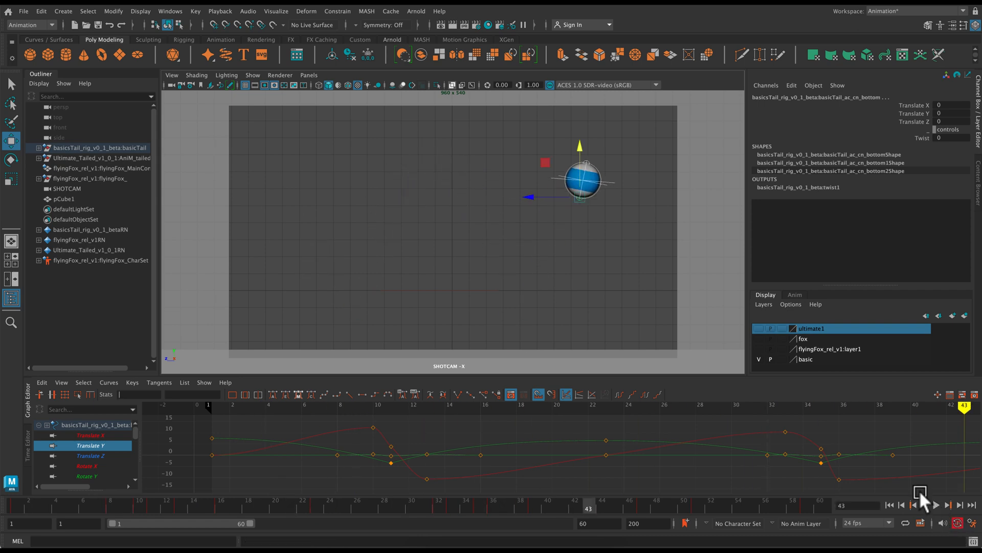
click(934, 504)
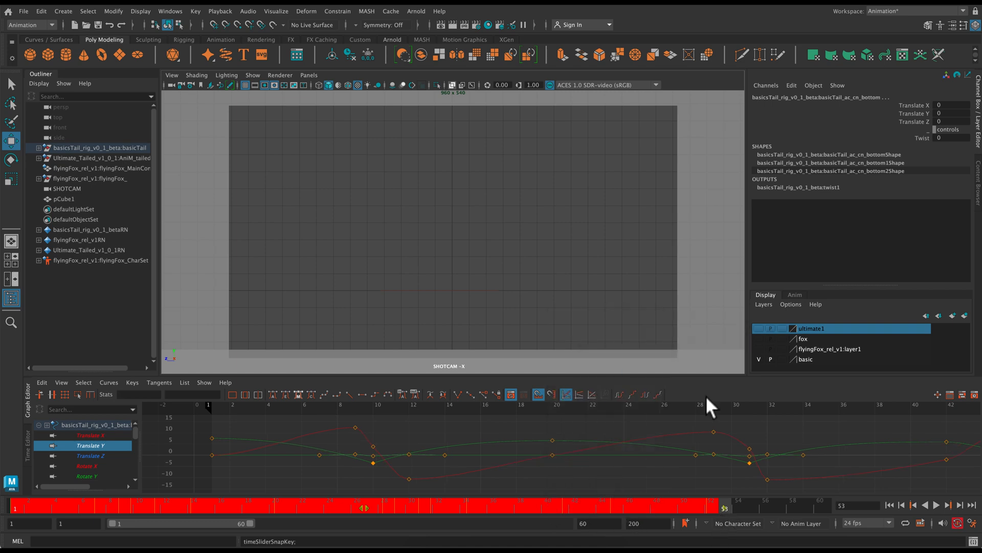
click(936, 505)
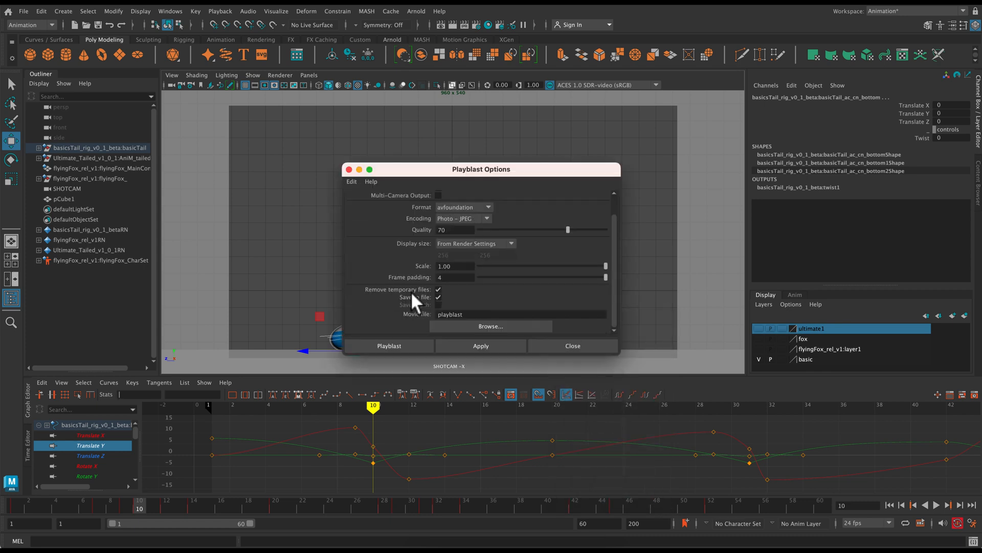
Step: Save a SHOTCAM playblast as Squash Stretch.mov in the movies folder and review it
triple_click(455, 266)
text(S)
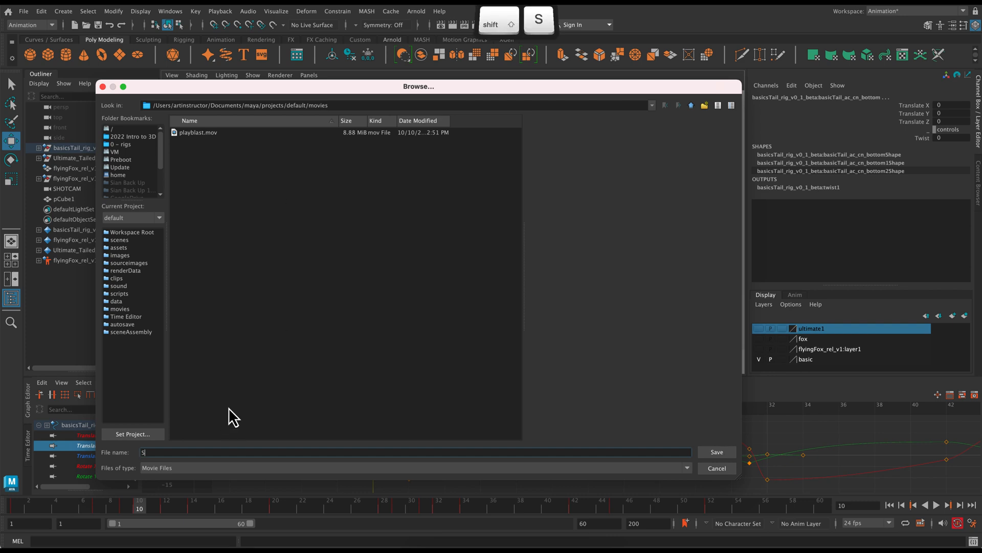
text(quash Stretch)
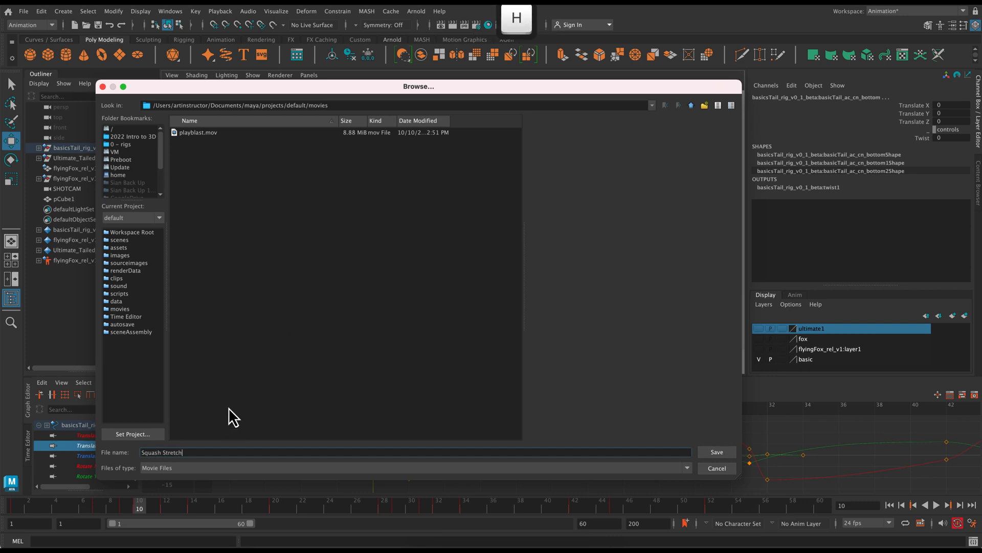
click(716, 451)
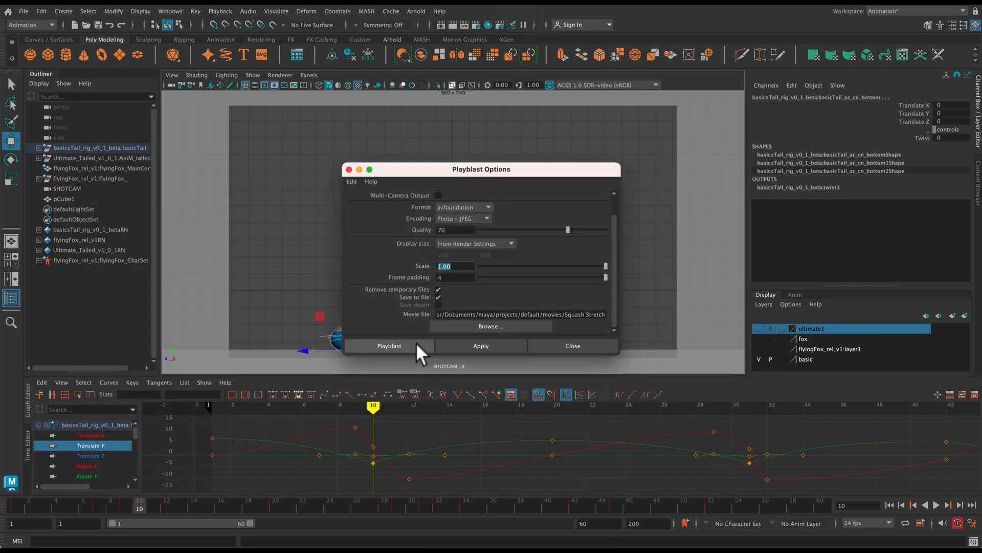
click(389, 345)
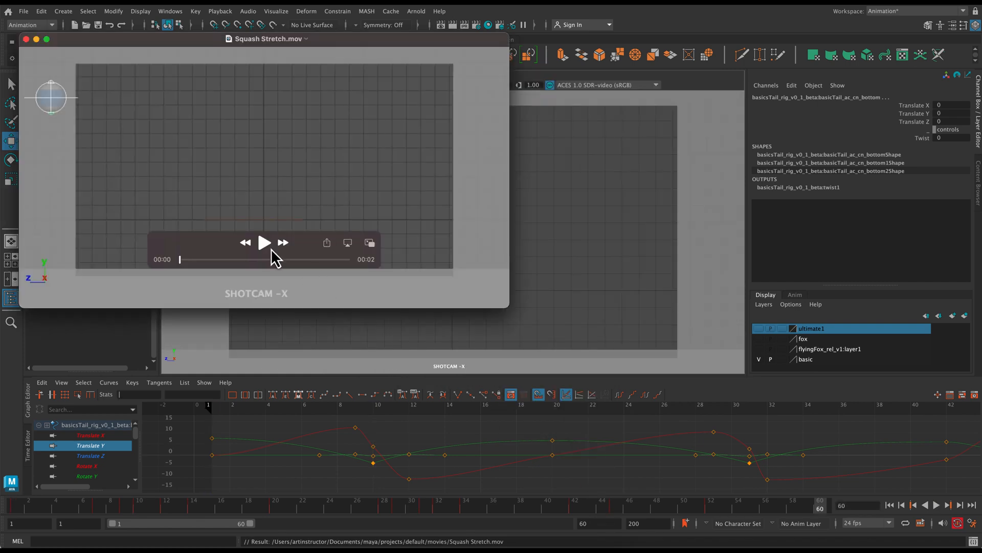
click(264, 243)
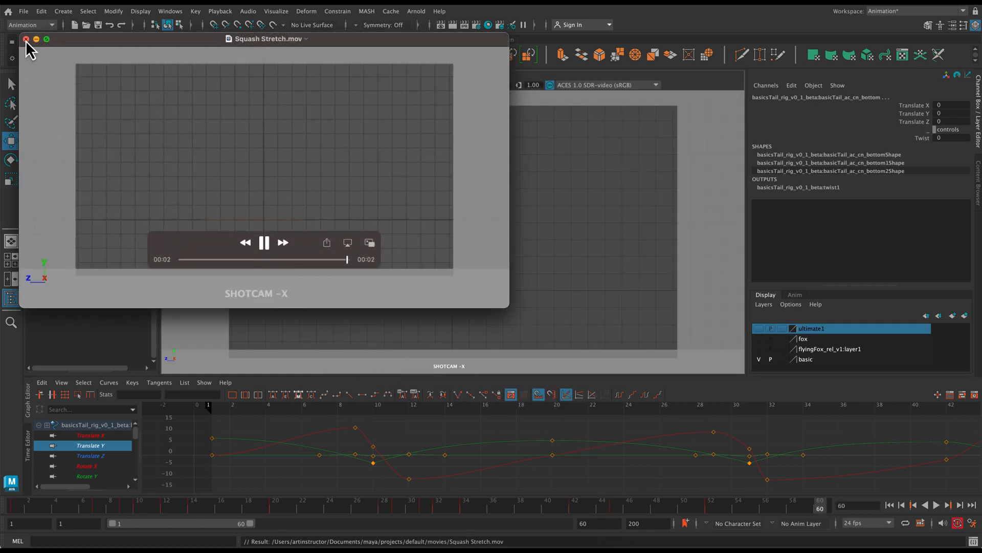
click(26, 39)
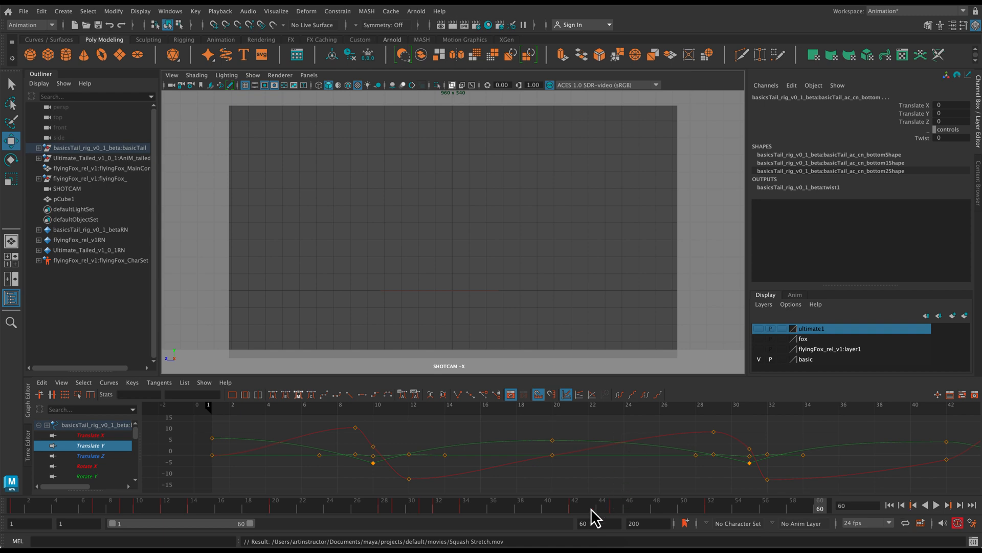
mouse_move(260, 85)
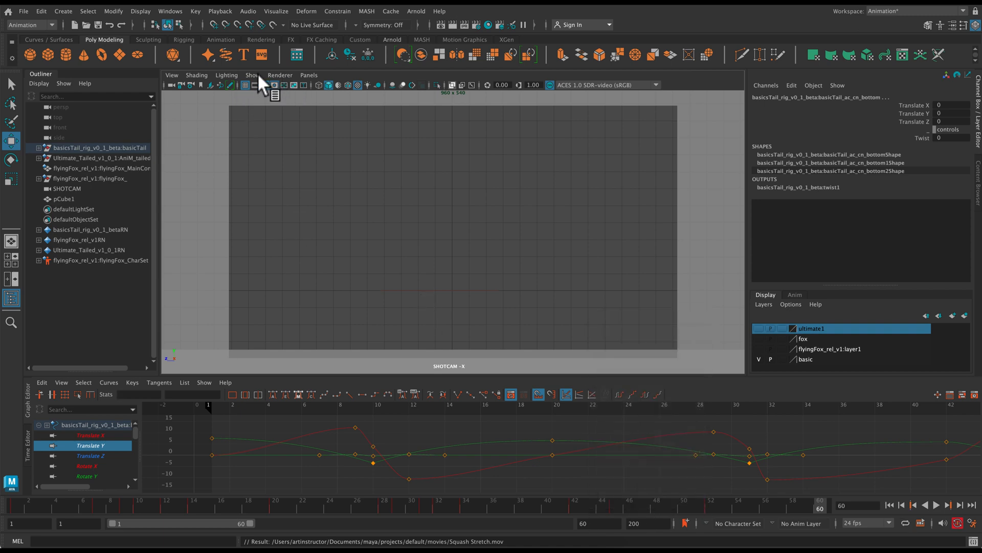
mouse_move(253, 172)
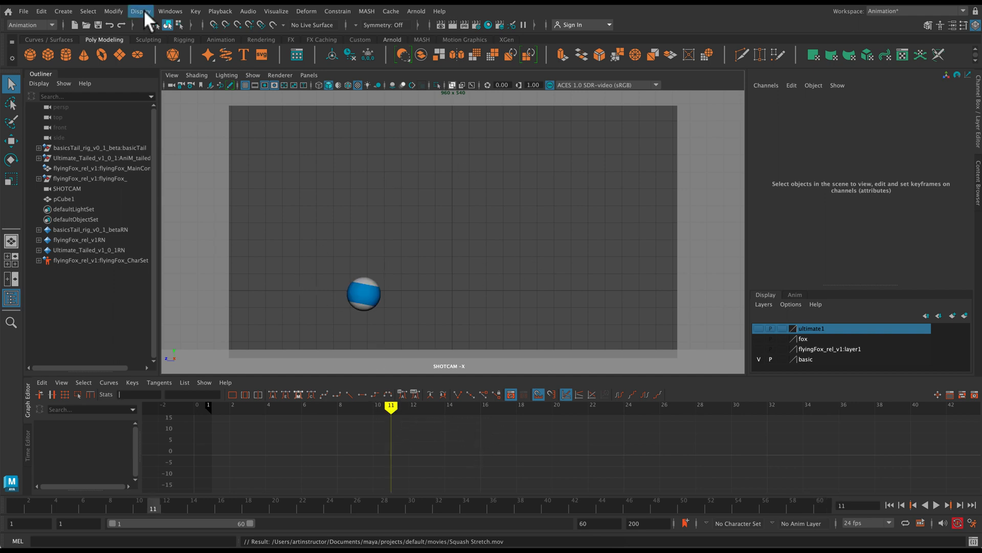
Step: Show the Current Frame heads-up display and turn off the viewport grid
click(140, 10)
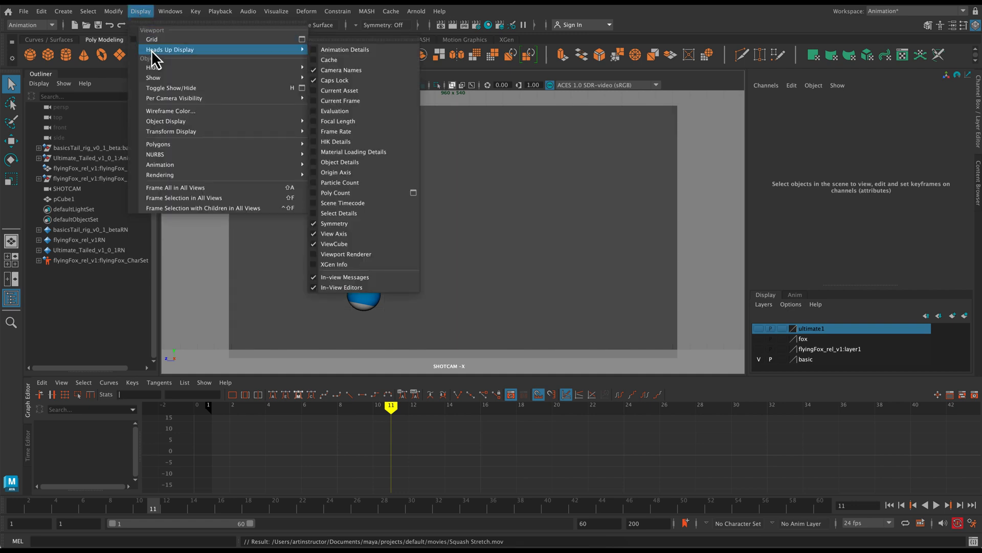
mouse_move(339, 182)
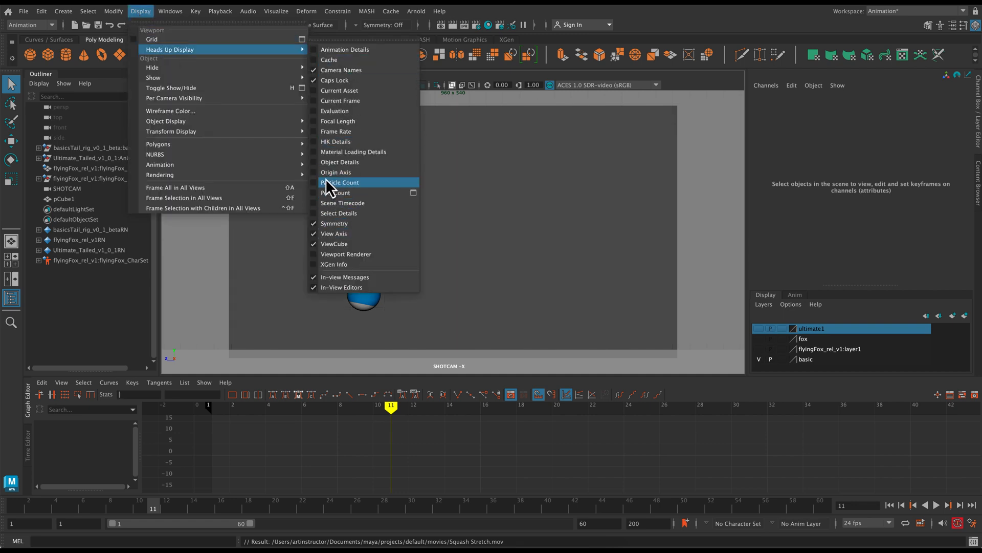
mouse_move(337, 131)
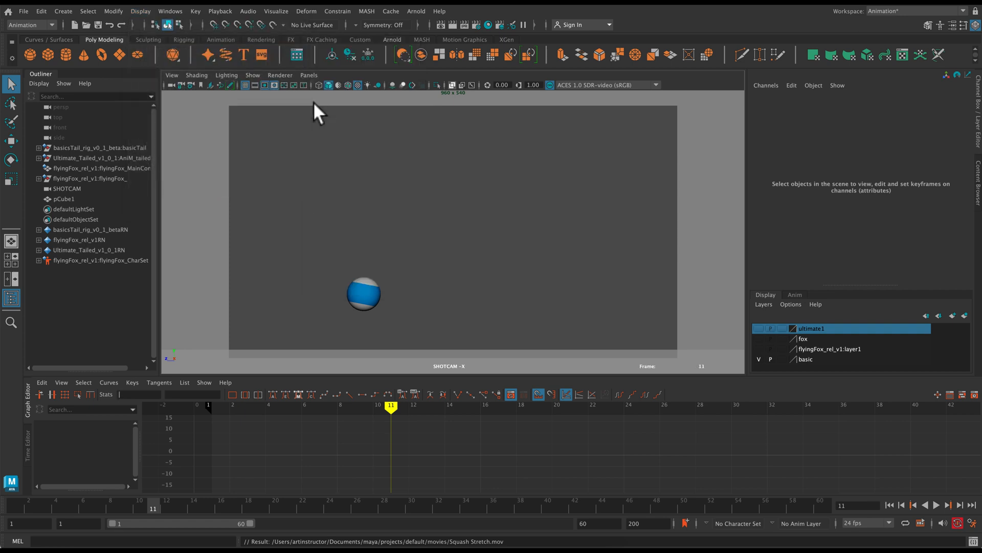
mouse_move(679, 335)
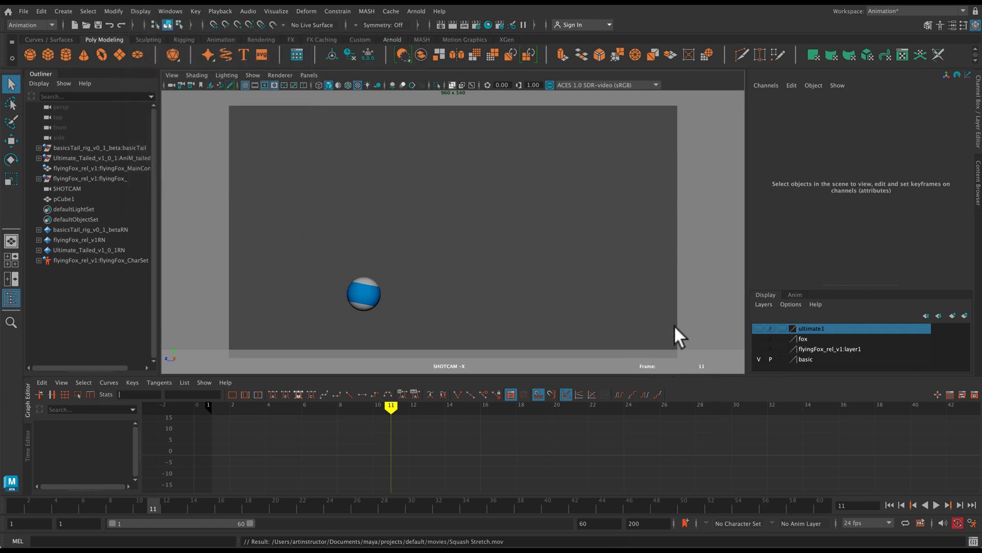
mouse_move(204, 74)
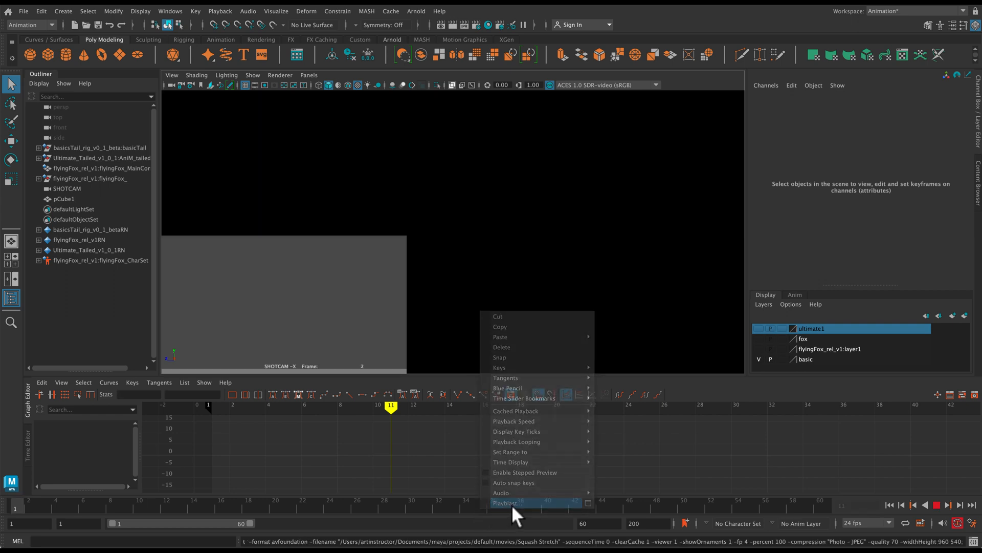
Step: Re-export Squash Stretch.mov with the frame counter and no grid or controls
click(505, 502)
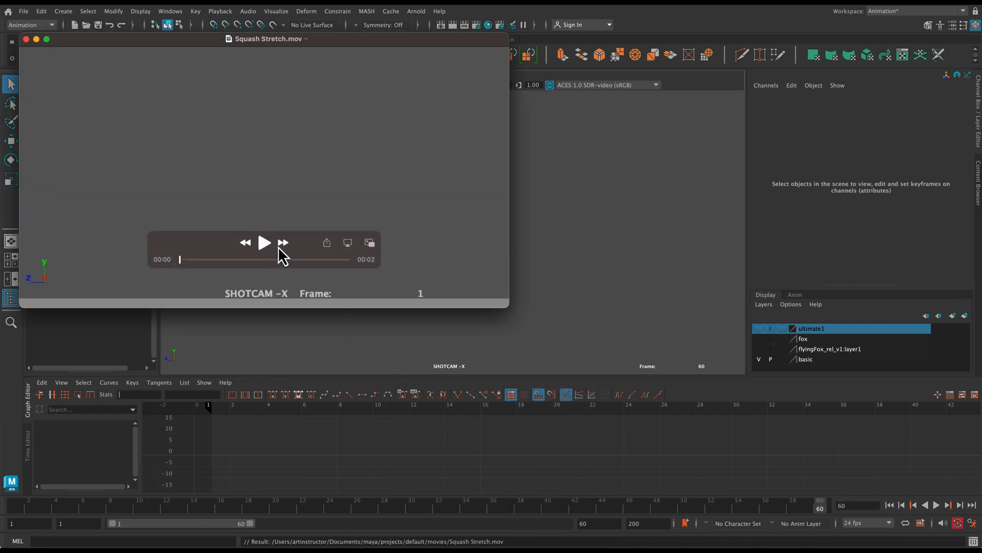